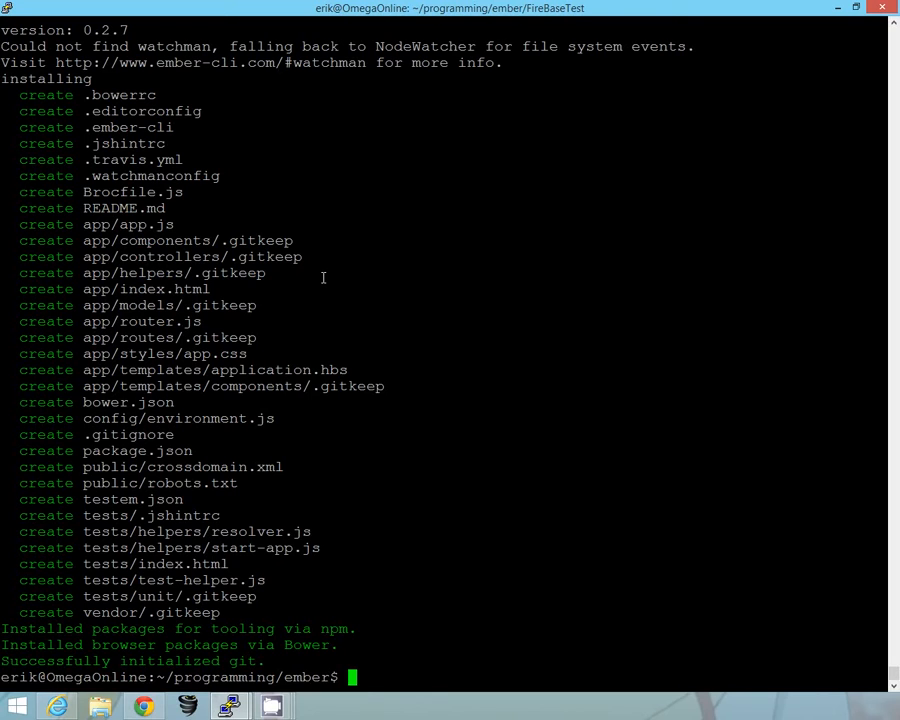
# List the firebasetest project files and run 'ember install emberfire' inside it.
pyautogui.write('ember install emberfire')
pyautogui.write('cd firebasetest/')
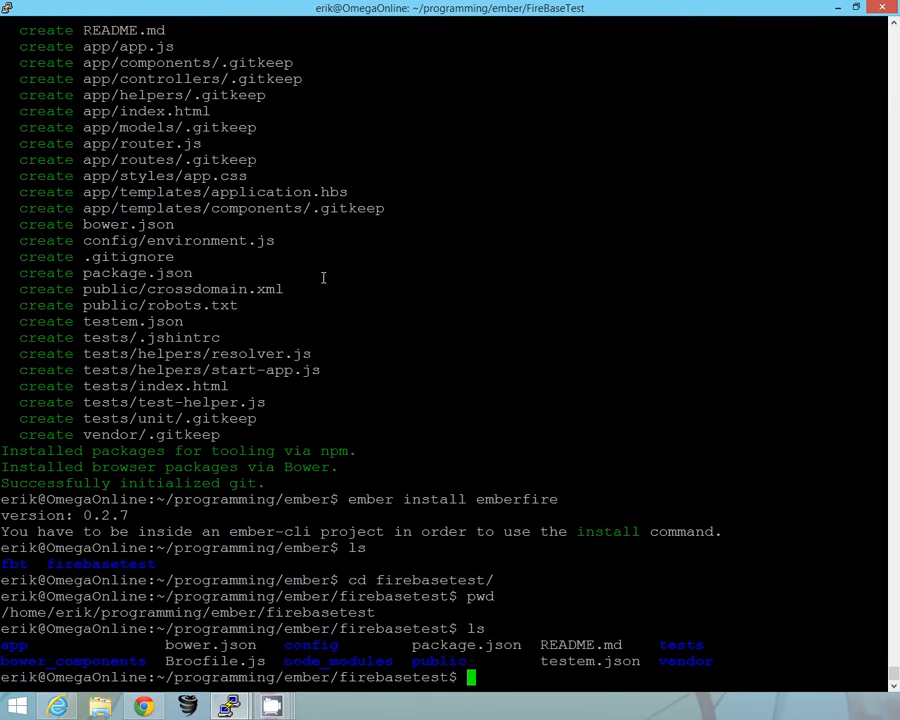
pyautogui.write('ls -ltr')
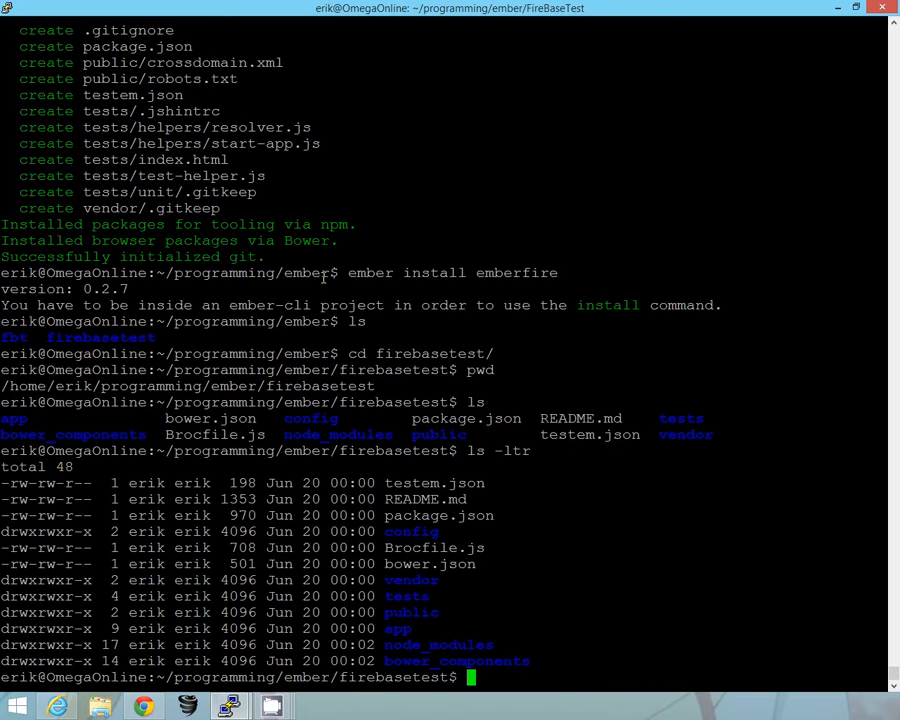
pyautogui.write('ember install emberfire')
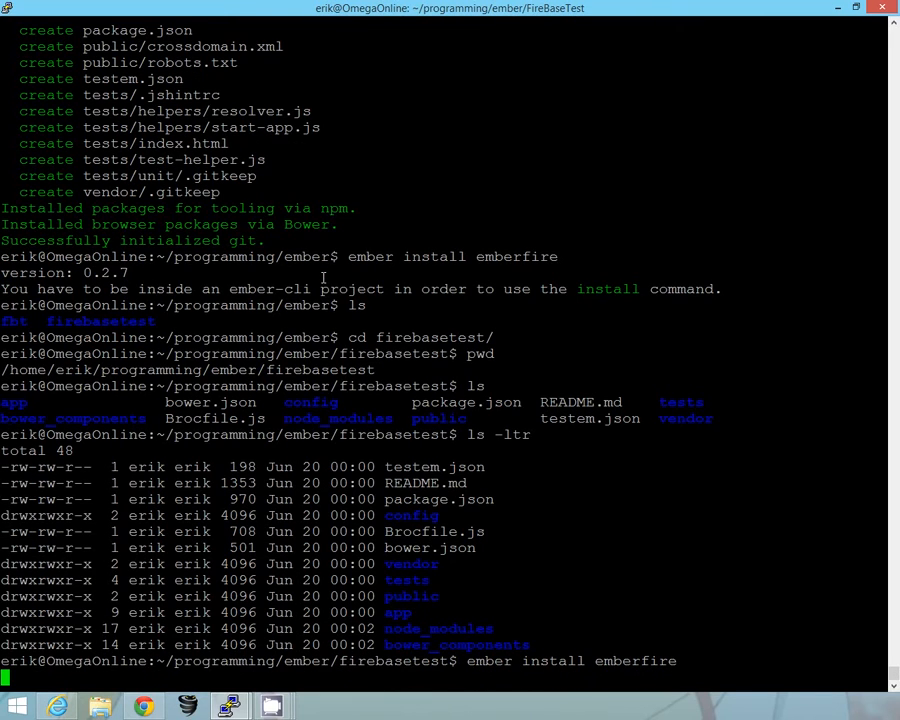
pyautogui.press('Return')
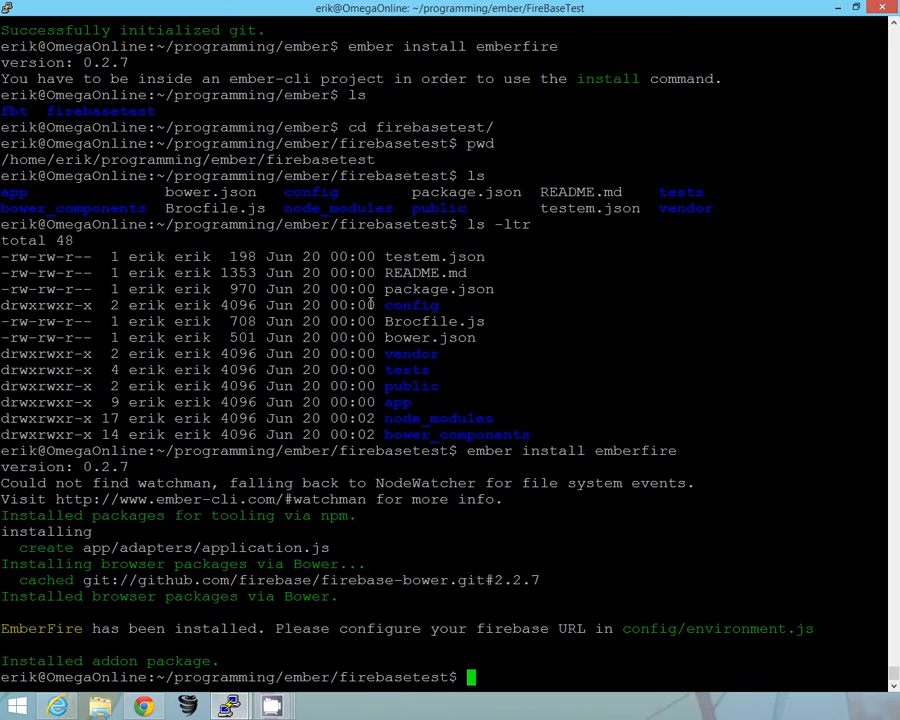
# Review app/adapters/application.js in vi, then move into the config folder.
pyautogui.write('vi app/')
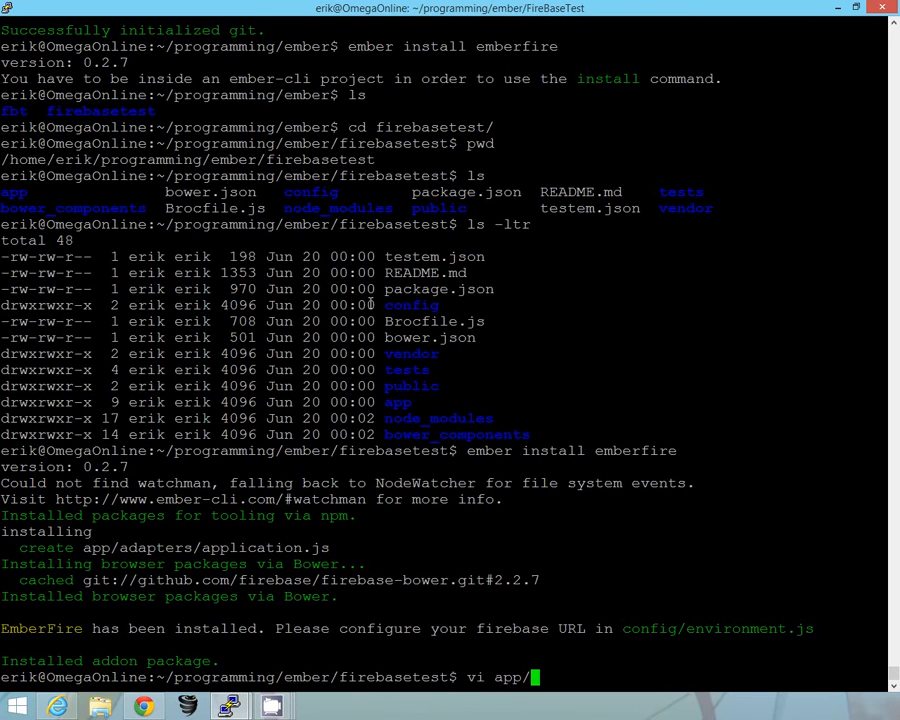
pyautogui.write('a')
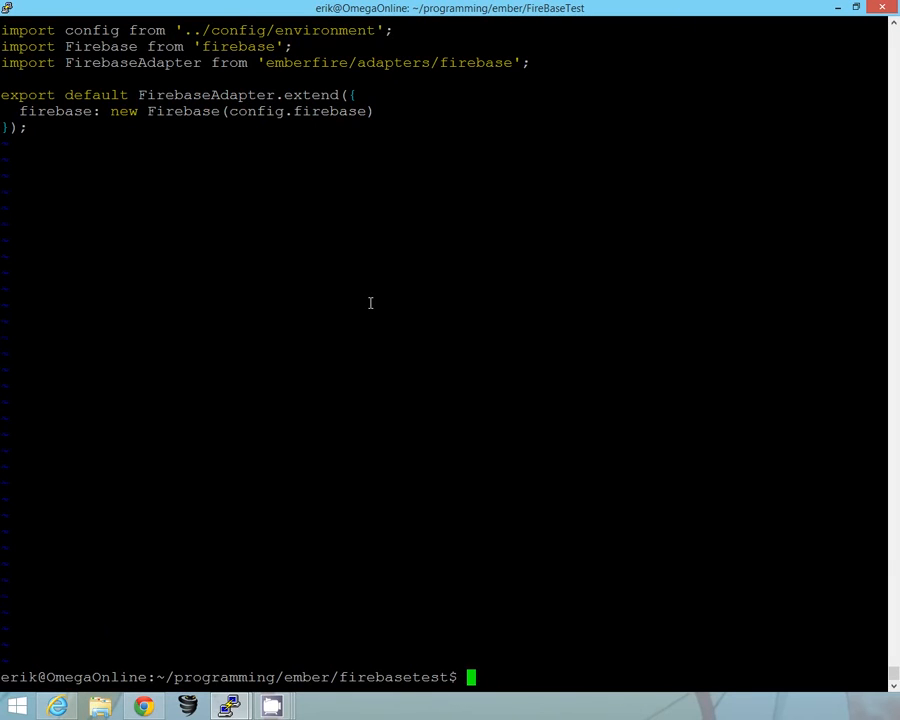
pyautogui.write('vi en')
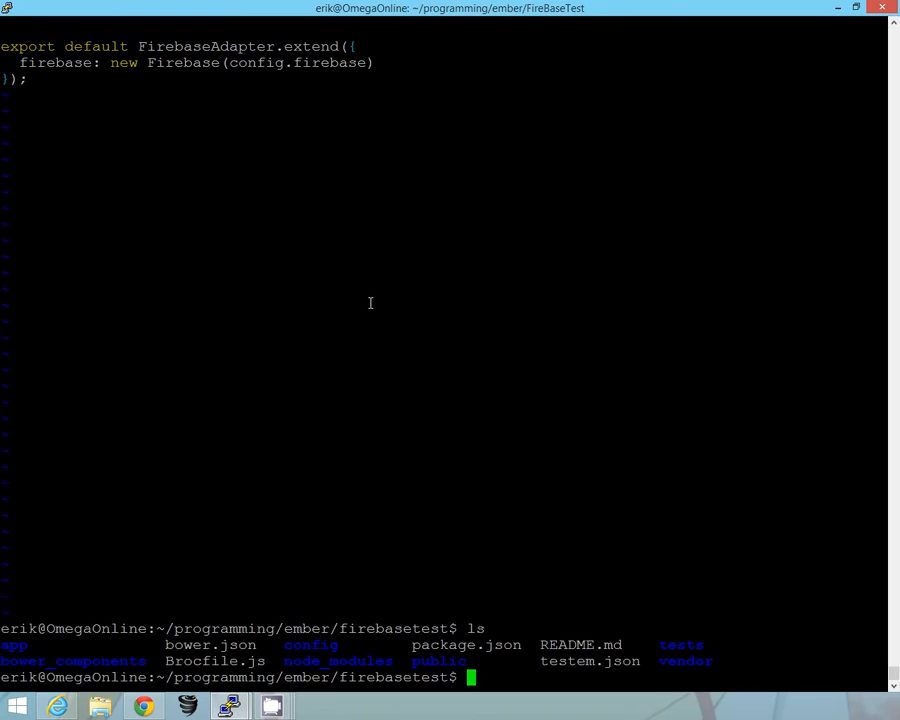
pyautogui.write('cd')
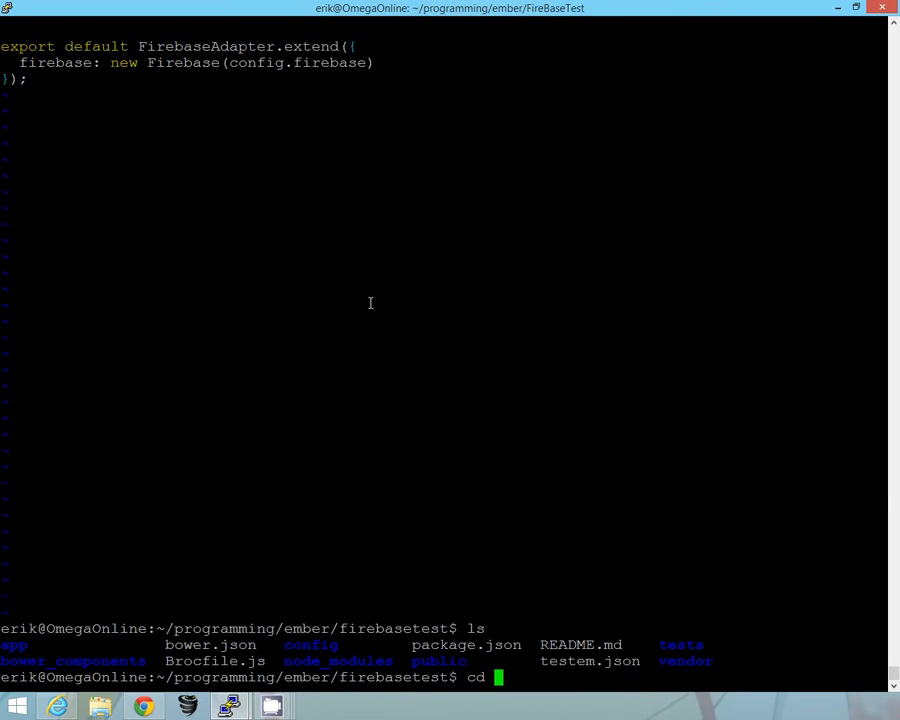
pyautogui.write('config/en')
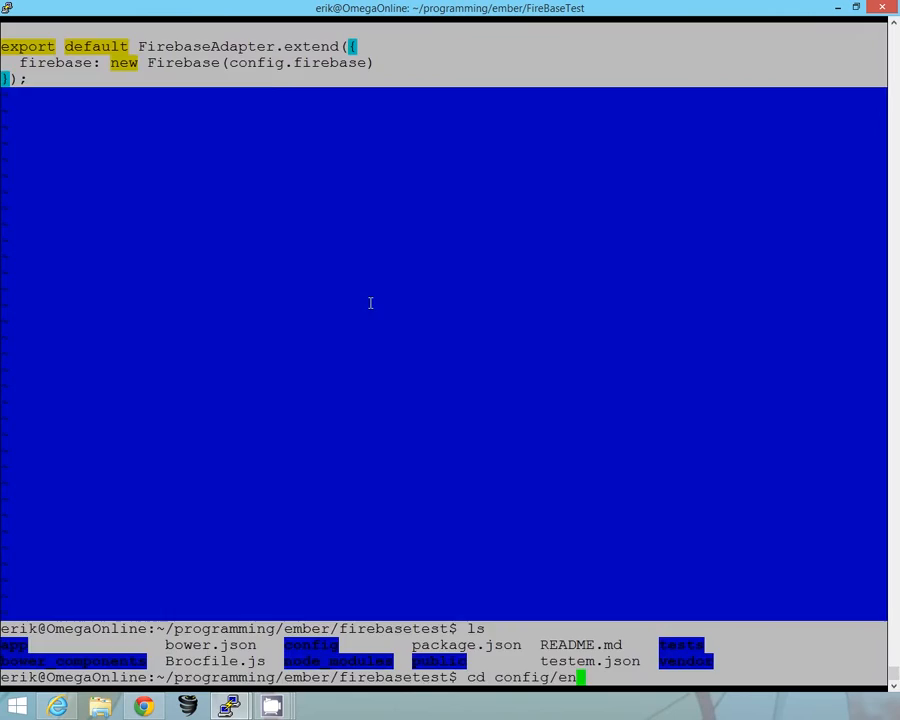
pyautogui.press('Return')
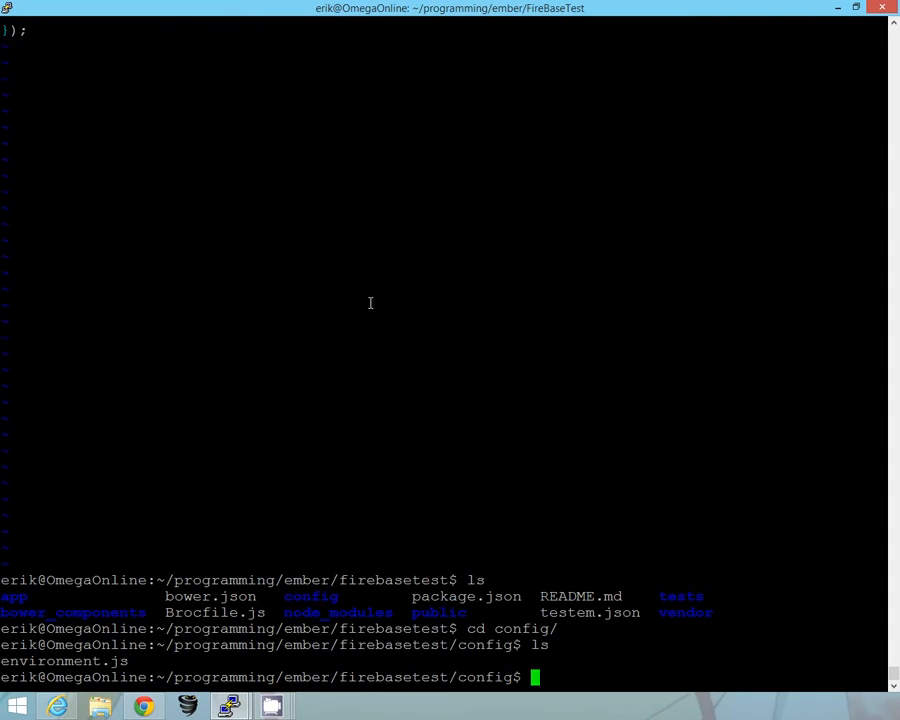
pyautogui.write('vim environment.js')
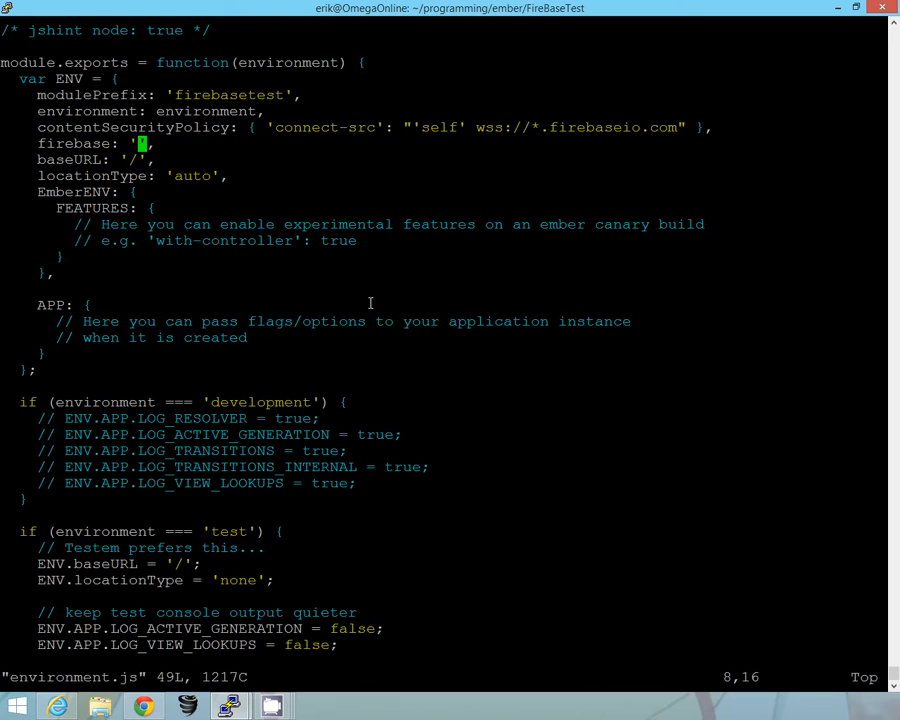
pyautogui.press('i')
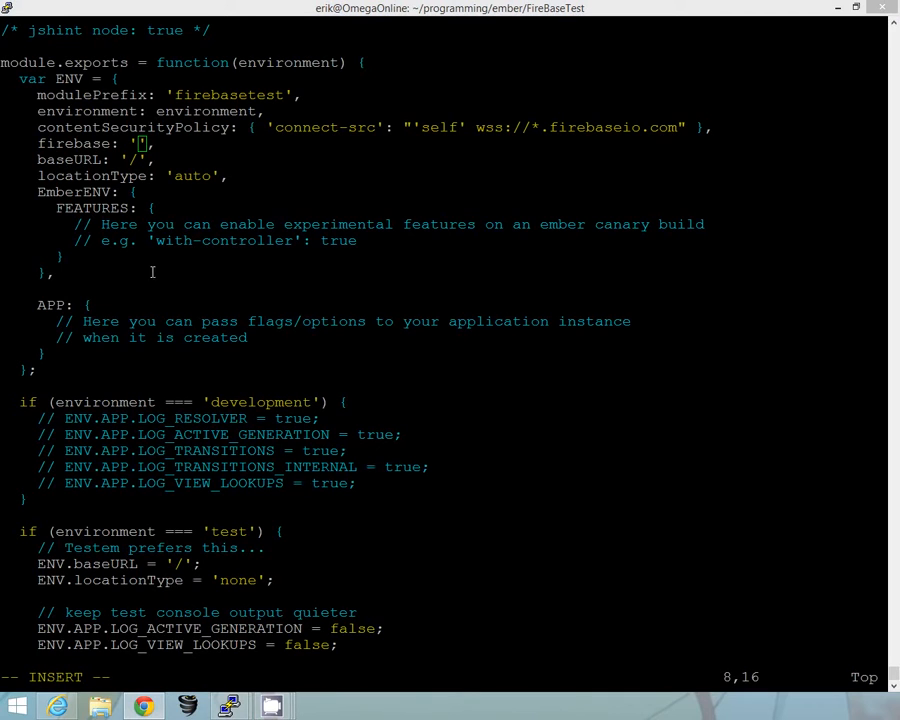
pyautogui.write('https://testfirebase4321.firebaseio.com/')
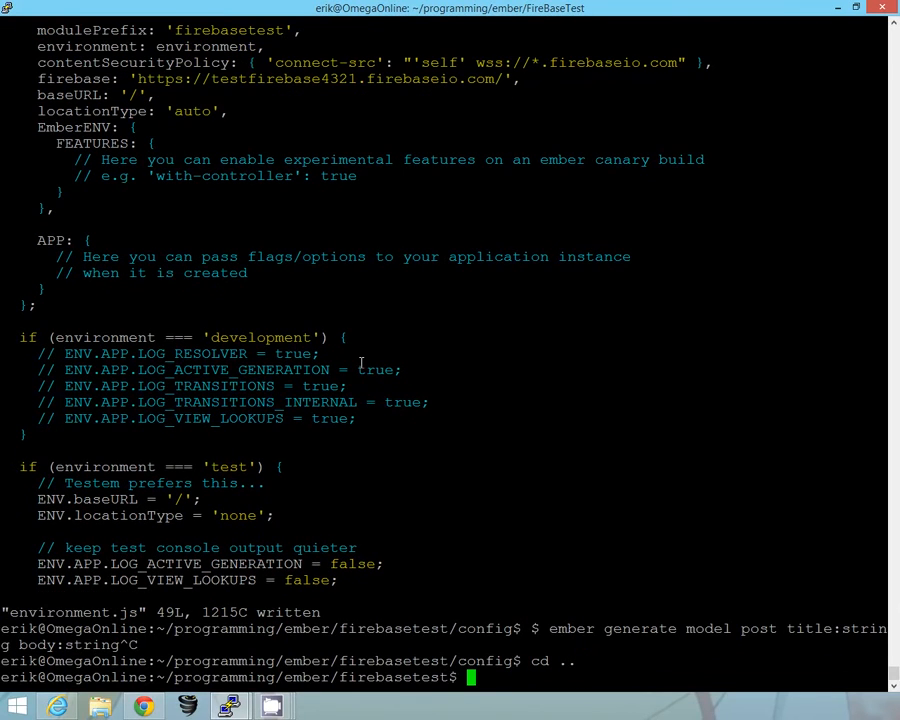
# From the project root, run 'ember generate model post title:string body:string'.
pyautogui.write('cd ..')
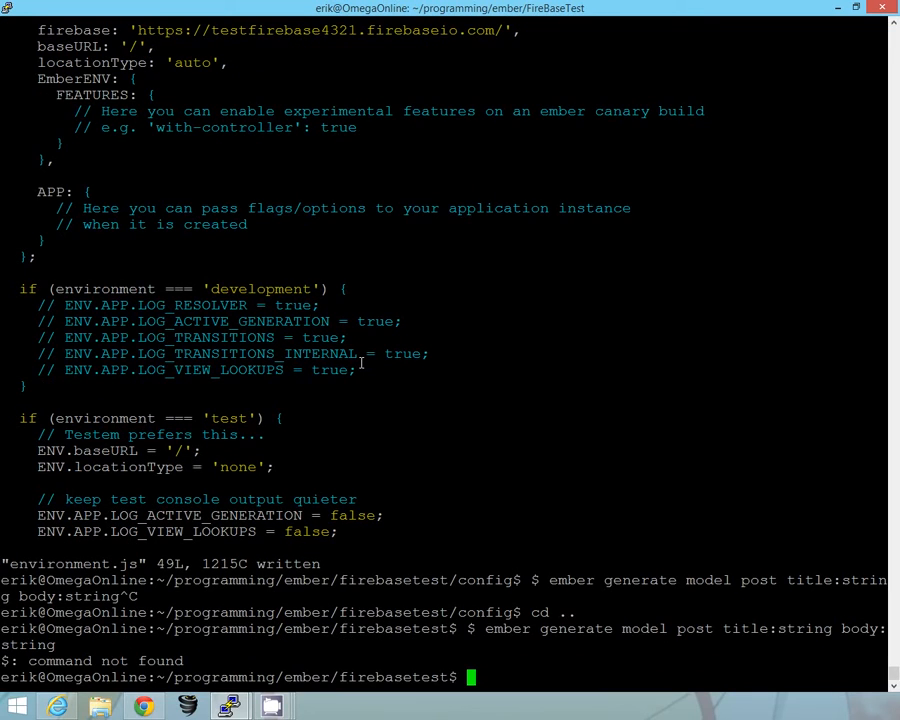
pyautogui.write('ember generat')
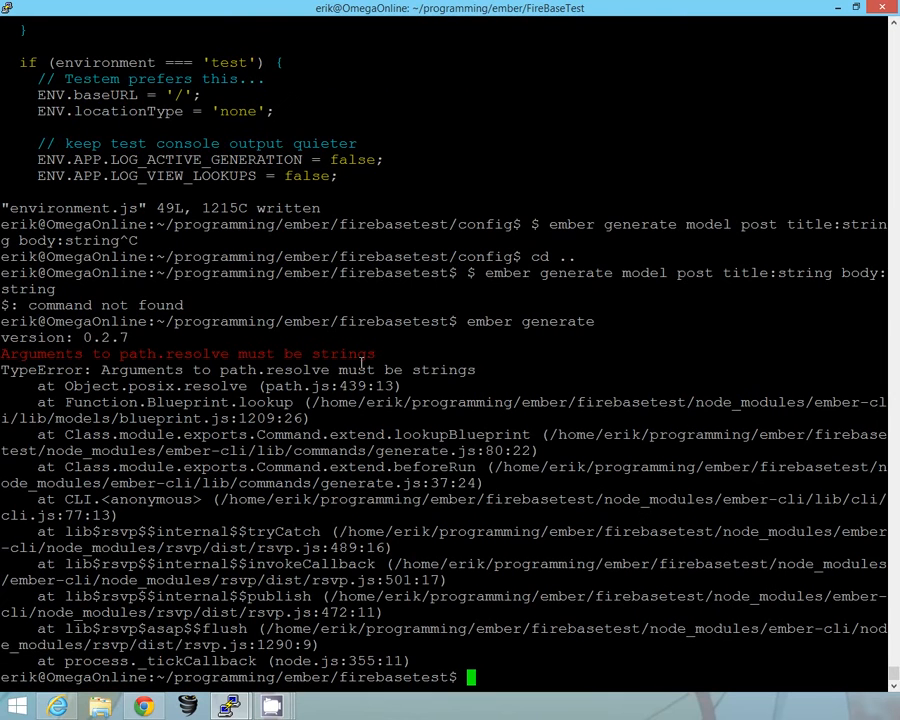
pyautogui.write('ember generate model post title:string body:string')
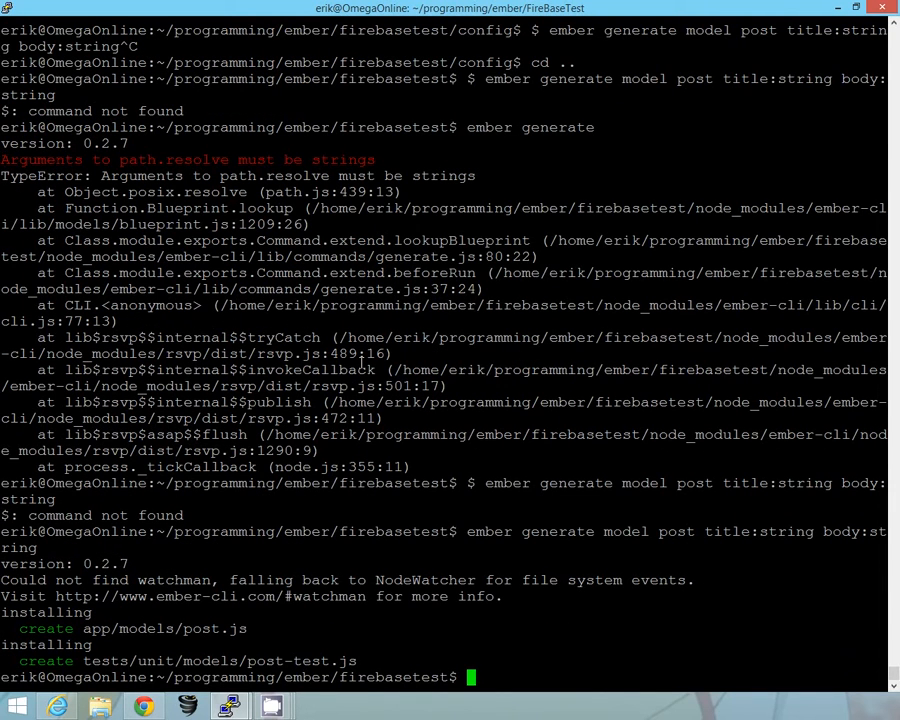
pyautogui.write('vi app/mode')
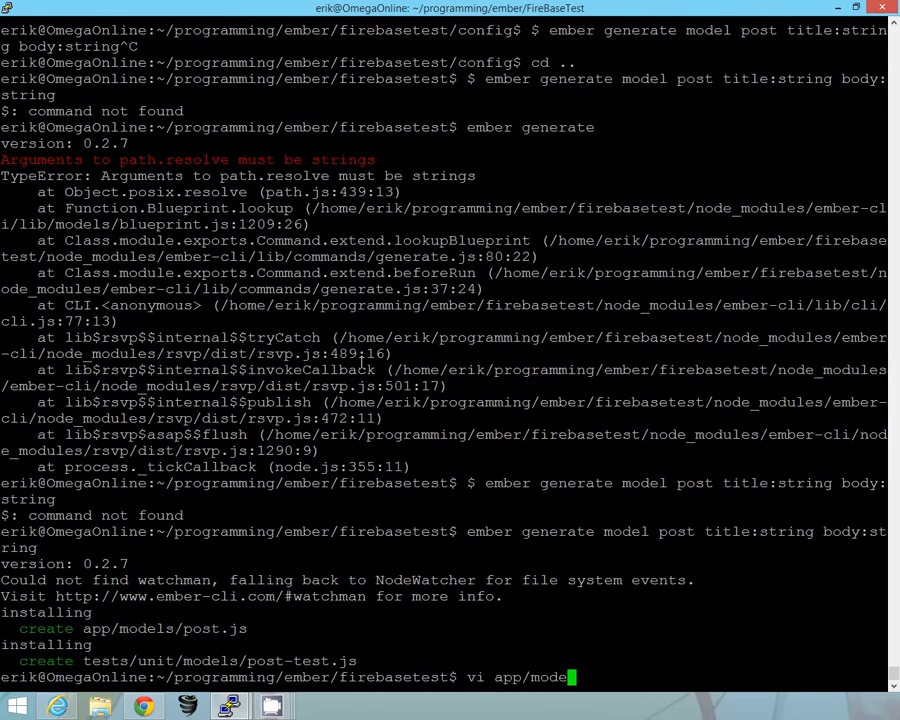
pyautogui.write('ls/post.')
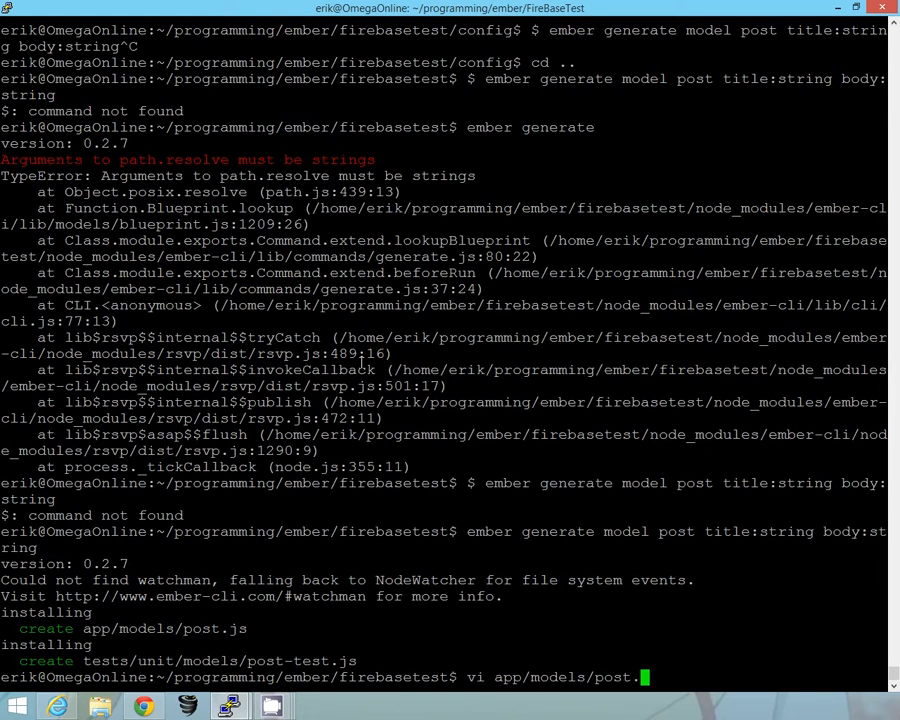
pyautogui.write('js')
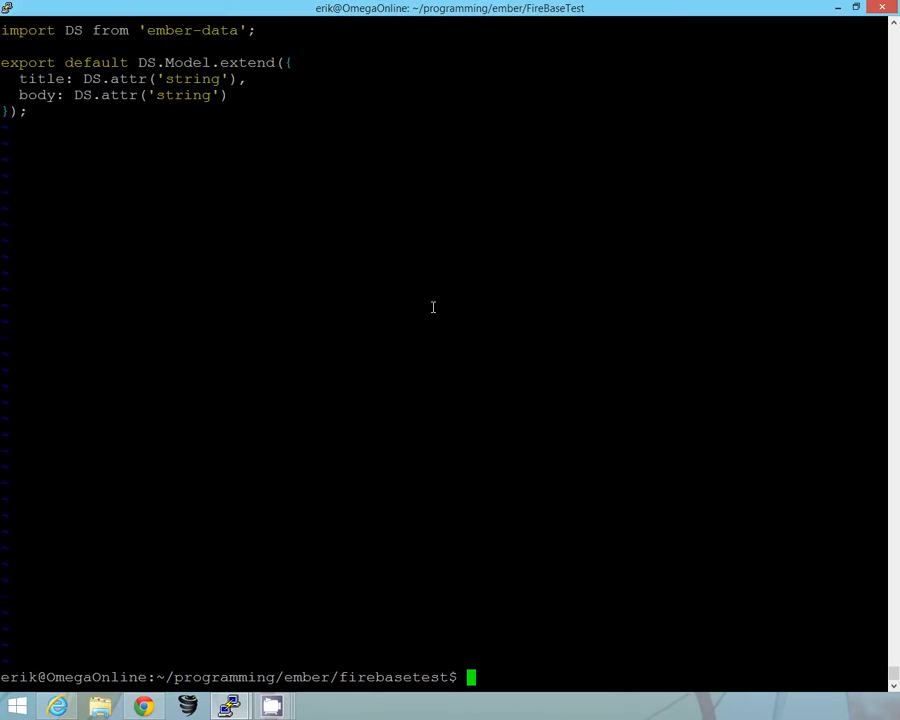
pyautogui.write('ember')
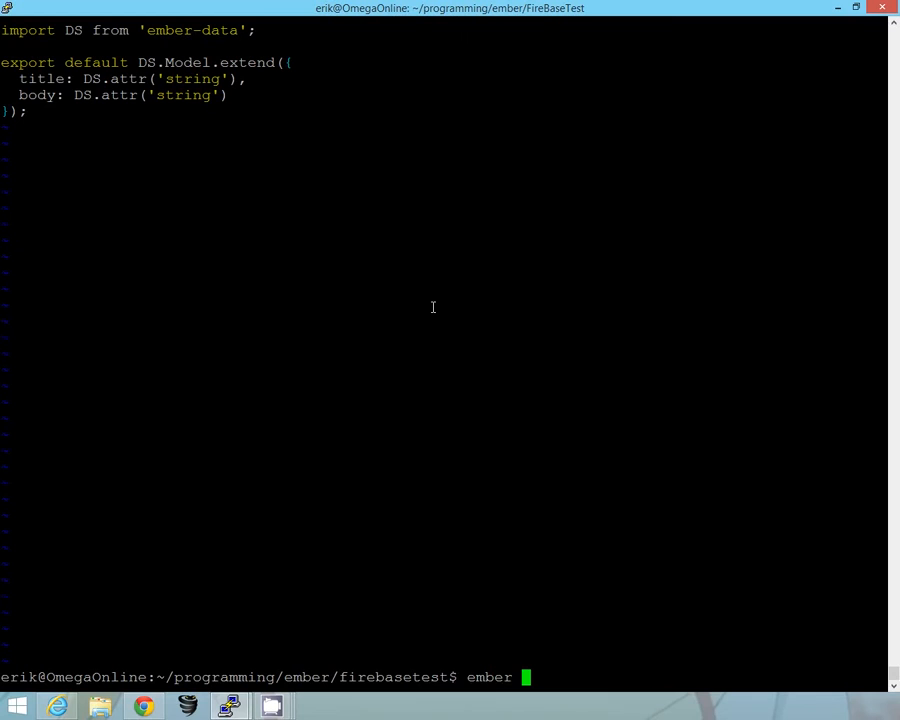
# Generate the post route and check its mapping in app/router.js.
pyautogui.write('g route post')
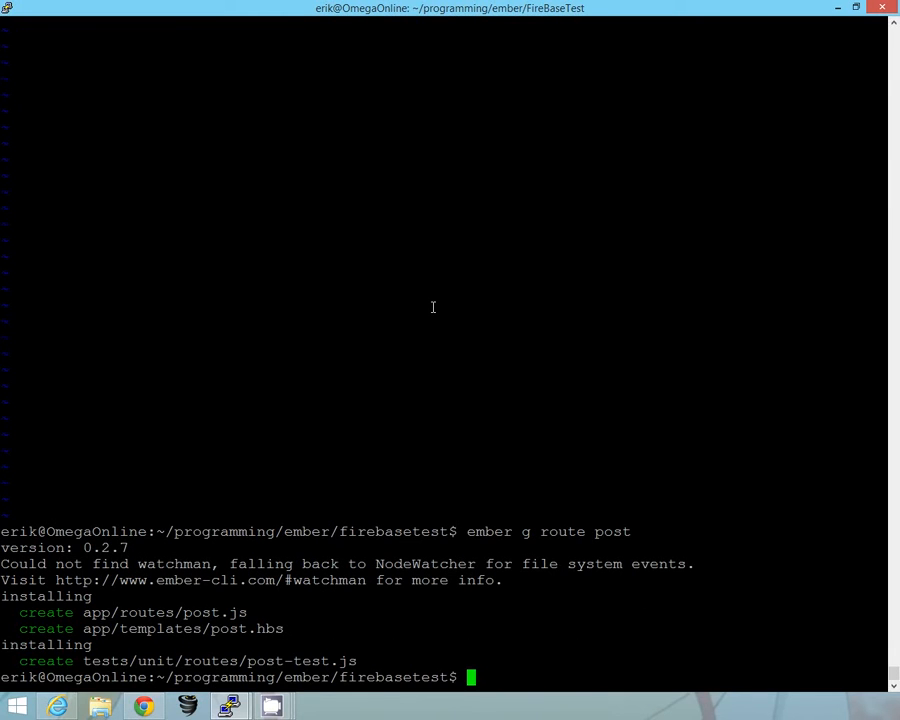
pyautogui.write('vi')
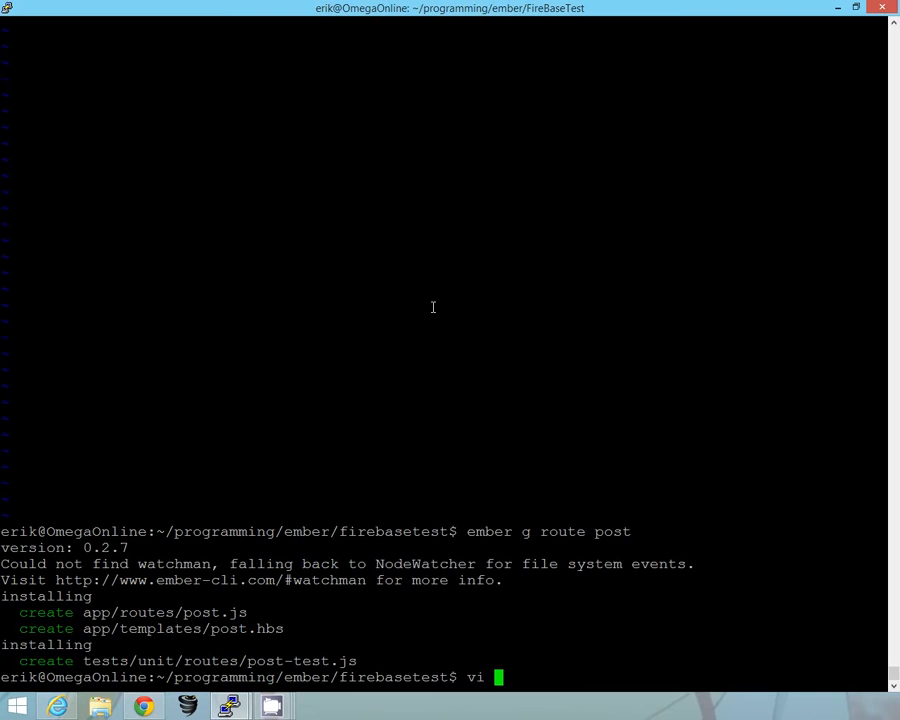
pyautogui.write('app/route')
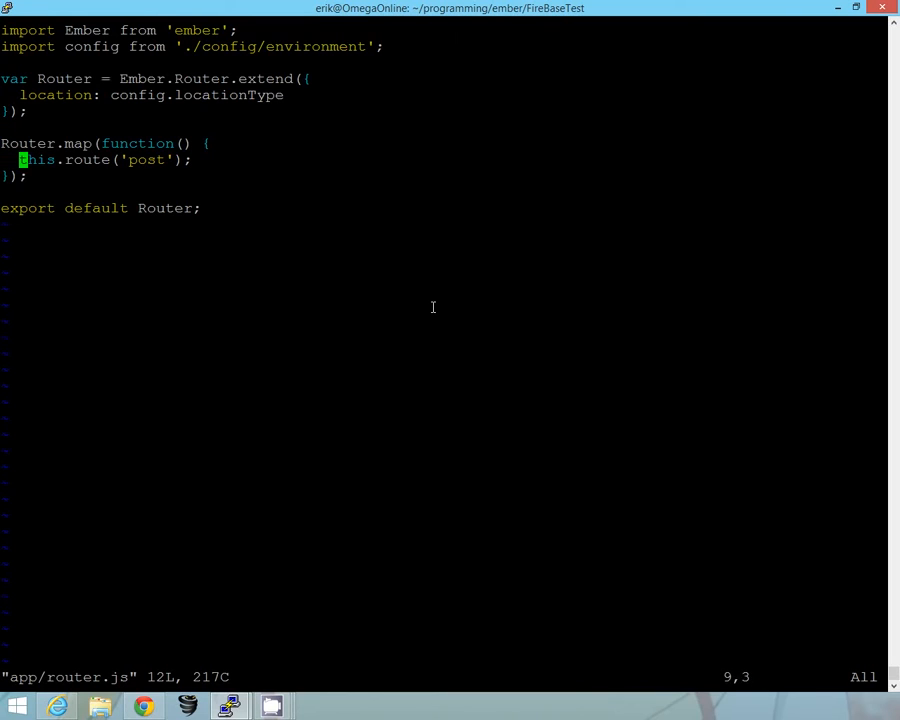
pyautogui.press(':')
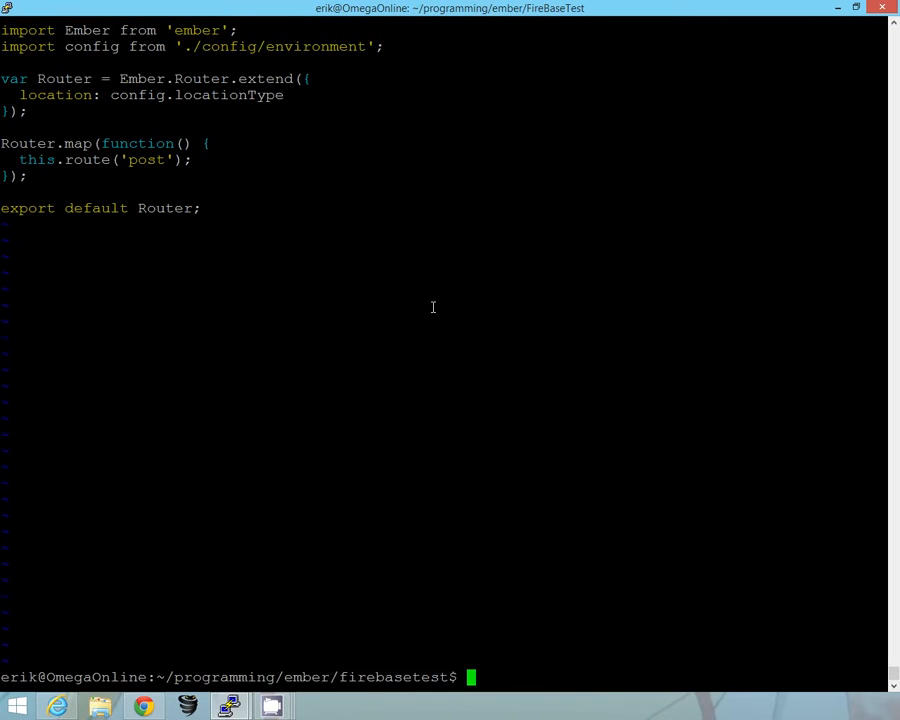
# Open the new app/routes/post.js file in vi.
pyautogui.write('vi ap')
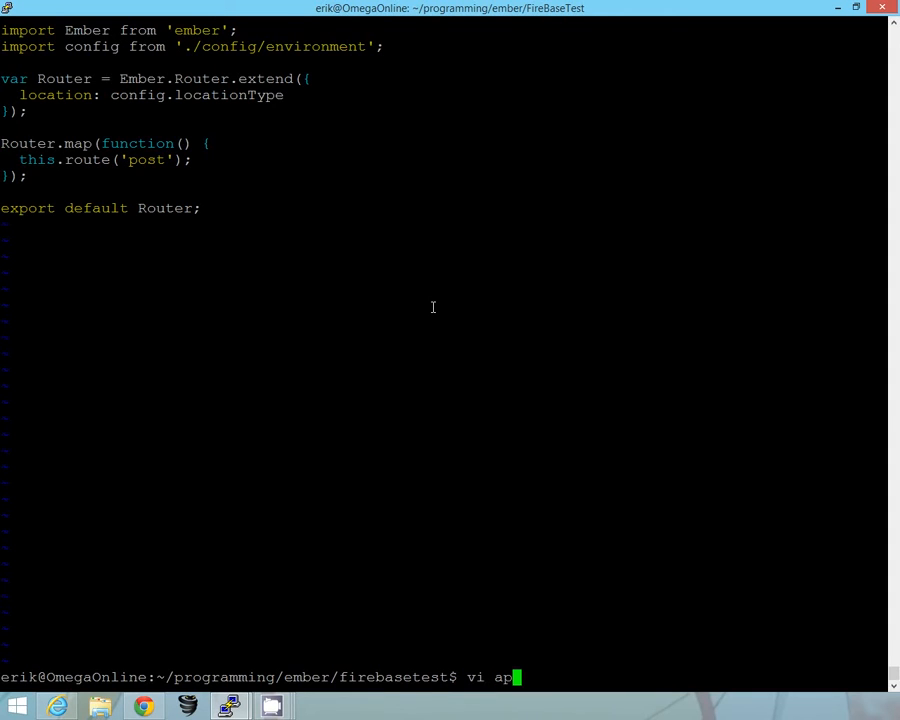
pyautogui.write('p/rou')
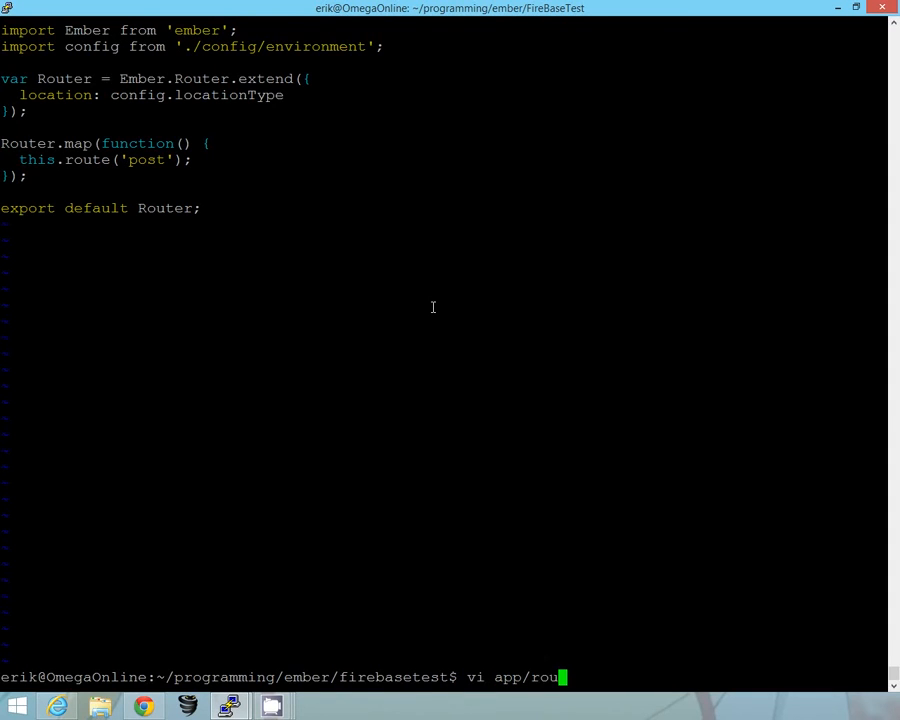
pyautogui.write('ter.js')
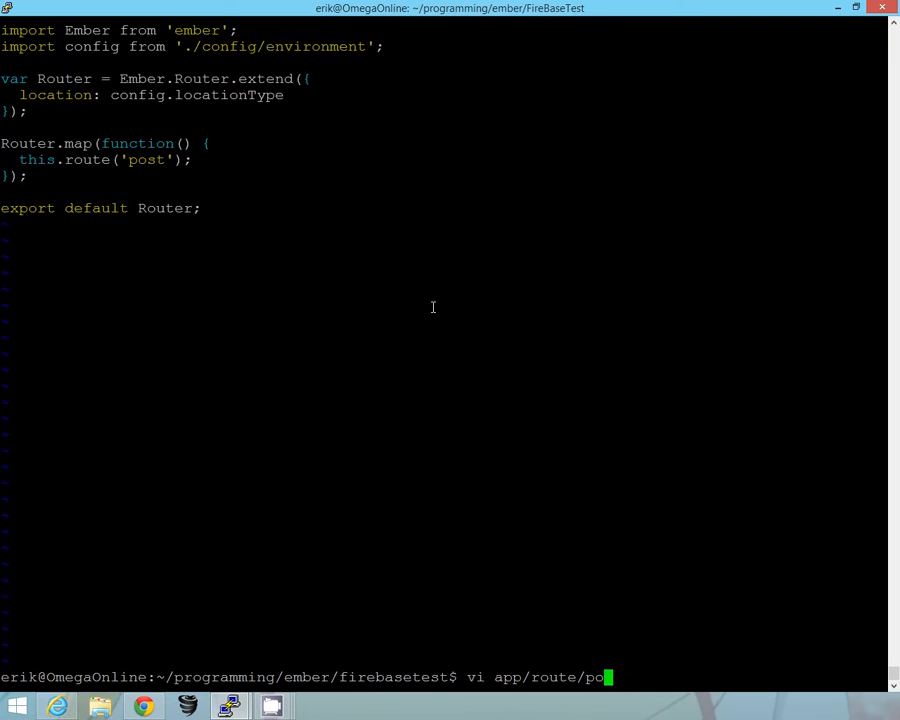
pyautogui.write('st/js')
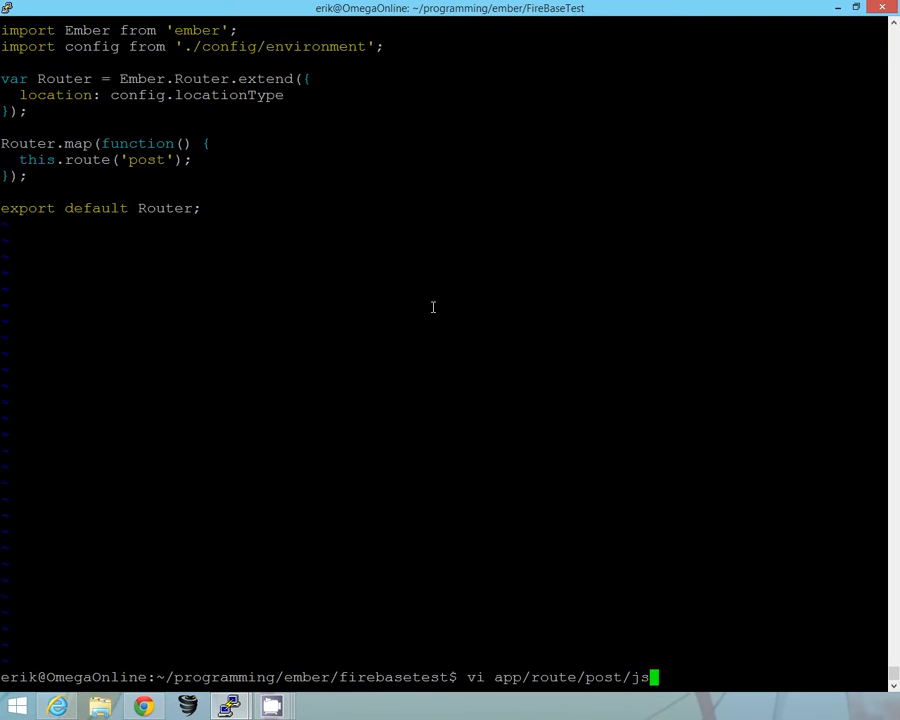
pyautogui.press('BackSpace')
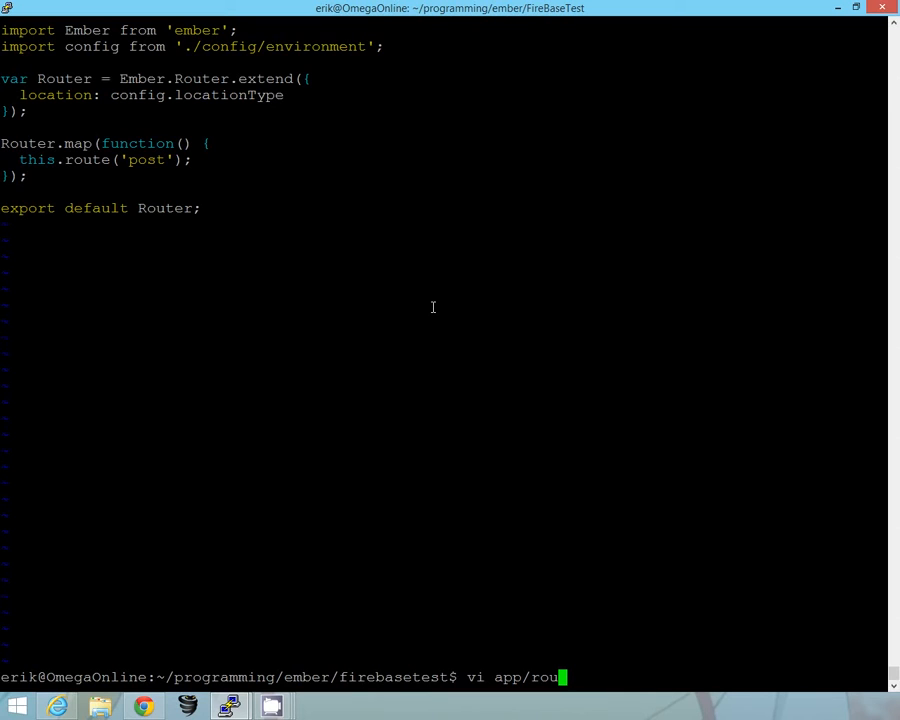
pyautogui.write('tes/')
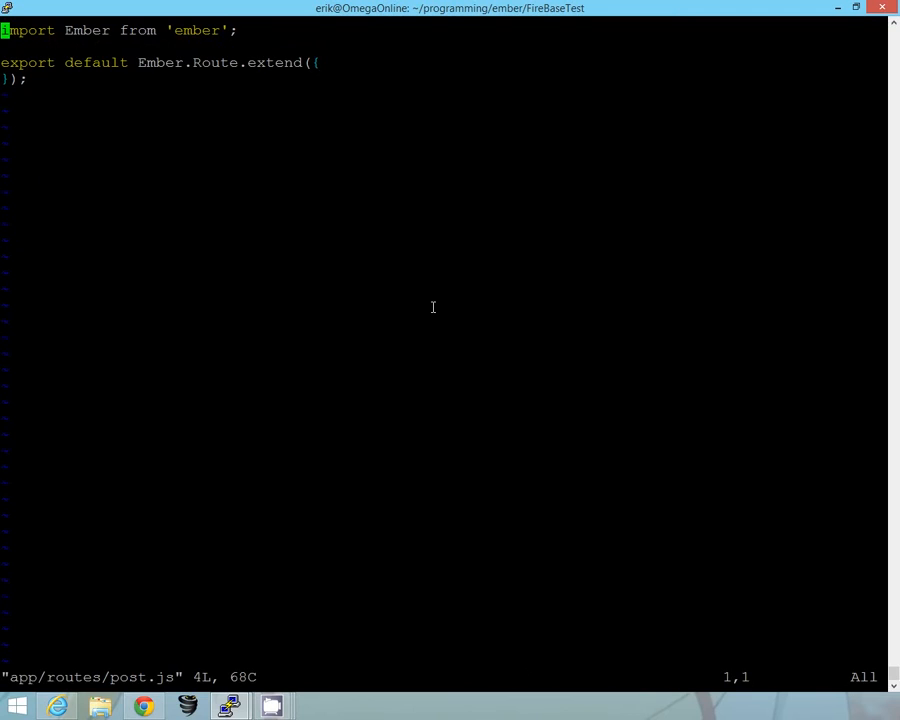
# Add a model hook returning this.store.find('post') to the post route.
pyautogui.press('j')
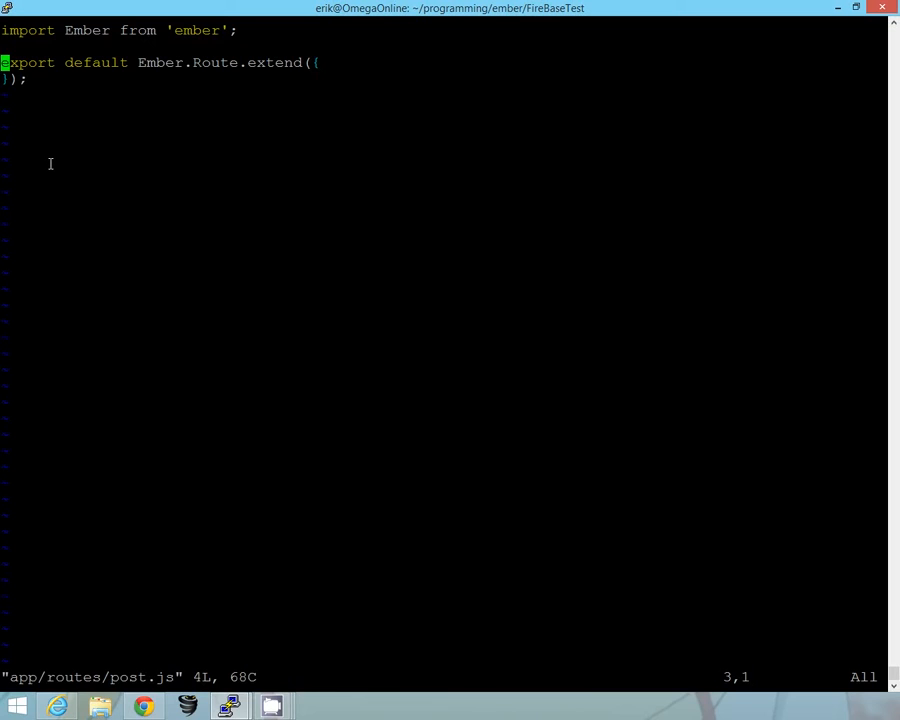
pyautogui.write('mode')
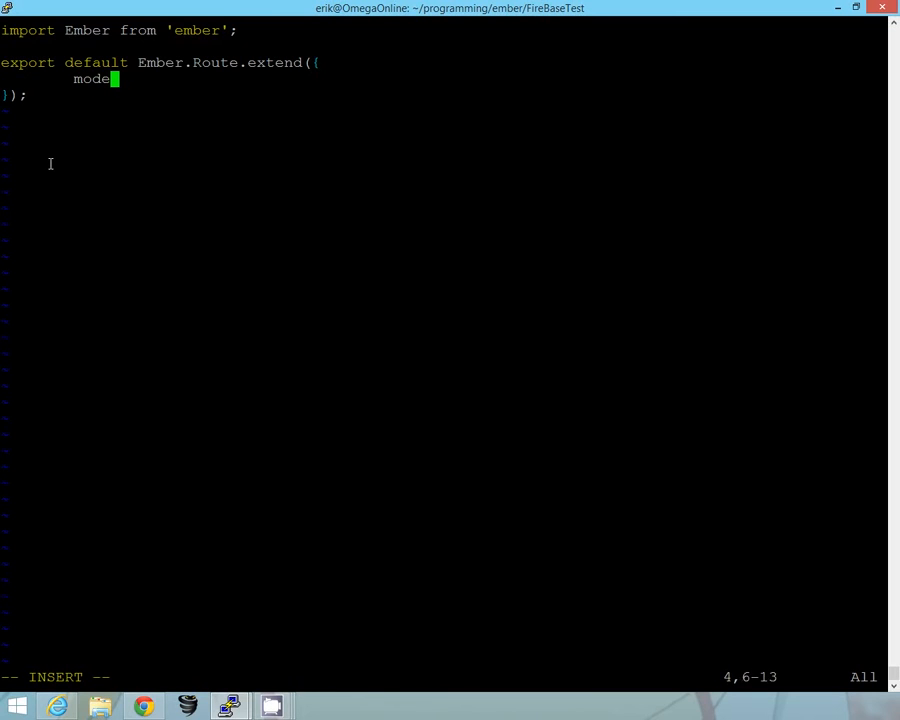
pyautogui.write('l: function')
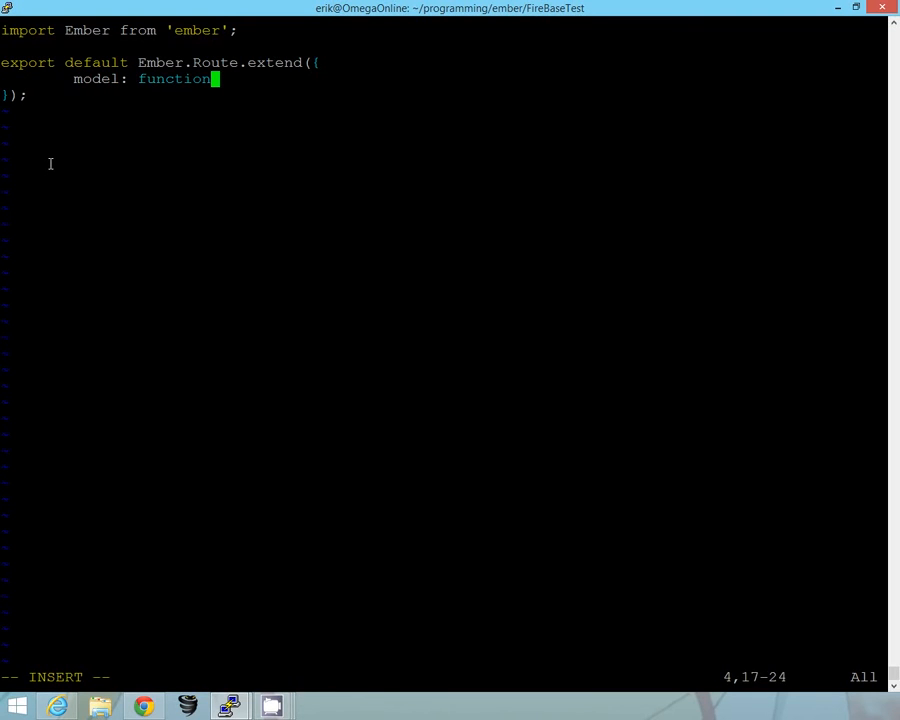
pyautogui.write('() {')
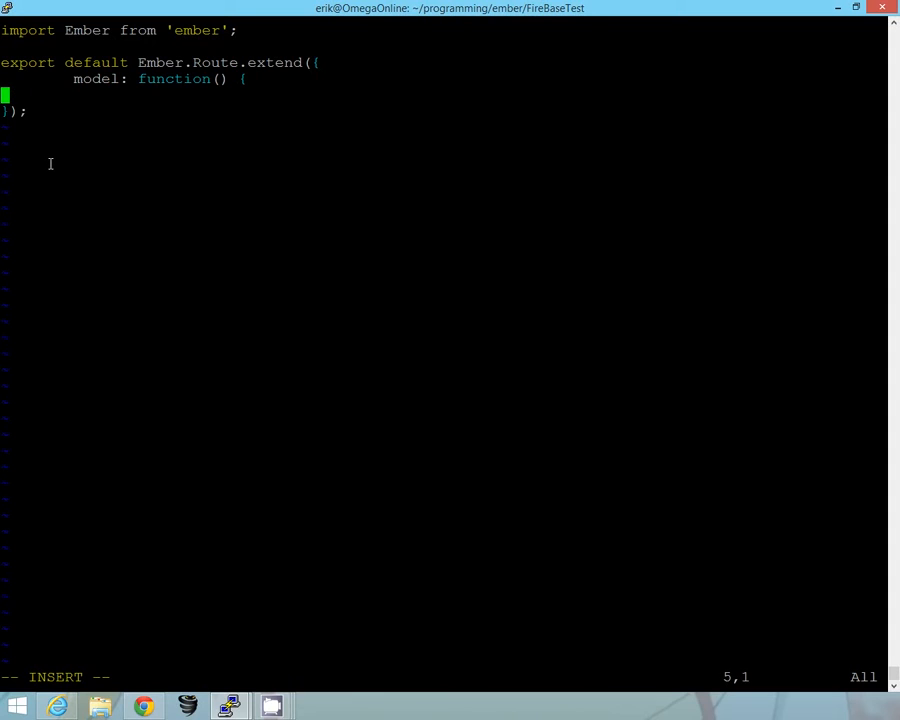
pyautogui.write('},')
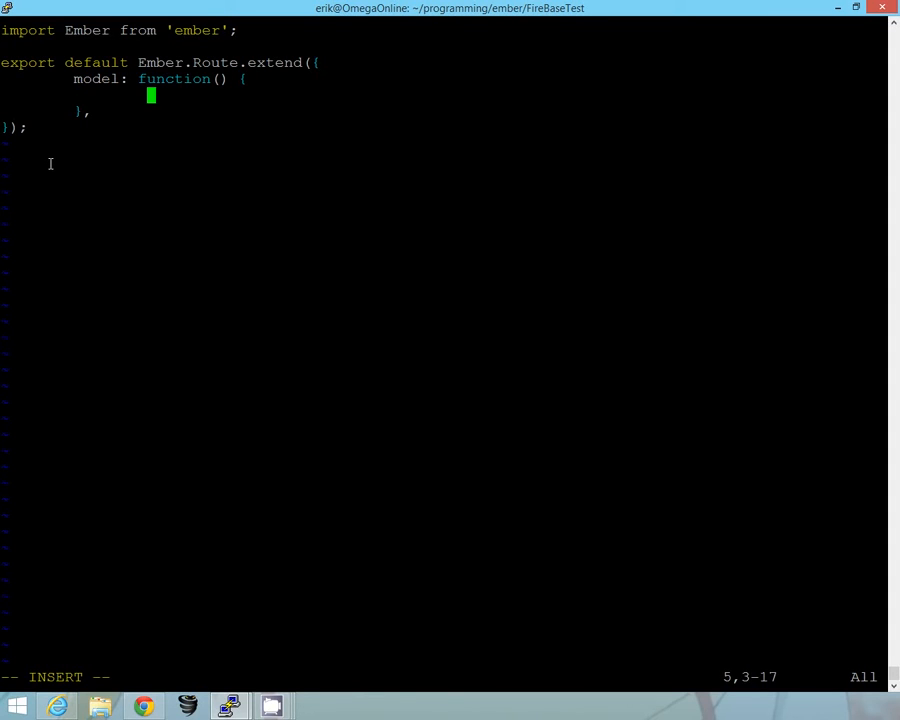
pyautogui.write('return')
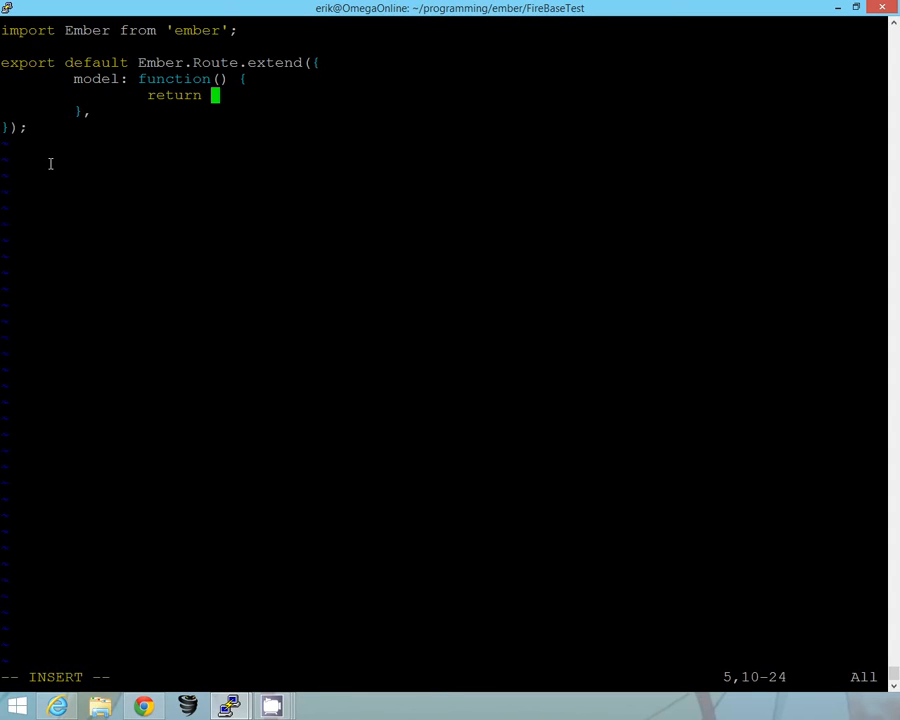
pyautogui.write('this.store.find')
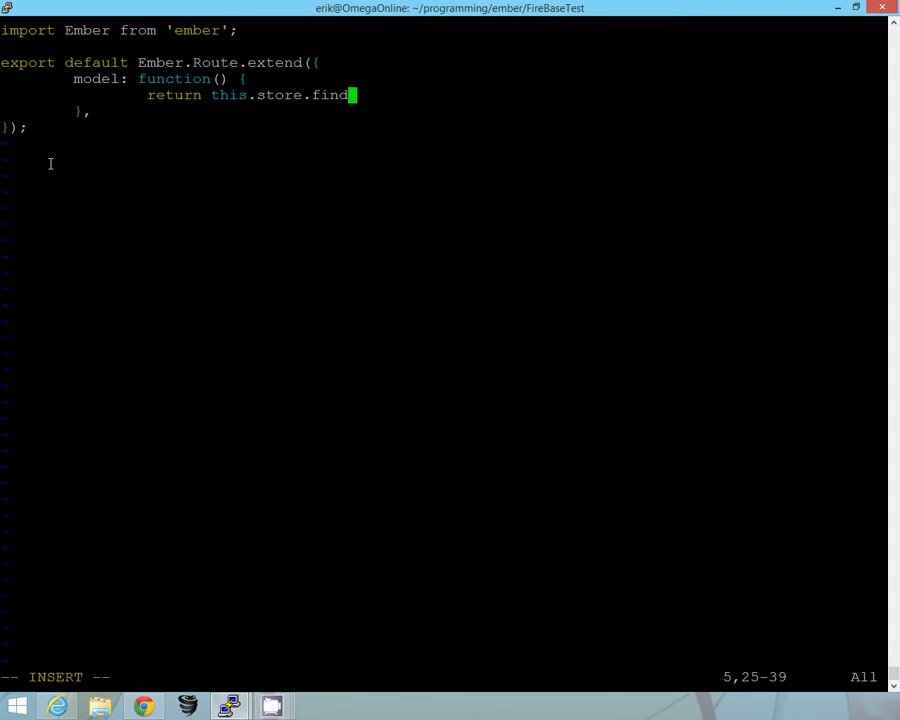
pyautogui.write("('post');")
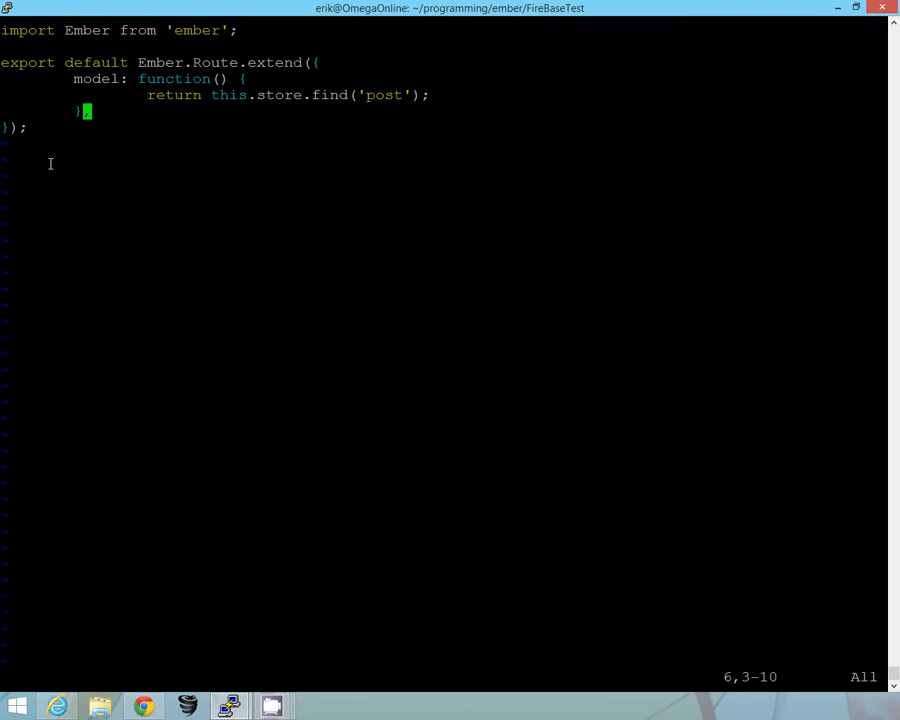
# Add an actions.add function creating newPost with this.store.createRecord('post', {}).
pyautogui.write('a')
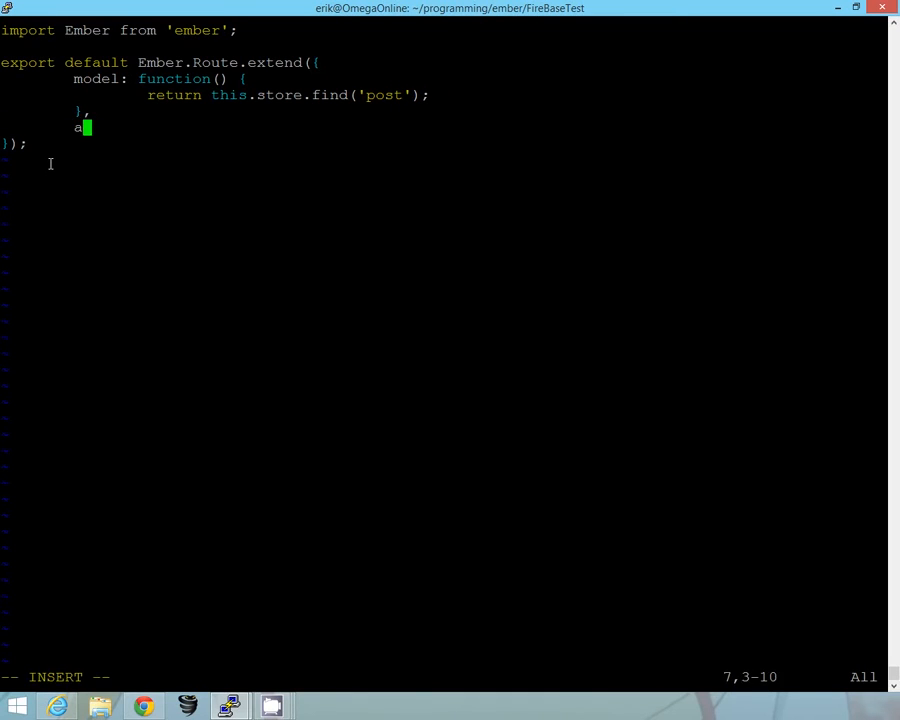
pyautogui.write('ctions: {')
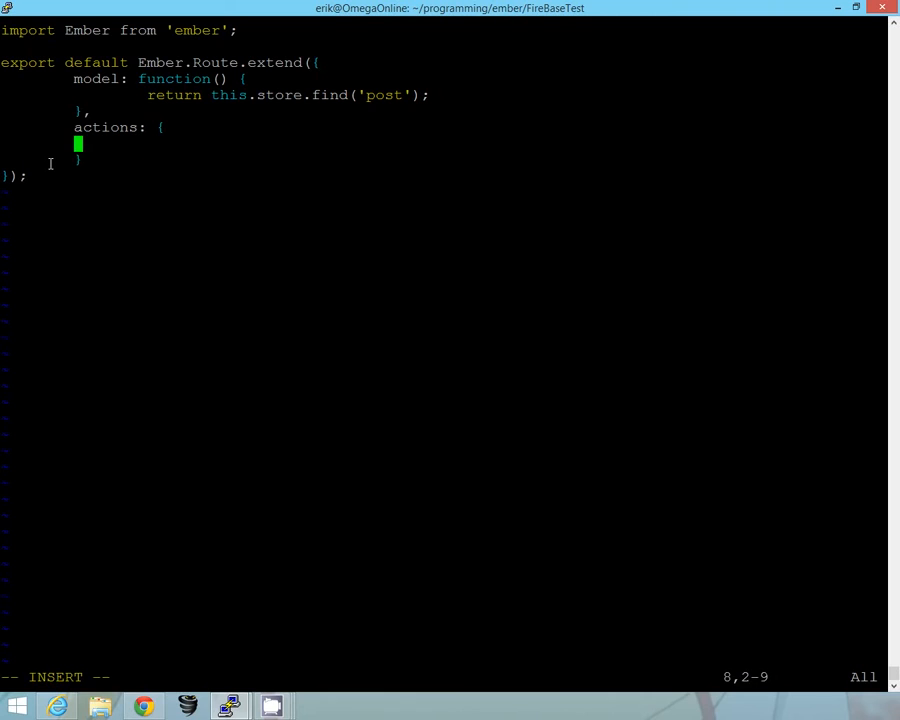
pyautogui.write('add: f')
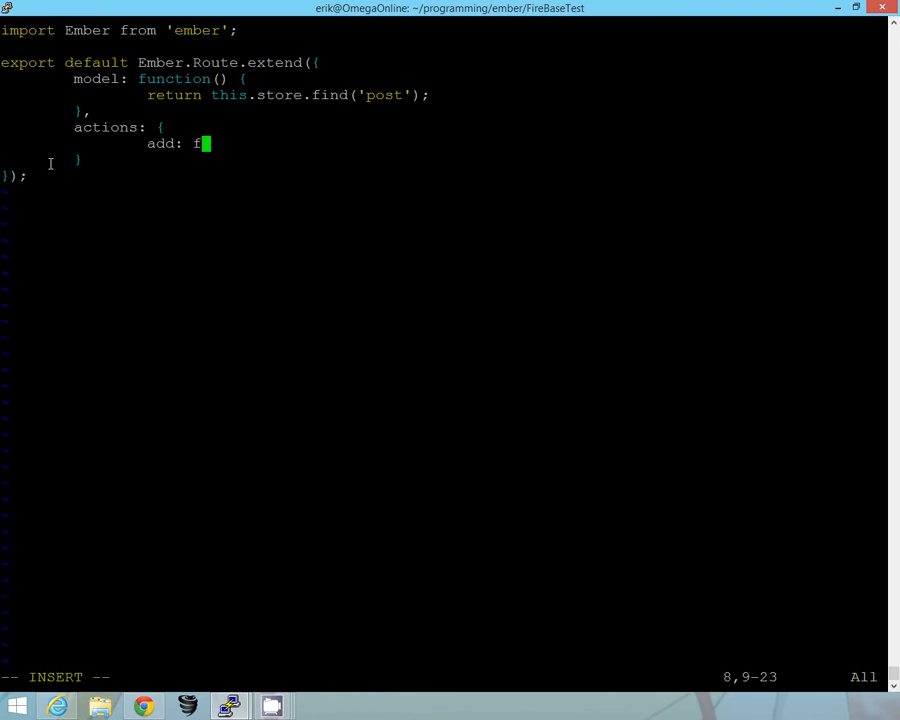
pyautogui.write('unction()')
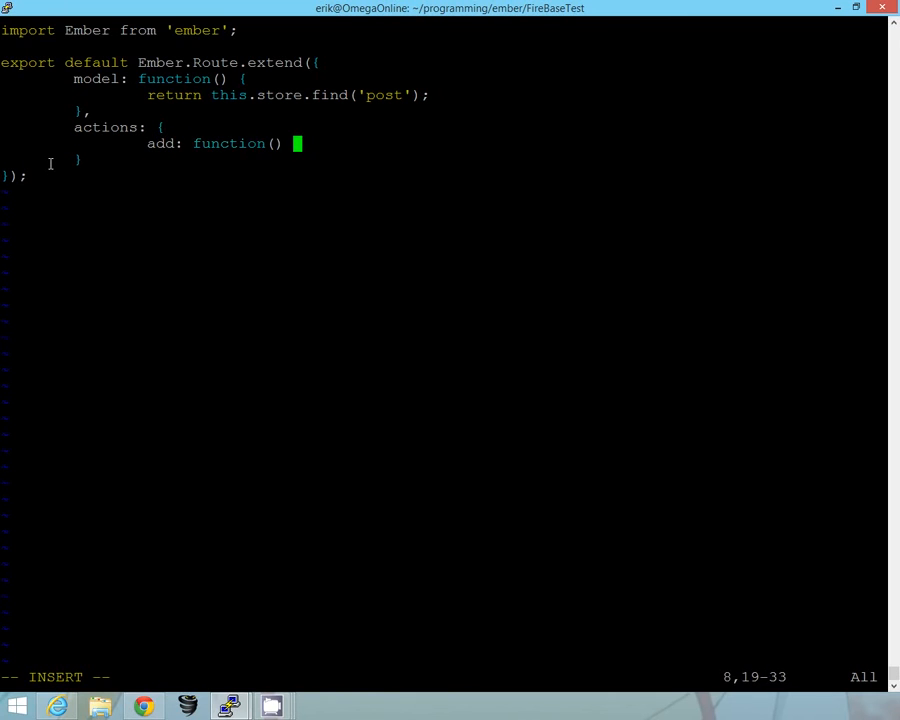
pyautogui.write('{')
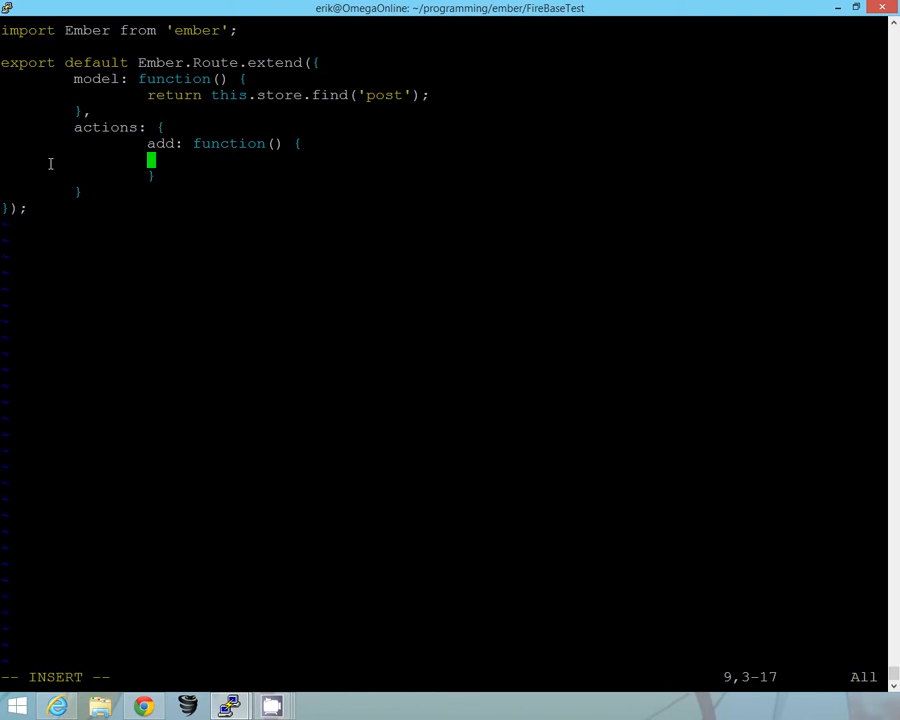
pyautogui.write('var n')
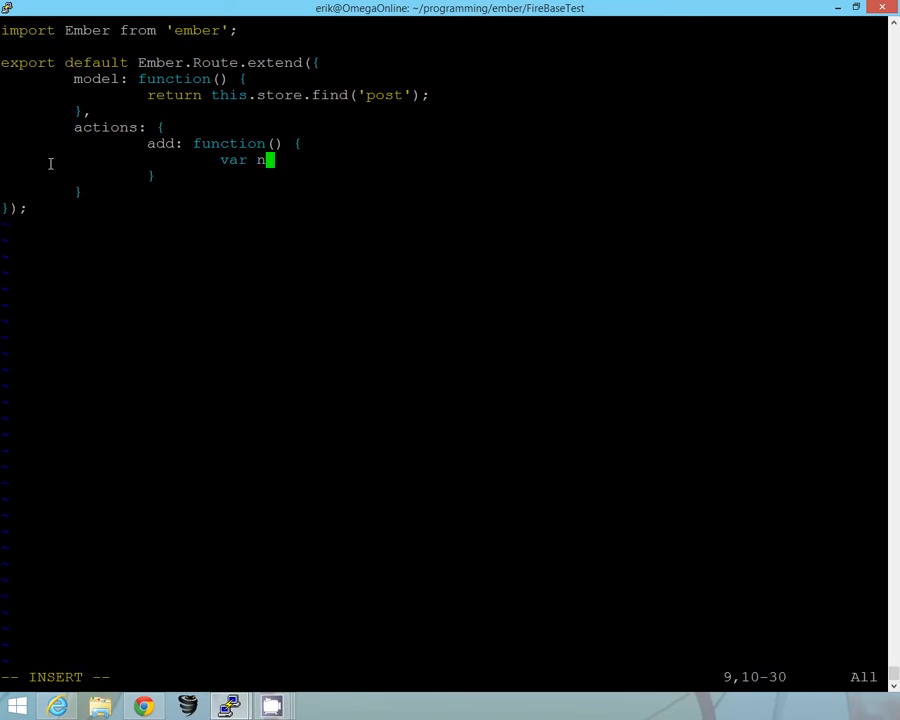
pyautogui.write('ewPost = thi')
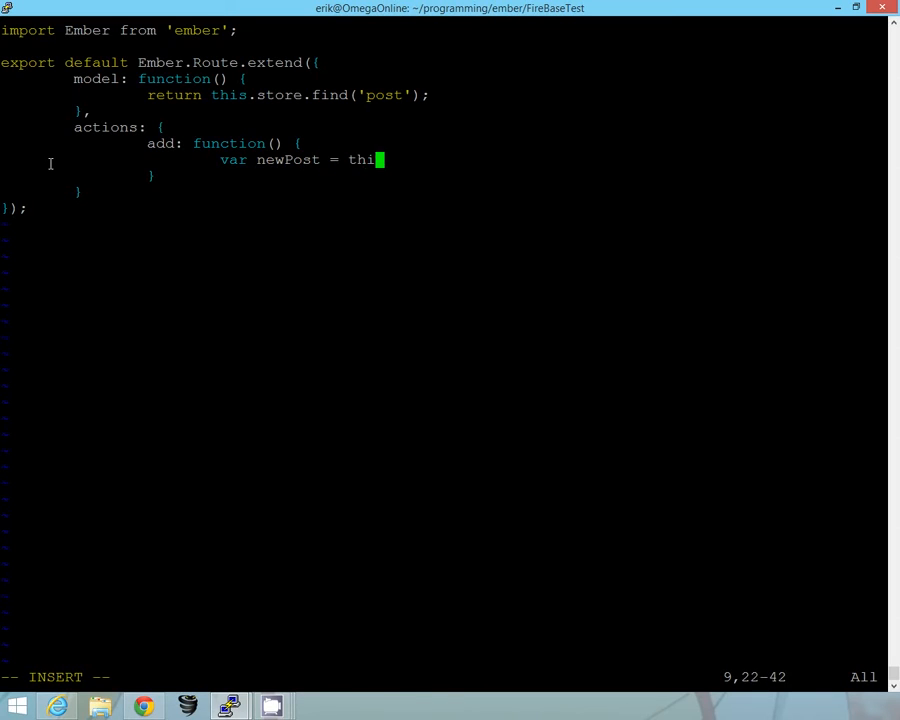
pyautogui.write('s.store.')
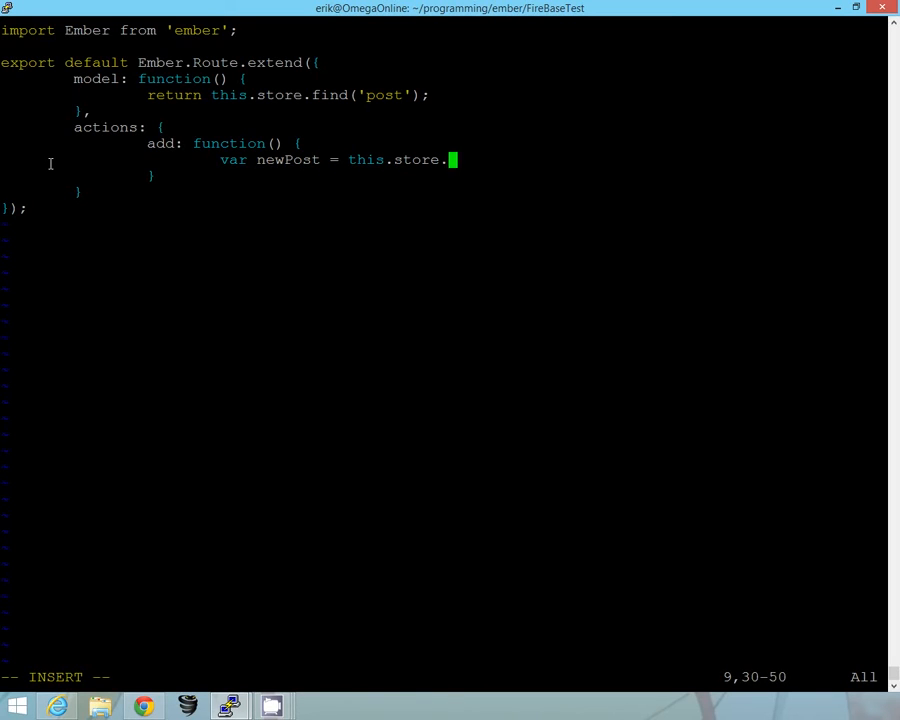
pyautogui.write('createREcord')
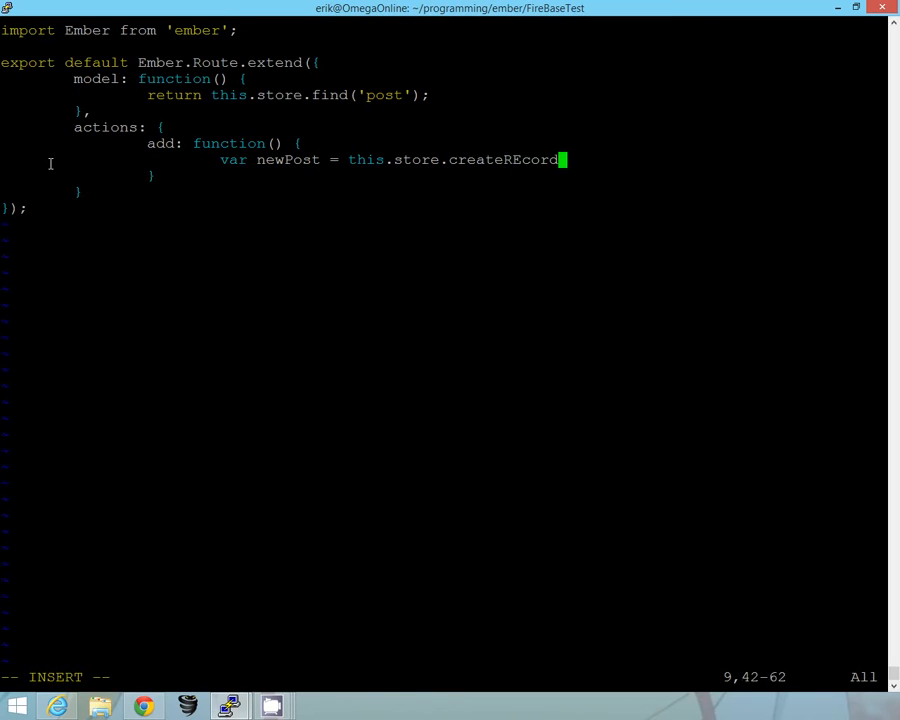
pyautogui.press('BackSpace')
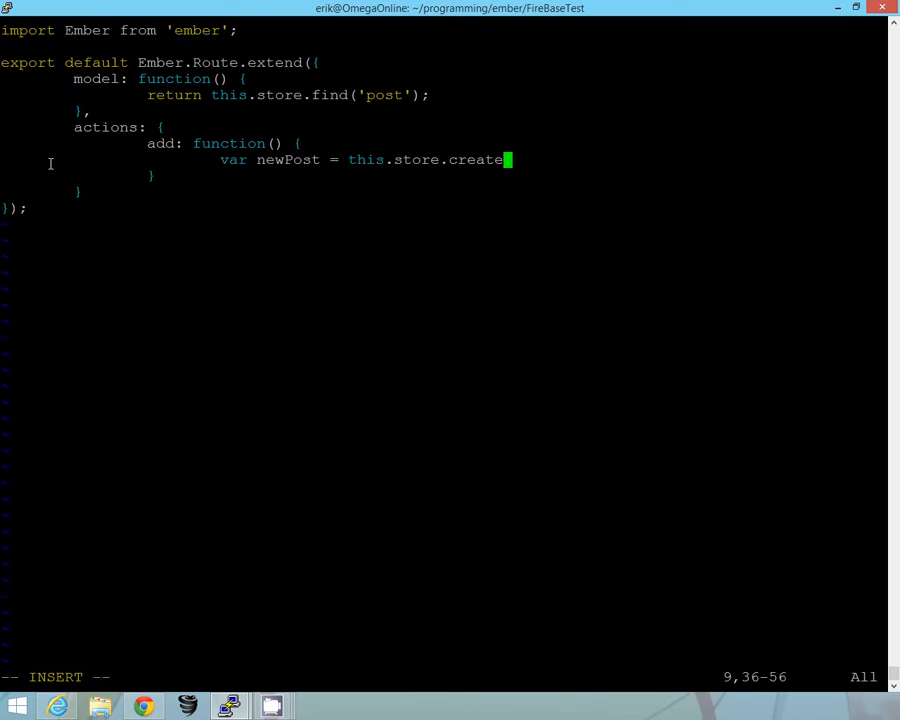
pyautogui.write('Record')
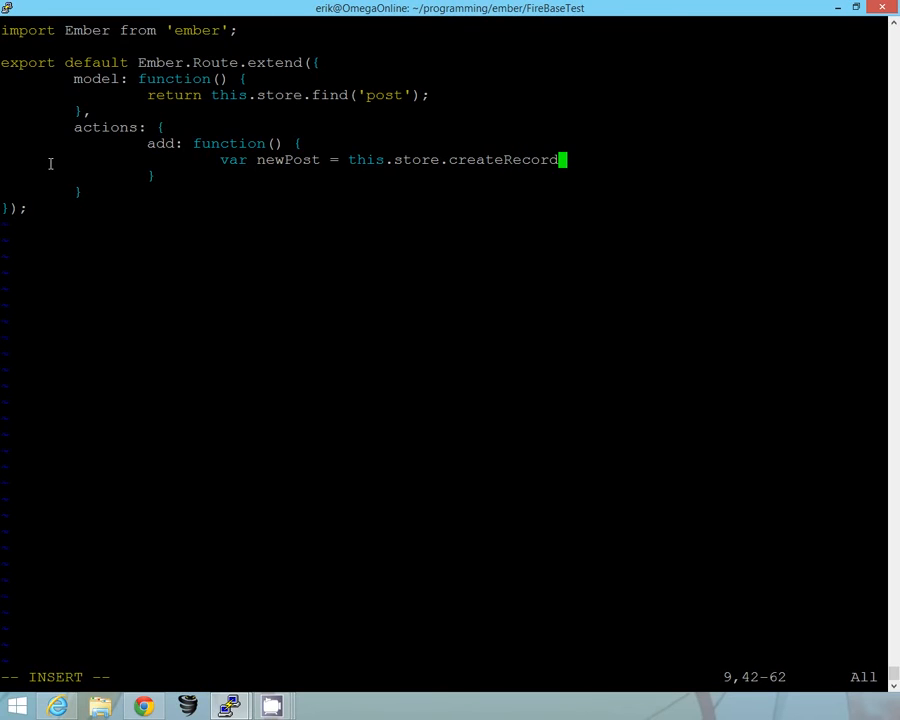
pyautogui.write("('post'")
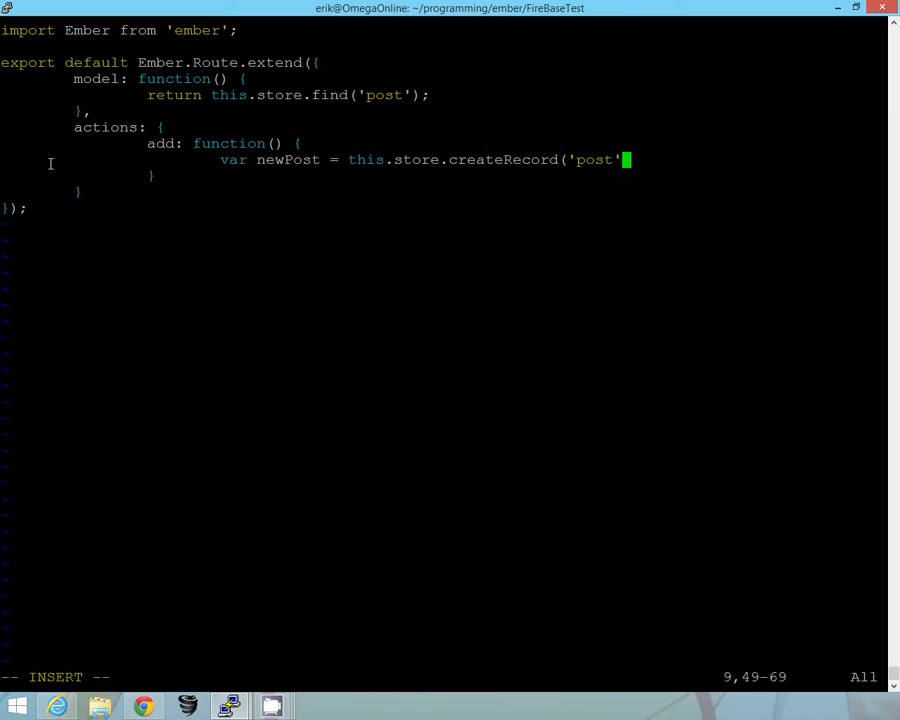
pyautogui.write(',')
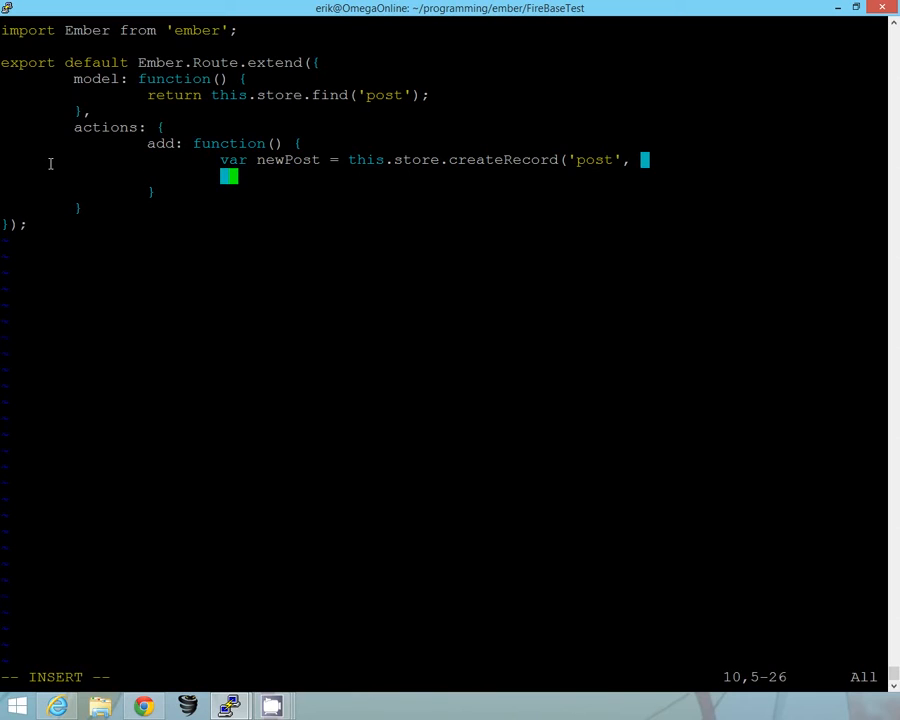
pyautogui.write('{});')
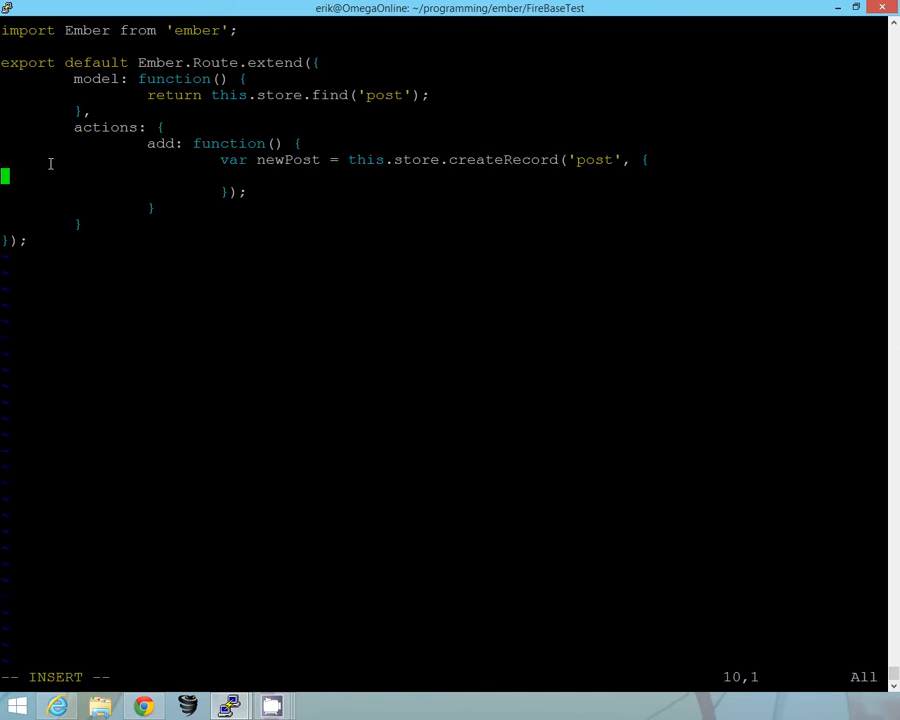
# Give the new post title 'New Title' and body 'this is the body', then save it.
pyautogui.write('title')
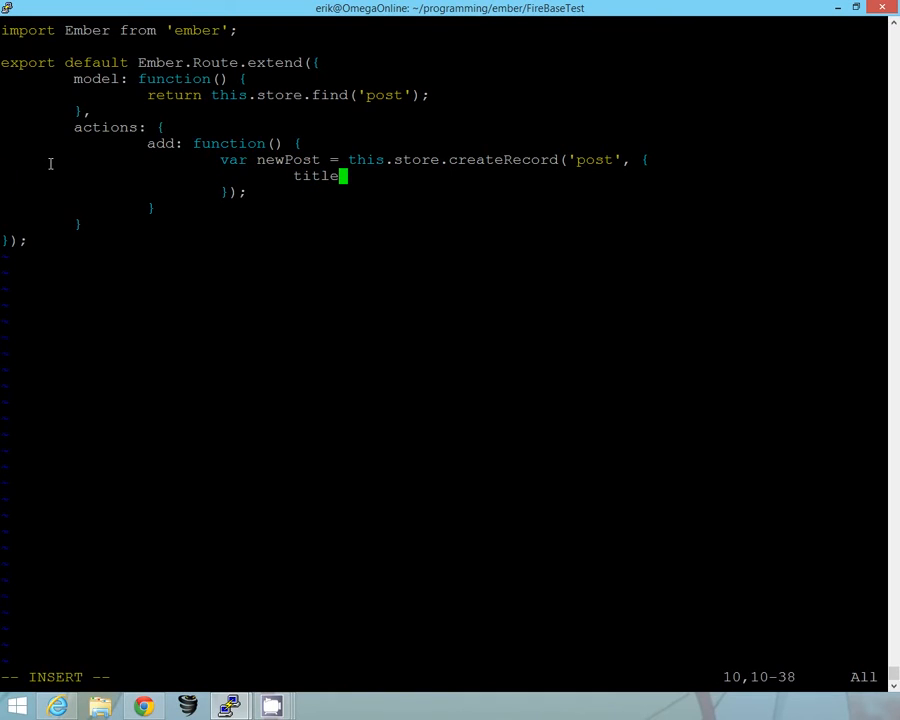
pyautogui.write(": '")
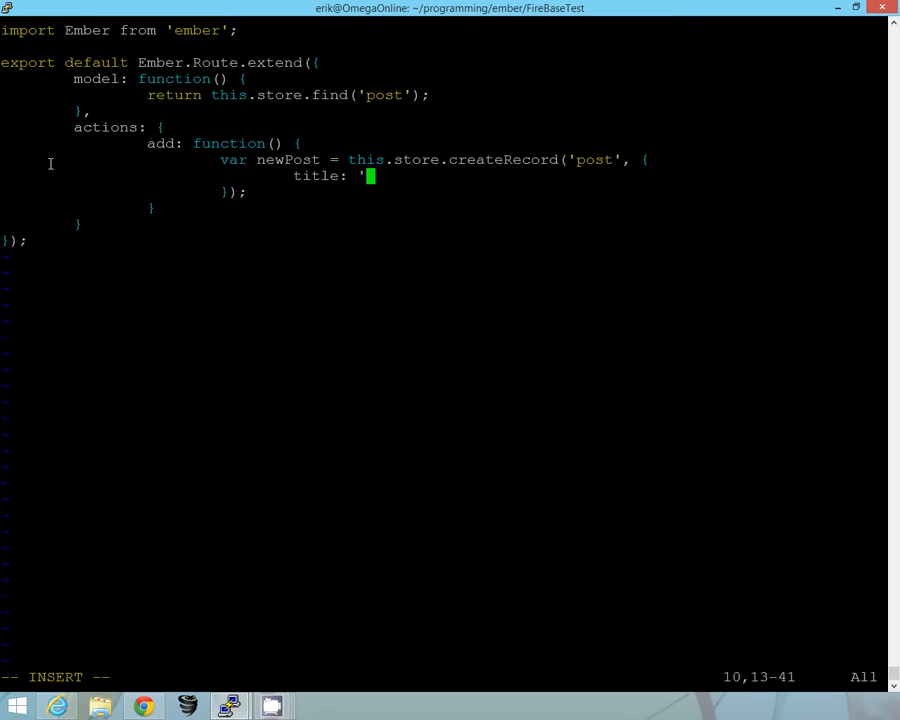
pyautogui.write("New Title'")
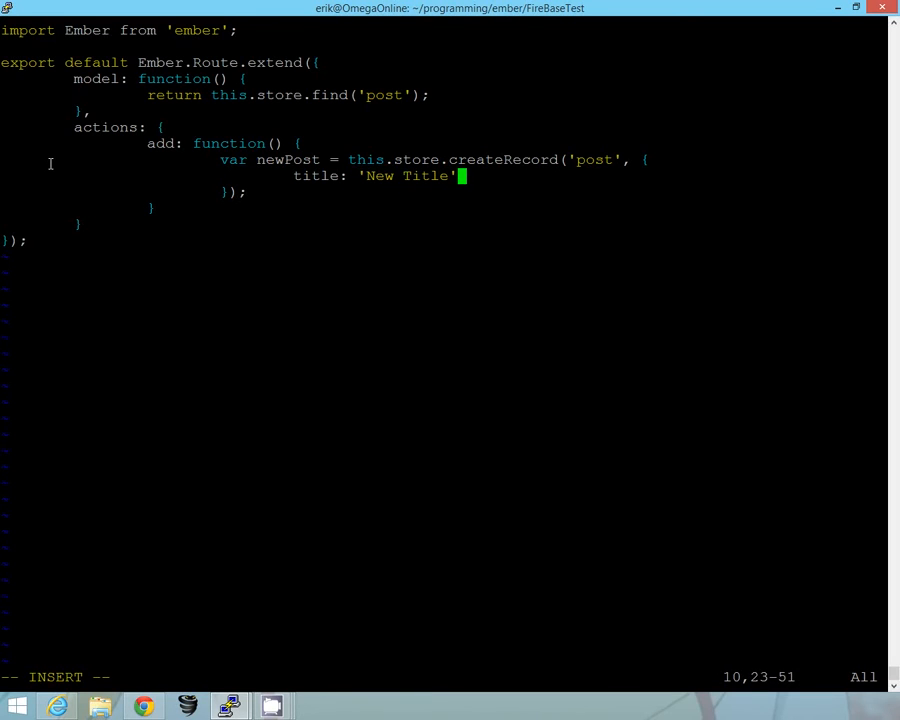
pyautogui.press('Enter')
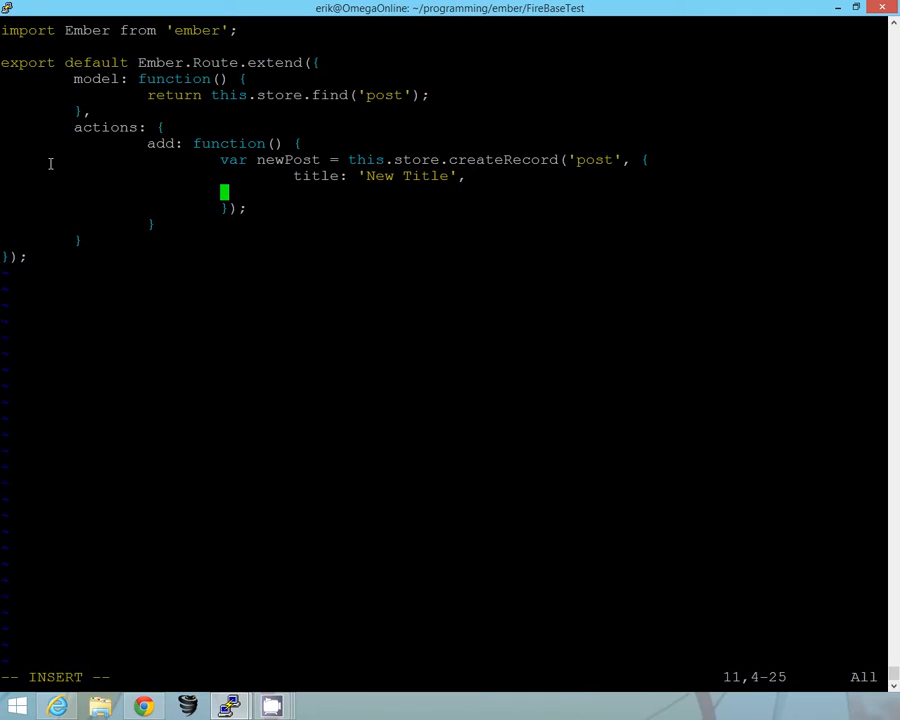
pyautogui.write('body:')
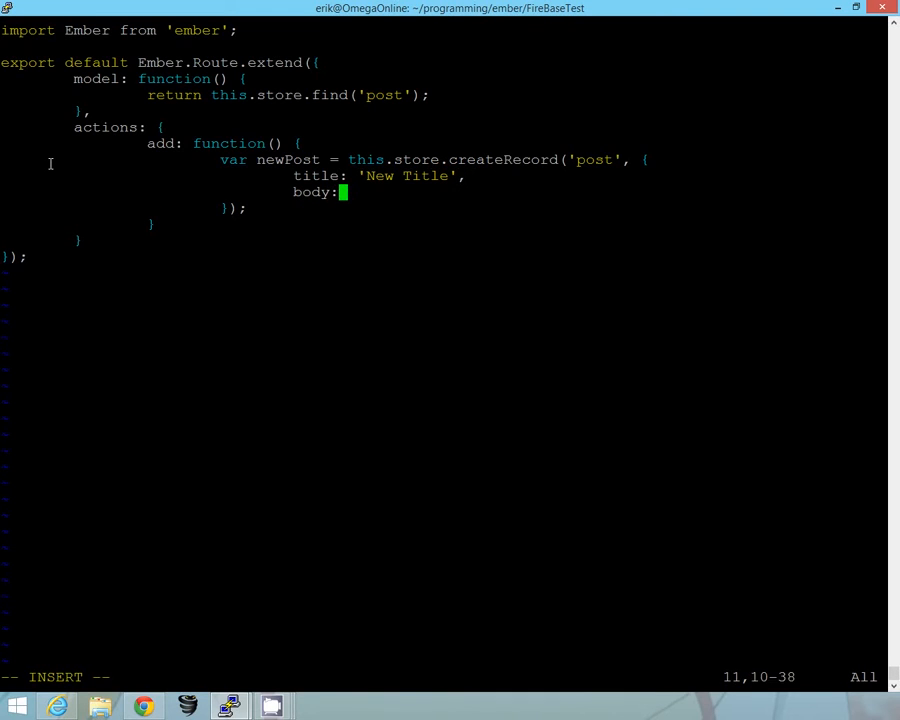
pyautogui.write("'this is the")
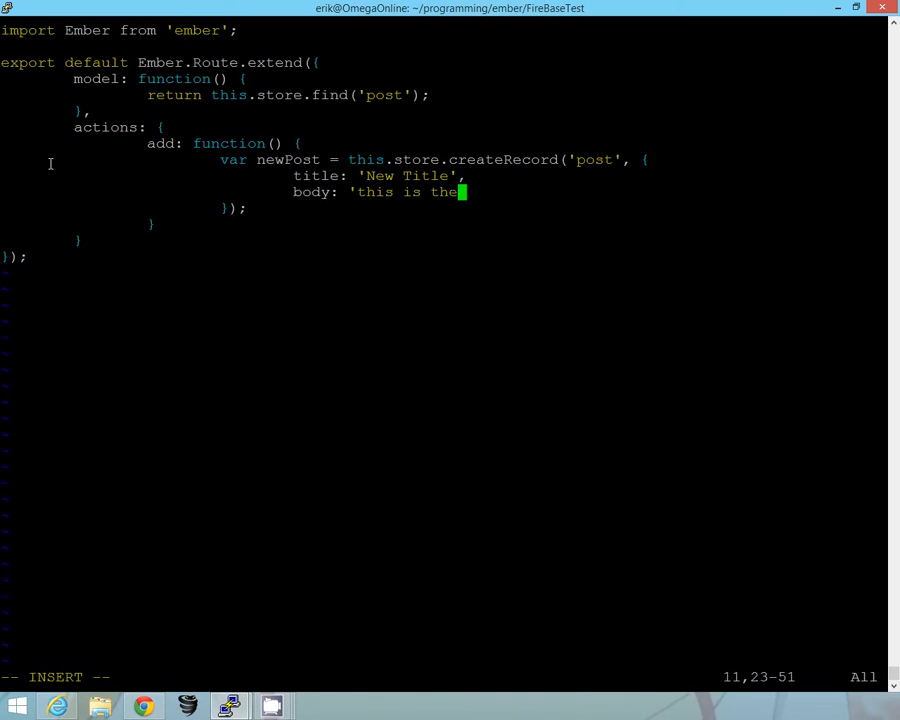
pyautogui.write('body')
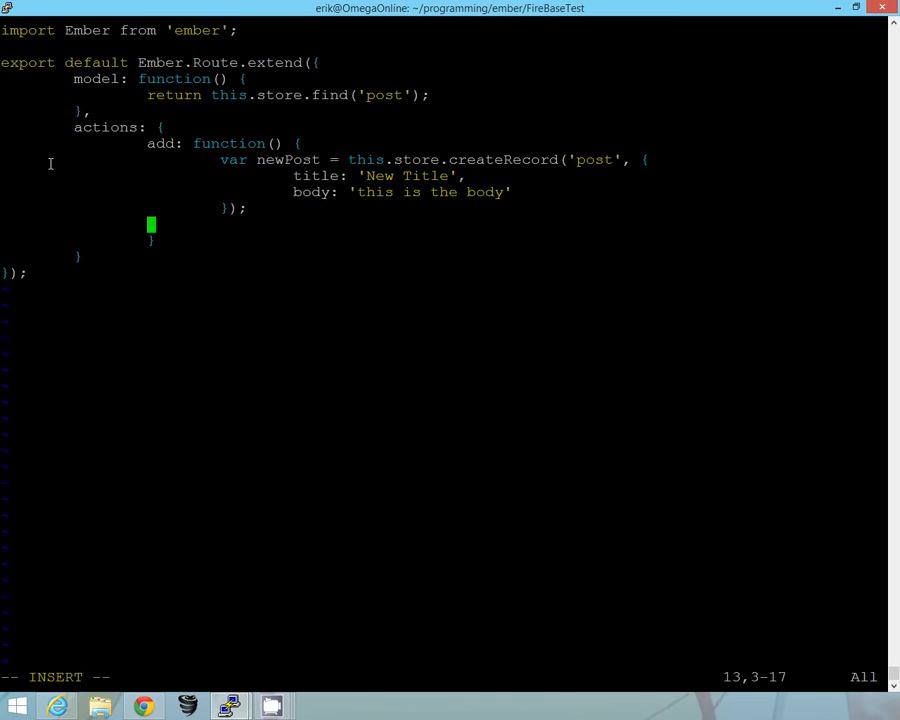
pyautogui.write('newPost.save')
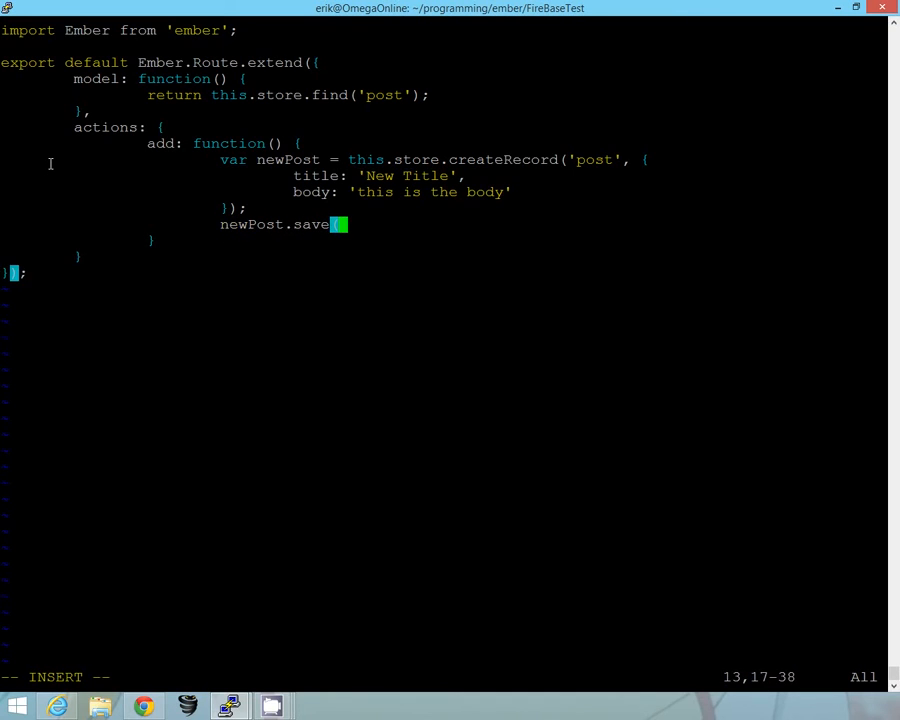
pyautogui.write('();')
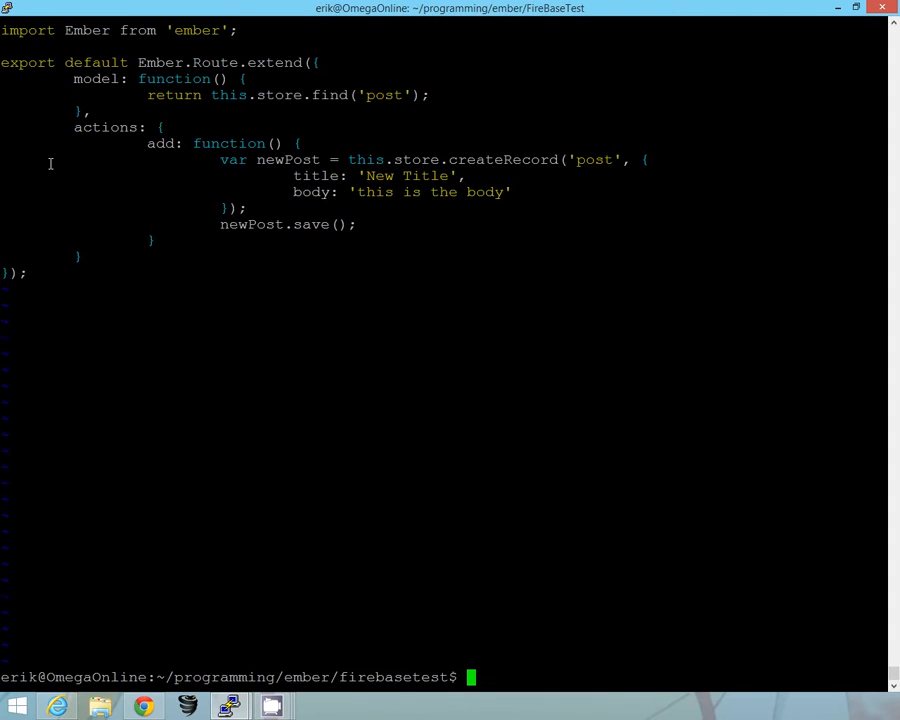
# Run 'ember g template post' and open app/templates/post.hbs in vi.
pyautogui.write('ember g')
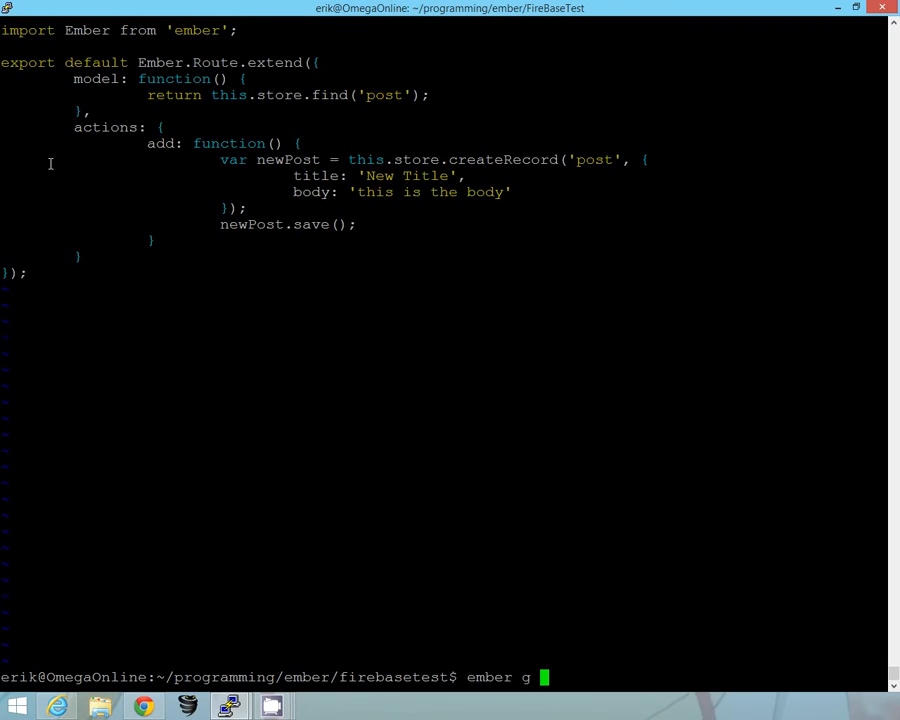
pyautogui.write('template post')
pyautogui.write('vi')
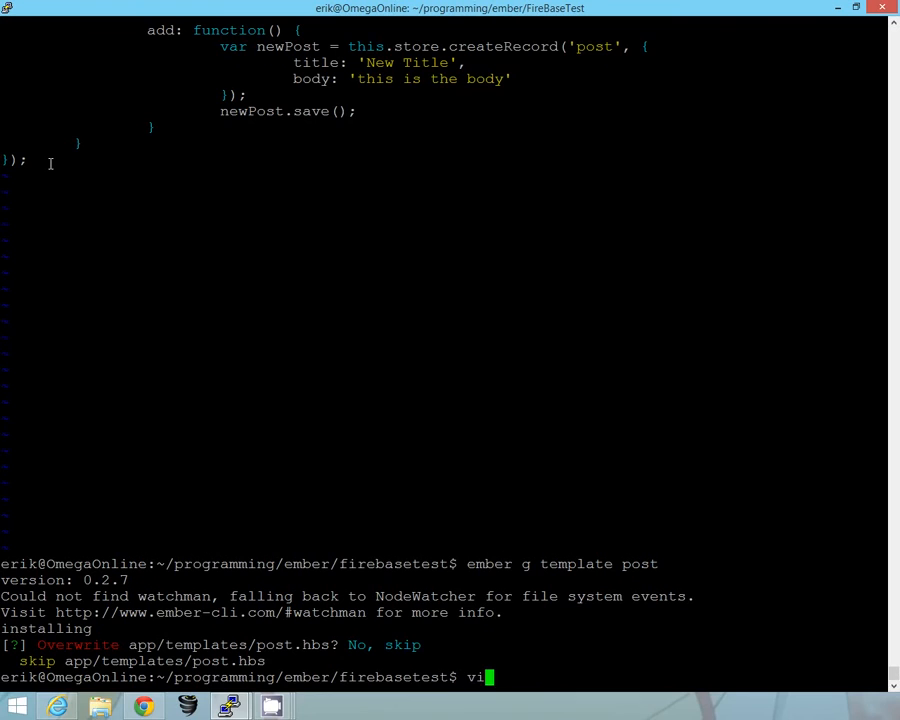
pyautogui.write('app/templates/')
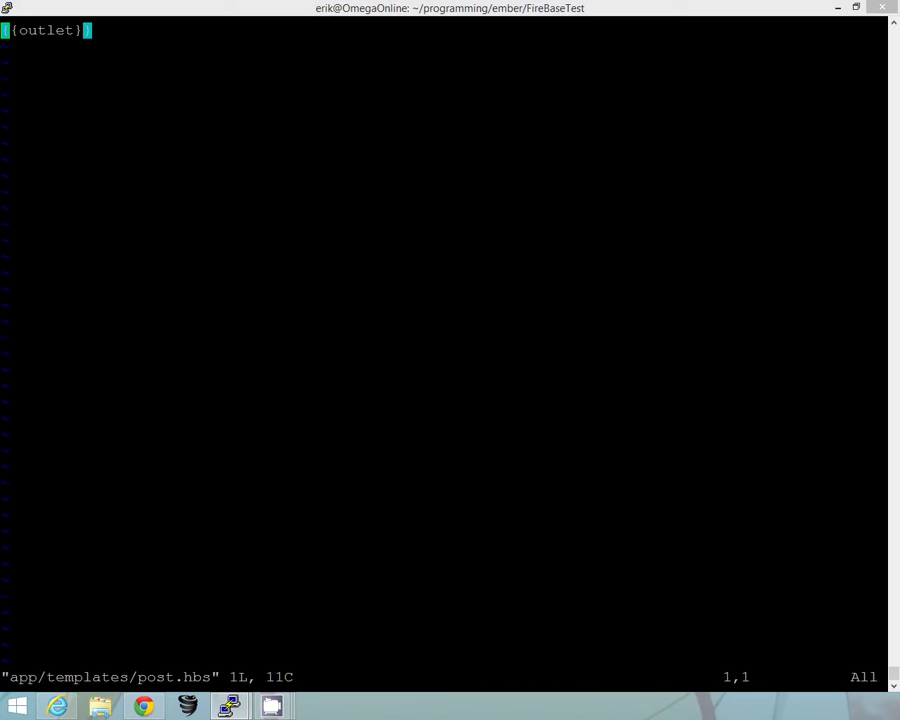
pyautogui.moveTo(54, 239)
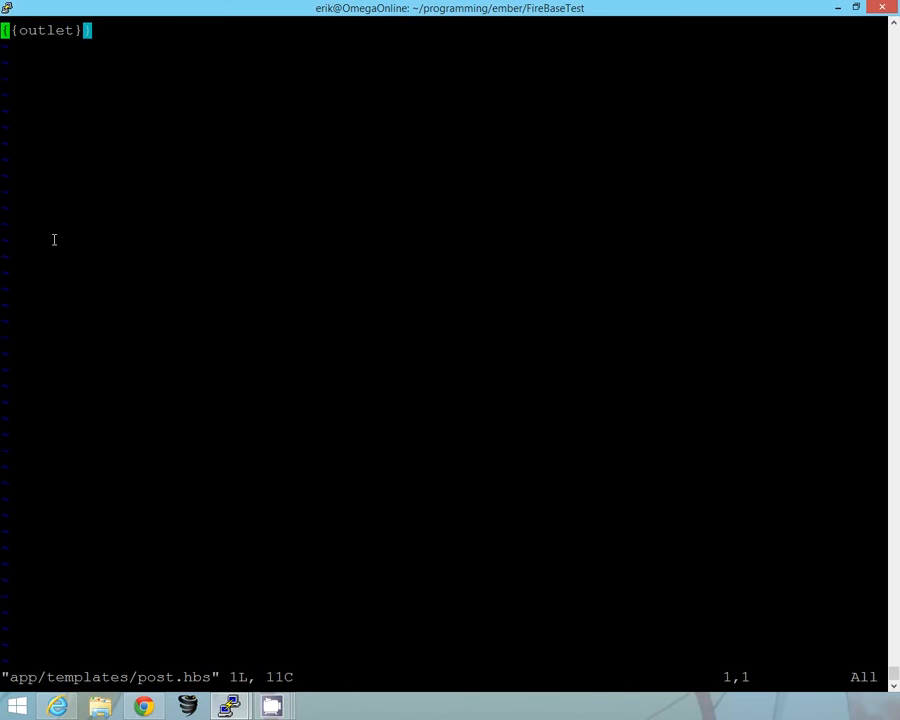
# Add a 'Click Me!' button with {{action 'add' on='click'}} below the outlet.
pyautogui.press('o')
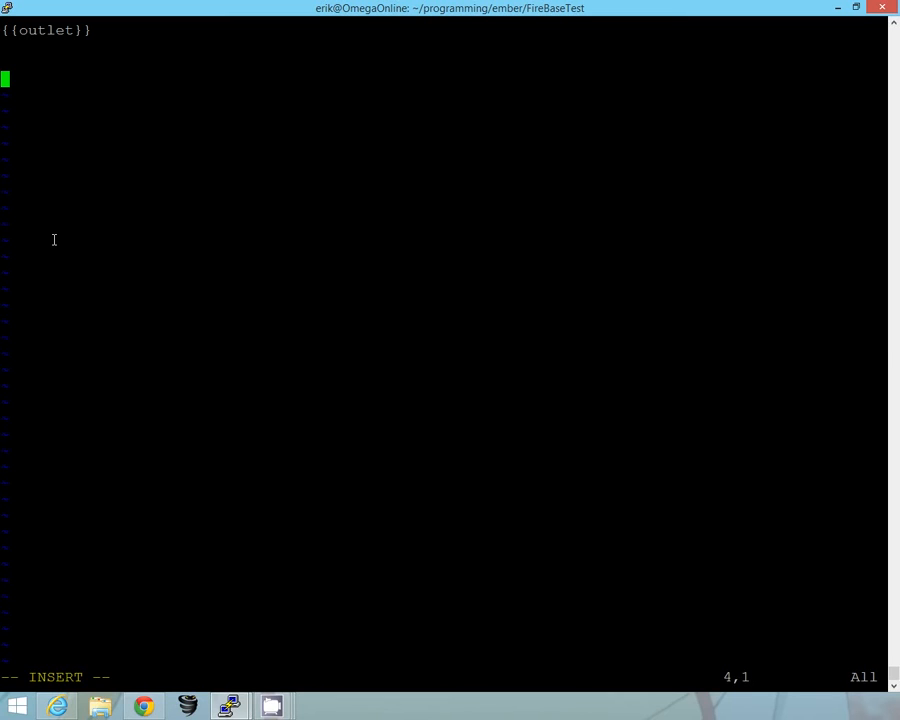
pyautogui.write('<bu')
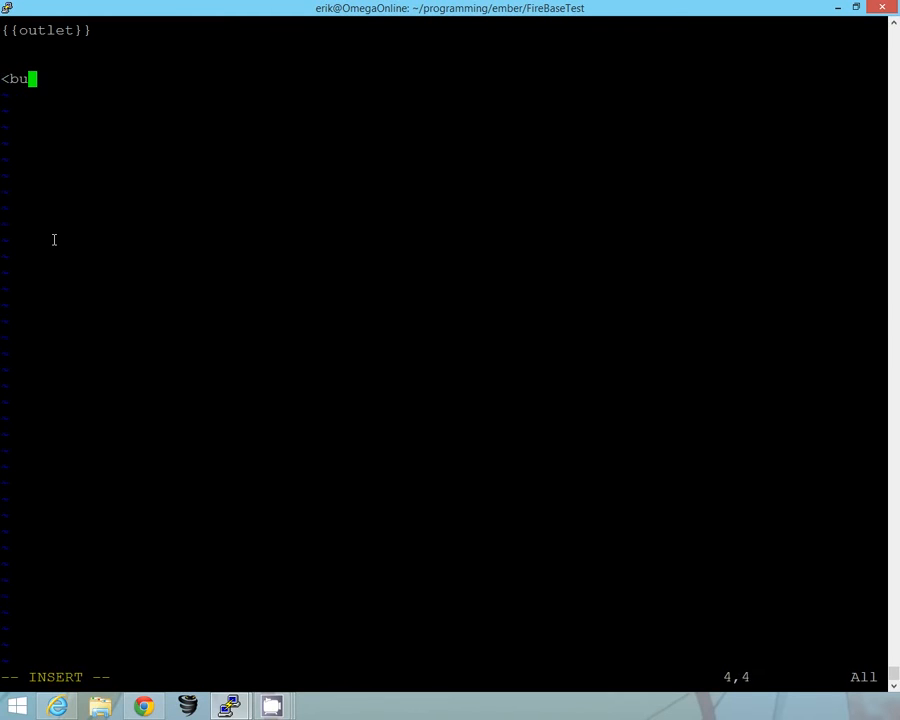
pyautogui.write('tton')
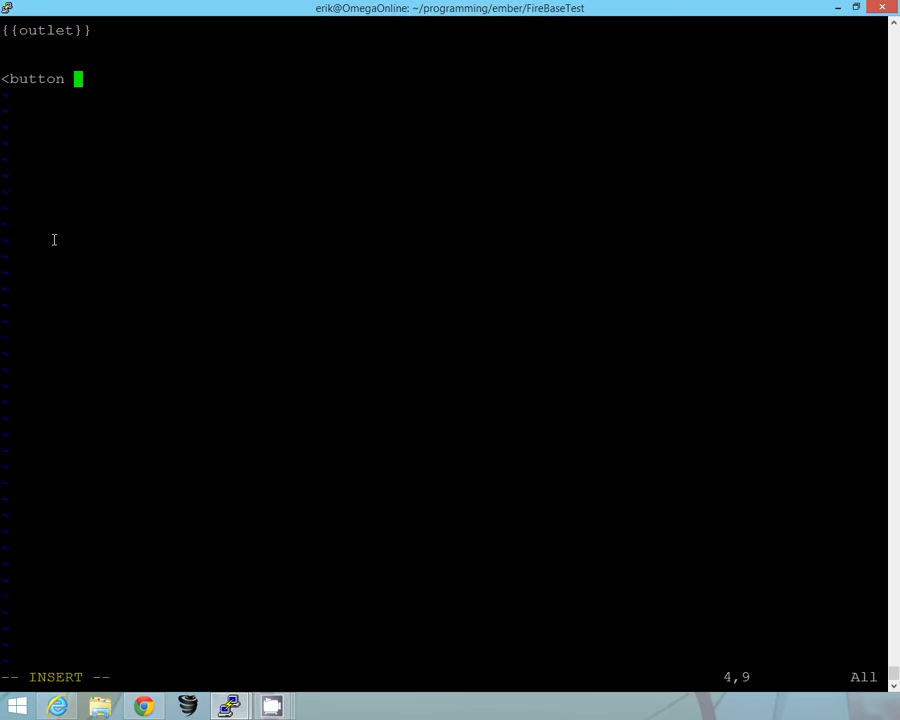
pyautogui.write('type')
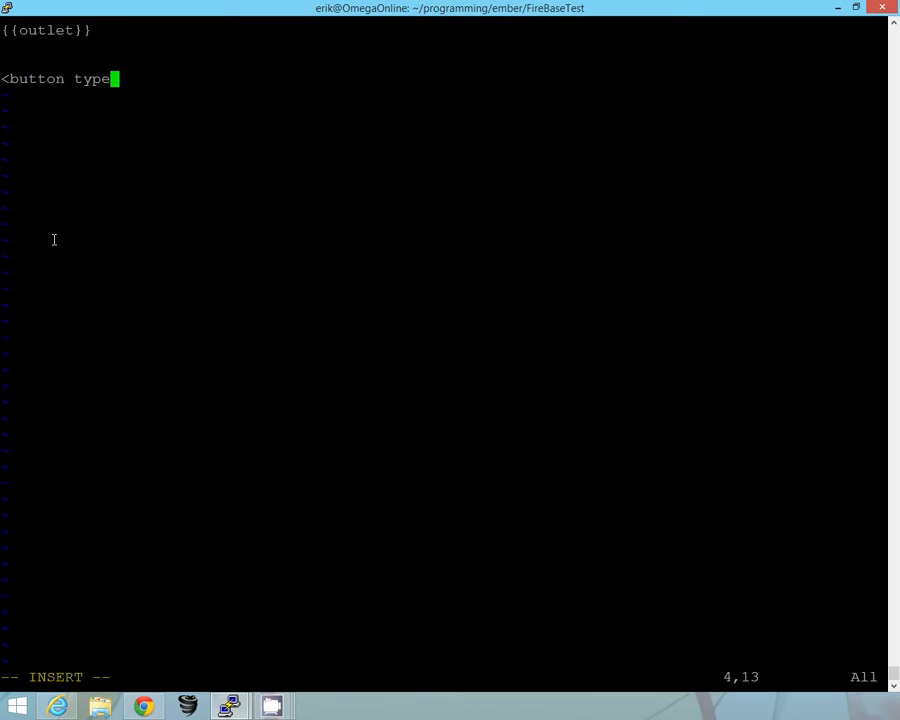
pyautogui.write('="button"')
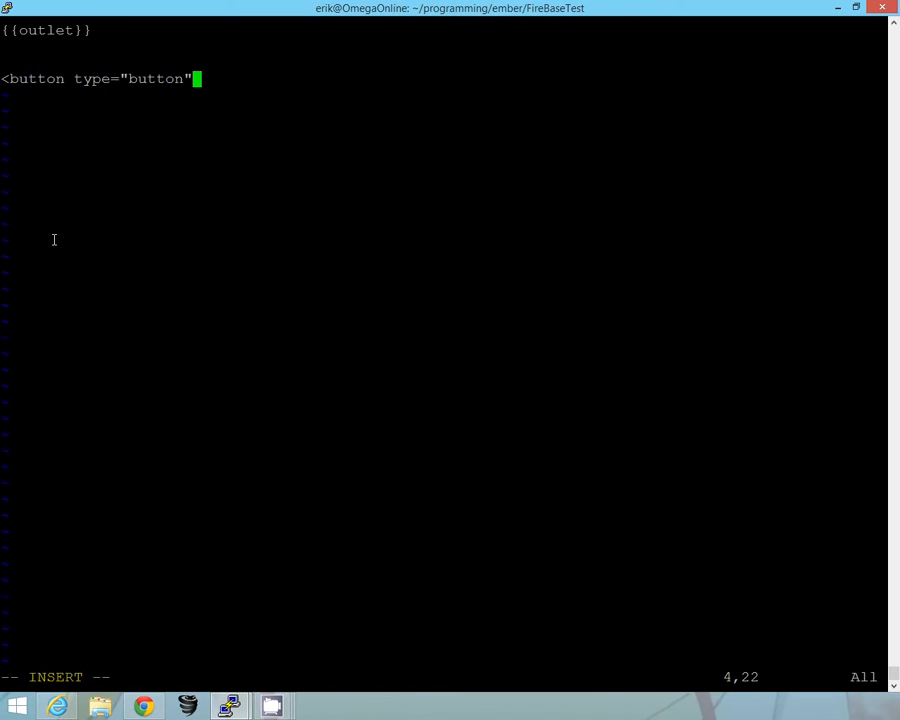
pyautogui.write('{{action')
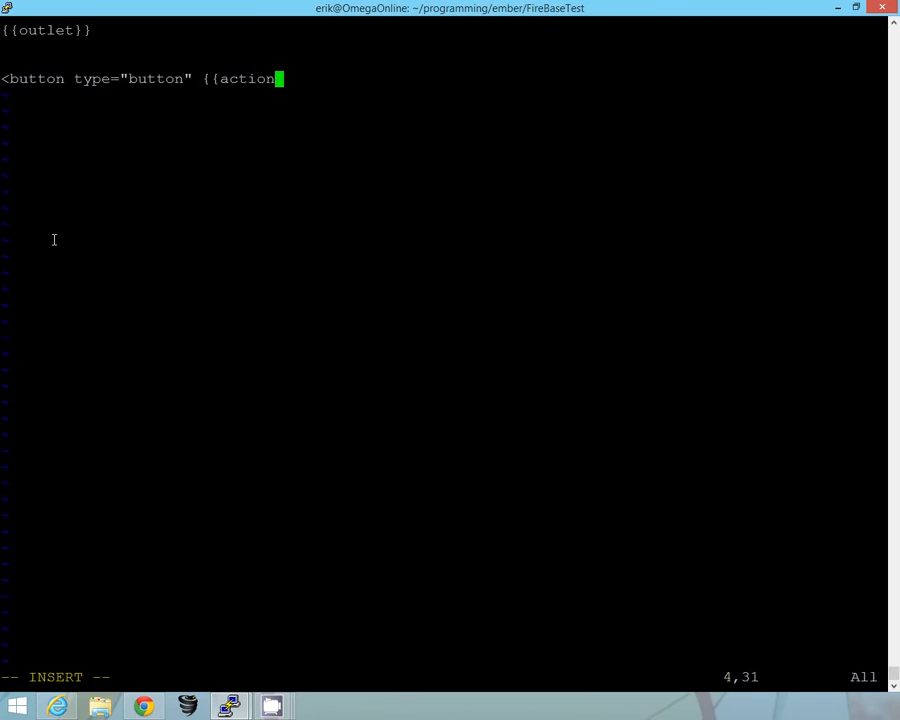
pyautogui.write("'ad")
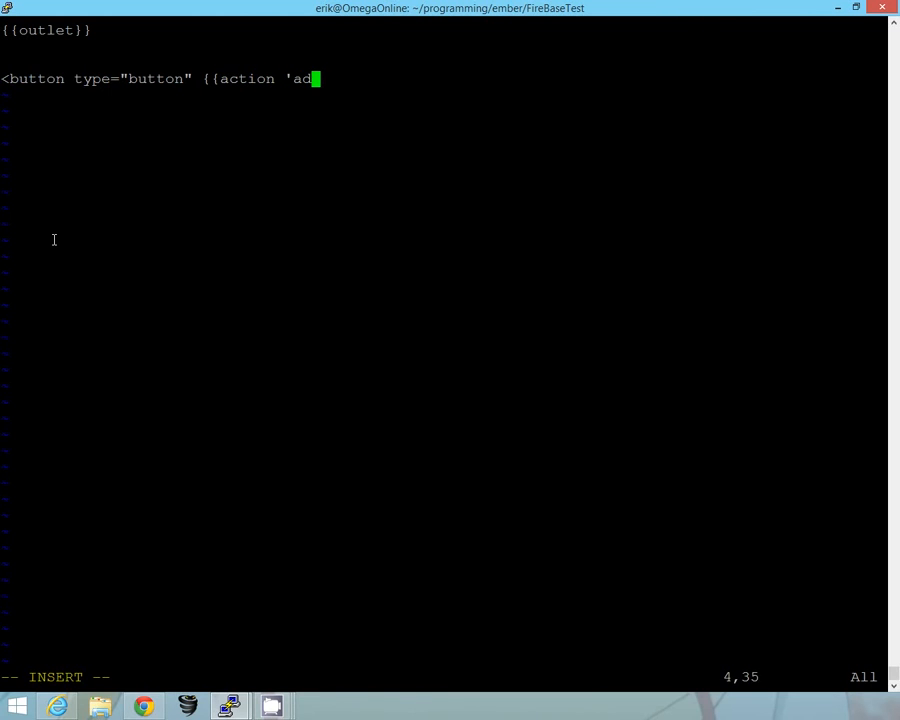
pyautogui.write("d' on=")
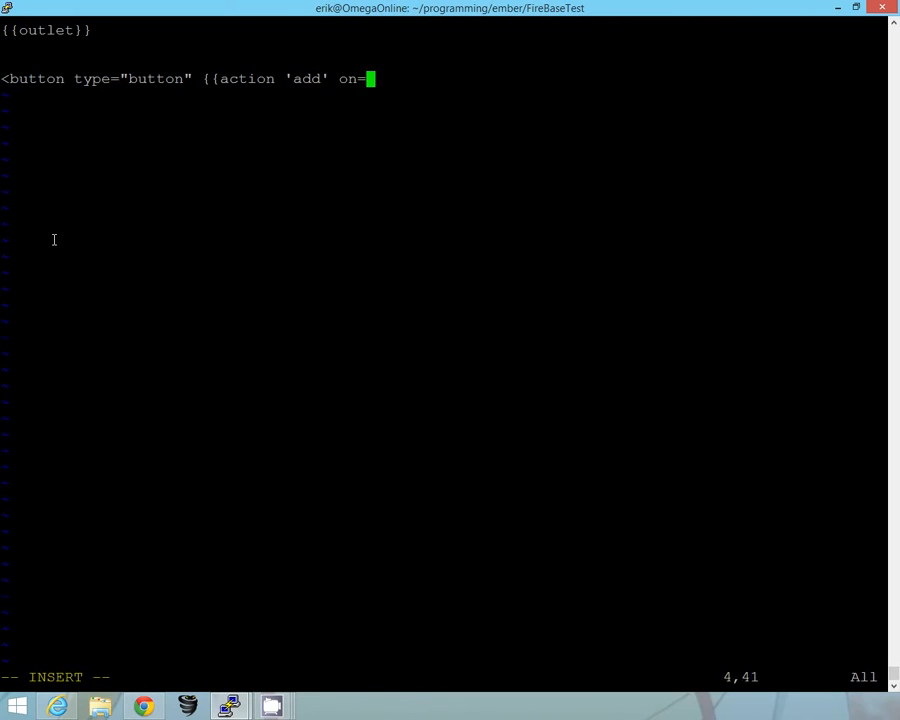
pyautogui.write("'click'")
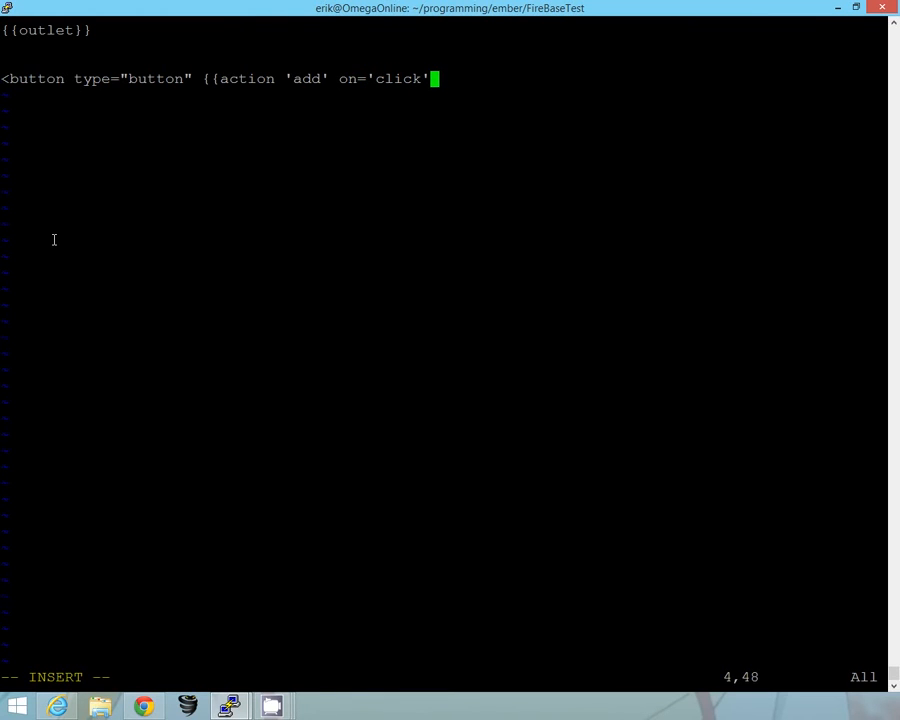
pyautogui.write('}}>')
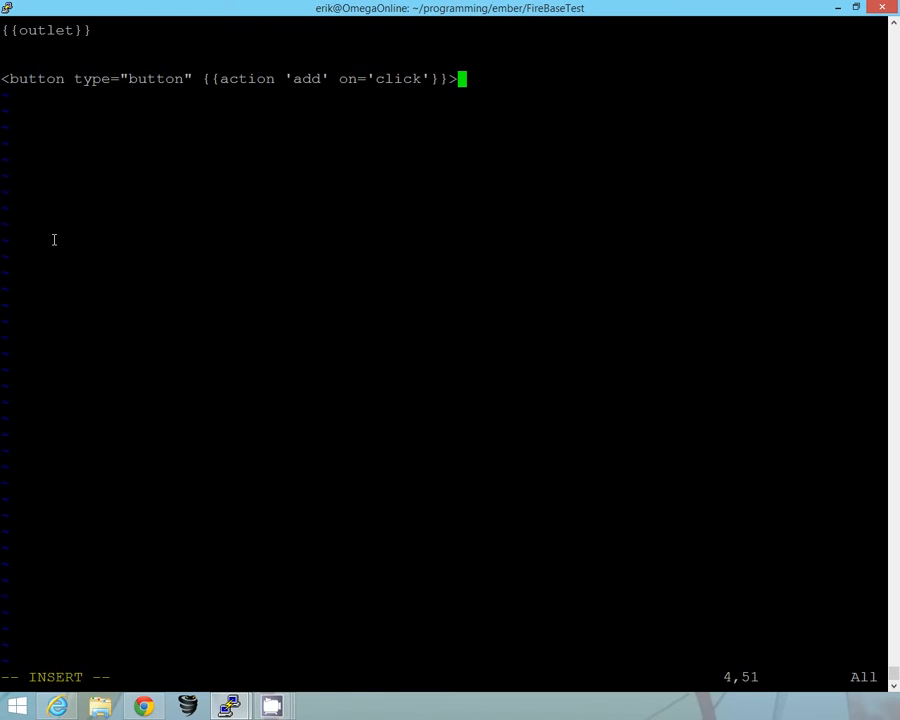
pyautogui.write('Click Me!')
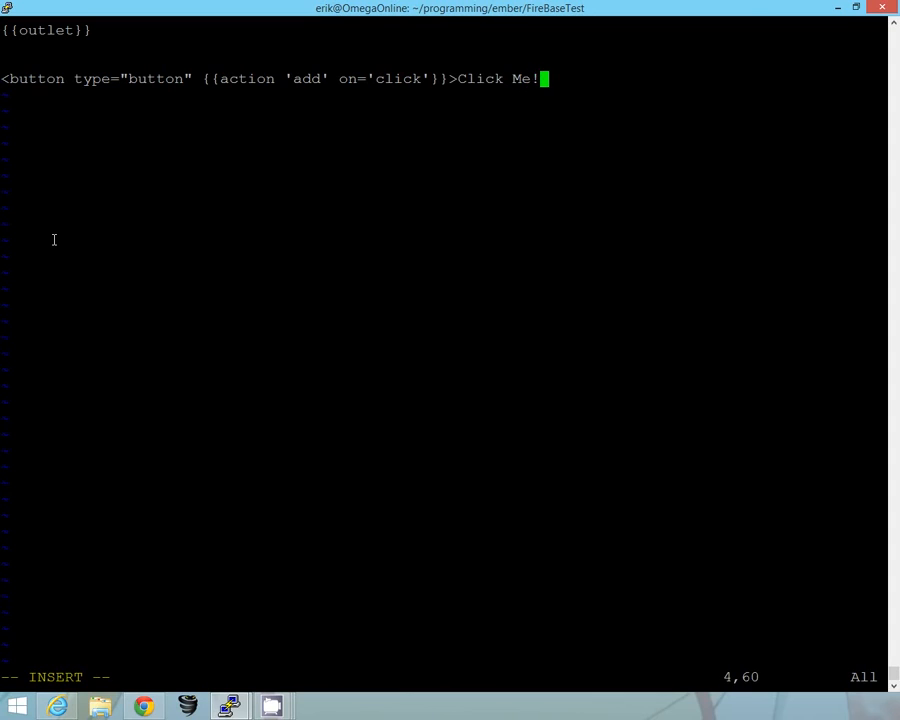
pyautogui.write('</butto')
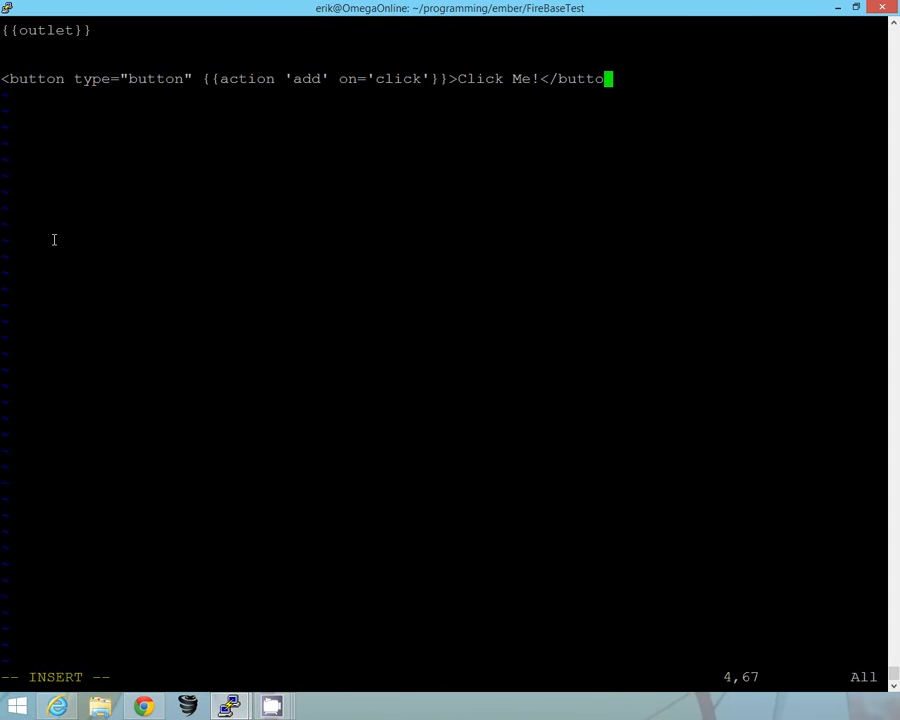
pyautogui.press('Enter')
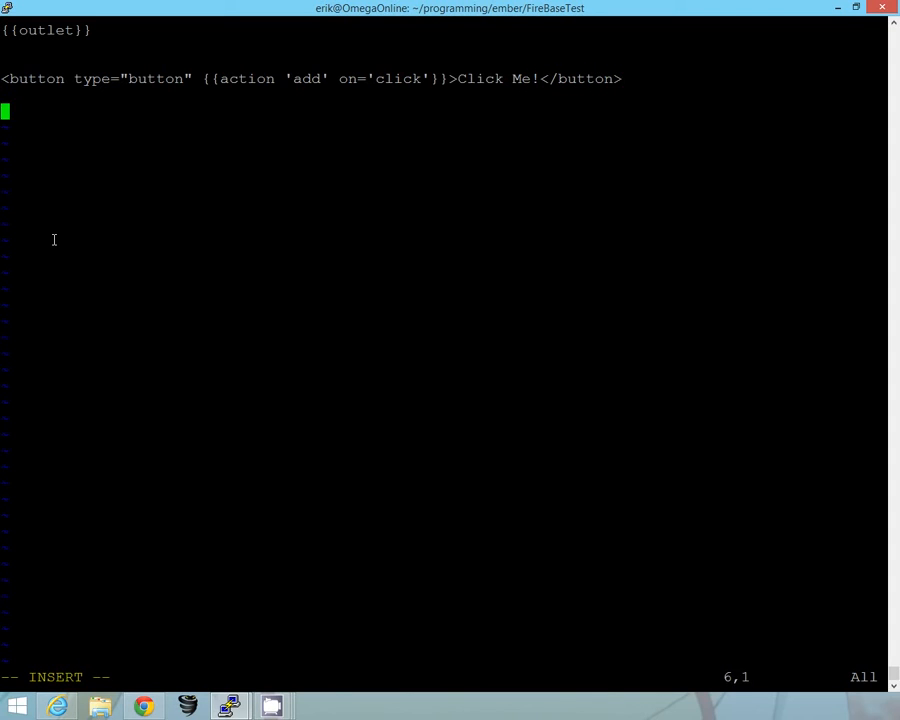
# Add an {{#each model as |post|}} loop showing post.title and post.body.
pyautogui.write('{{each')
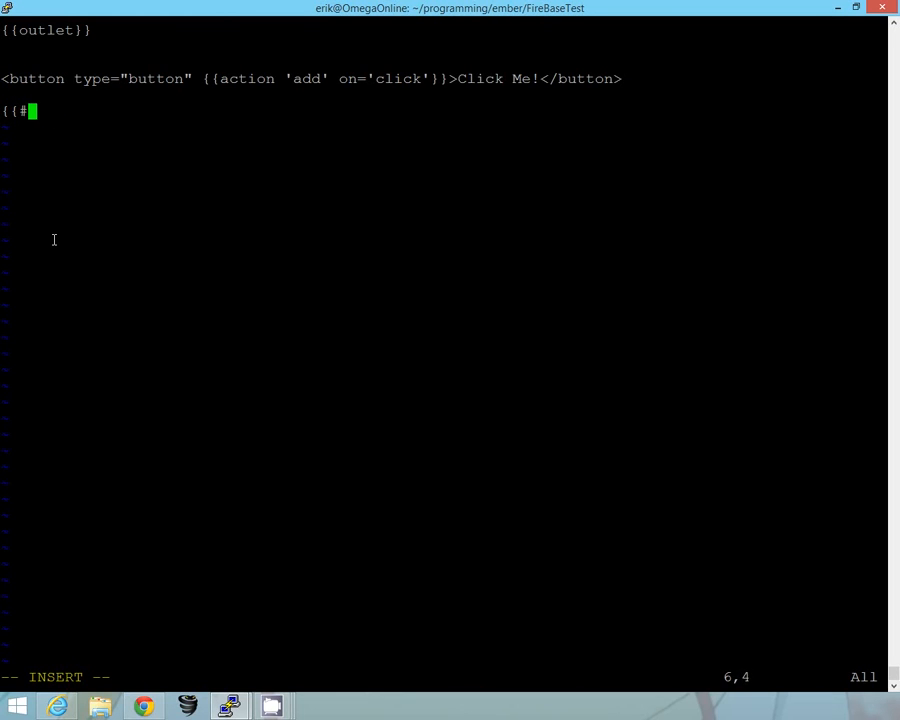
pyautogui.write('each mode')
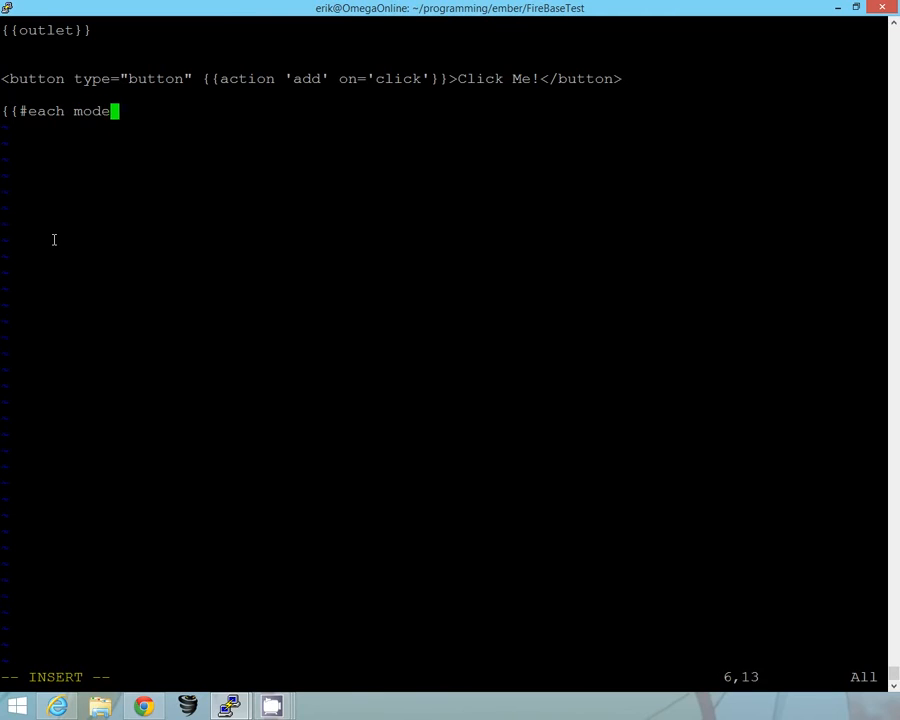
pyautogui.write('l as |post')
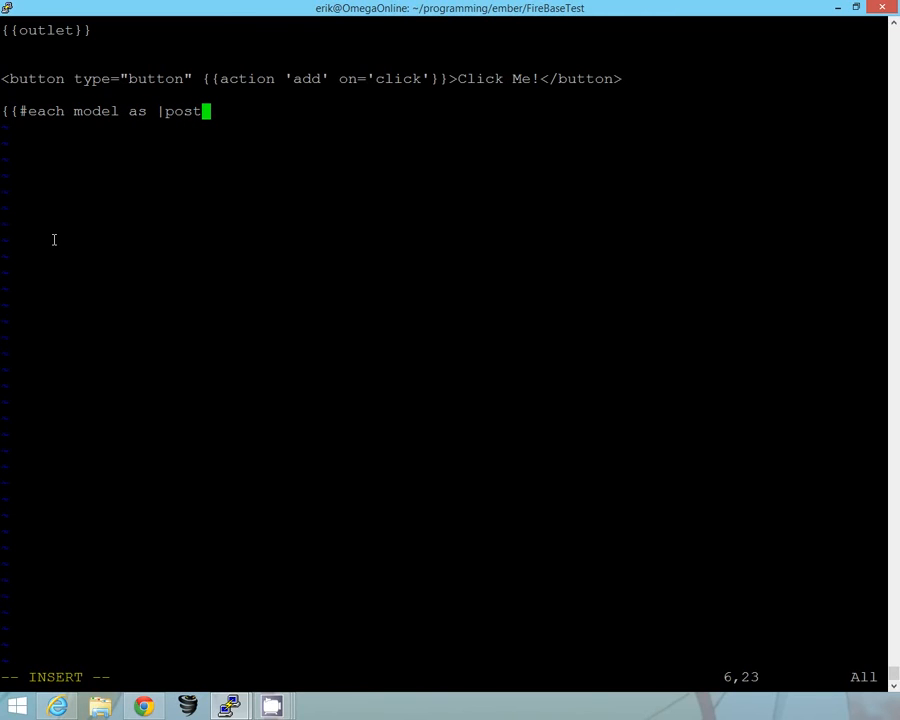
pyautogui.write('|}}')
pyautogui.write('{{p')
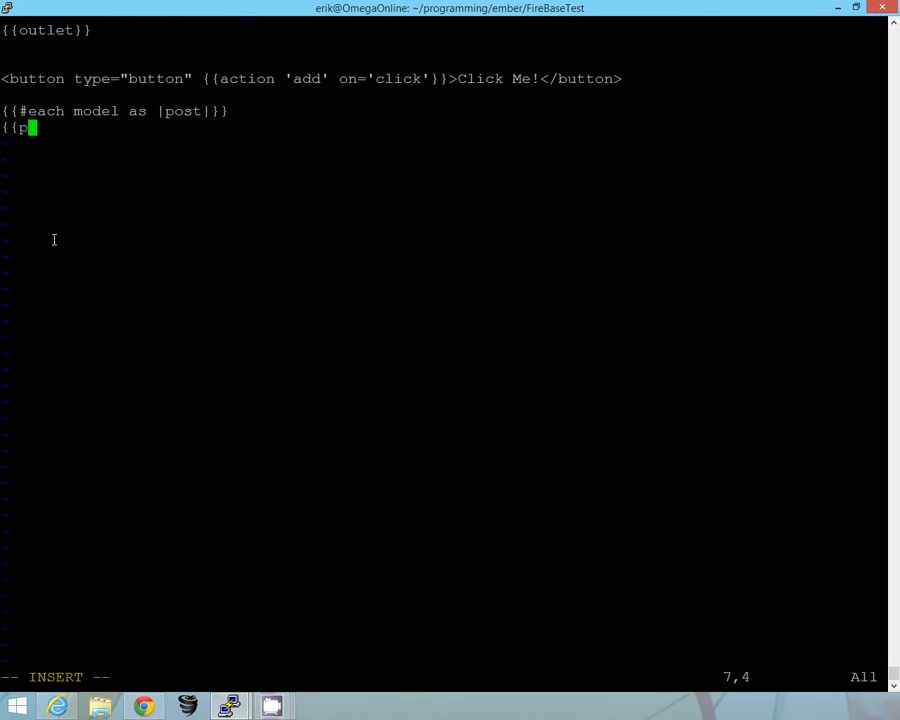
pyautogui.write('ost.title}}')
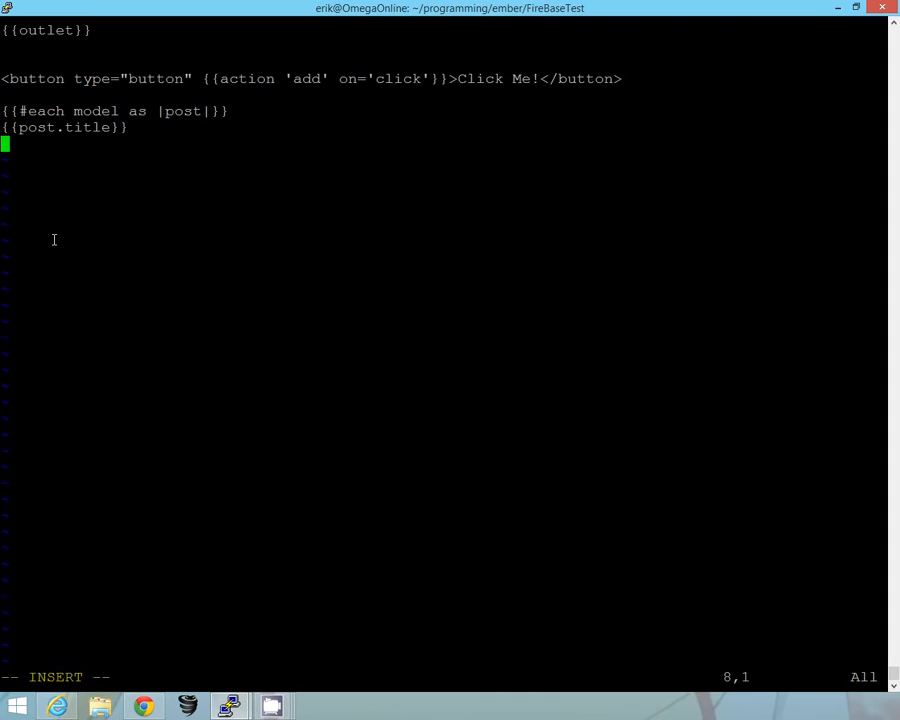
pyautogui.write('{{post.body')
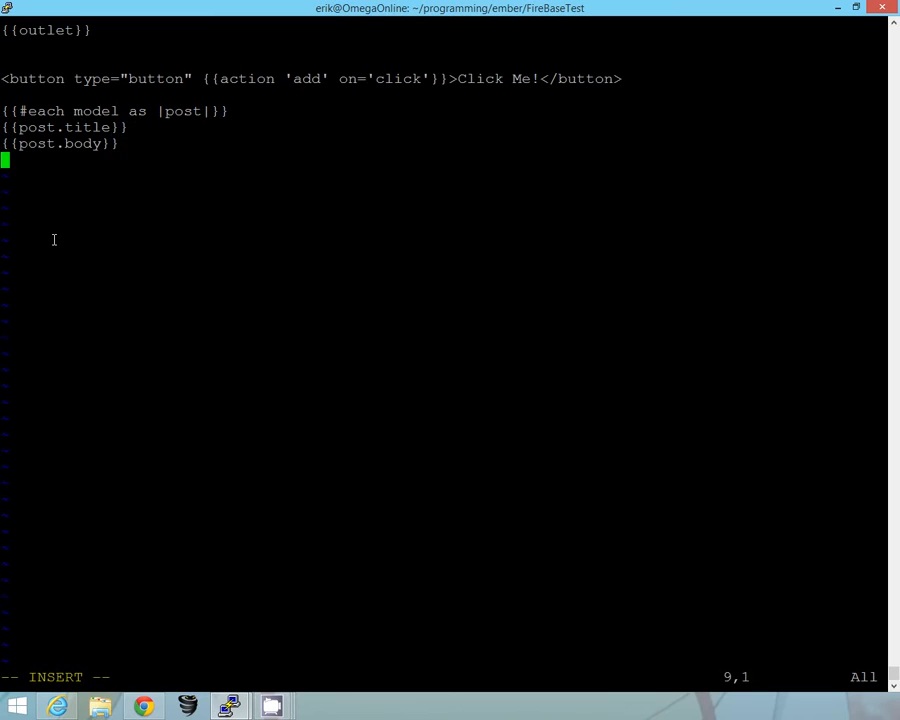
pyautogui.write('{{/each')
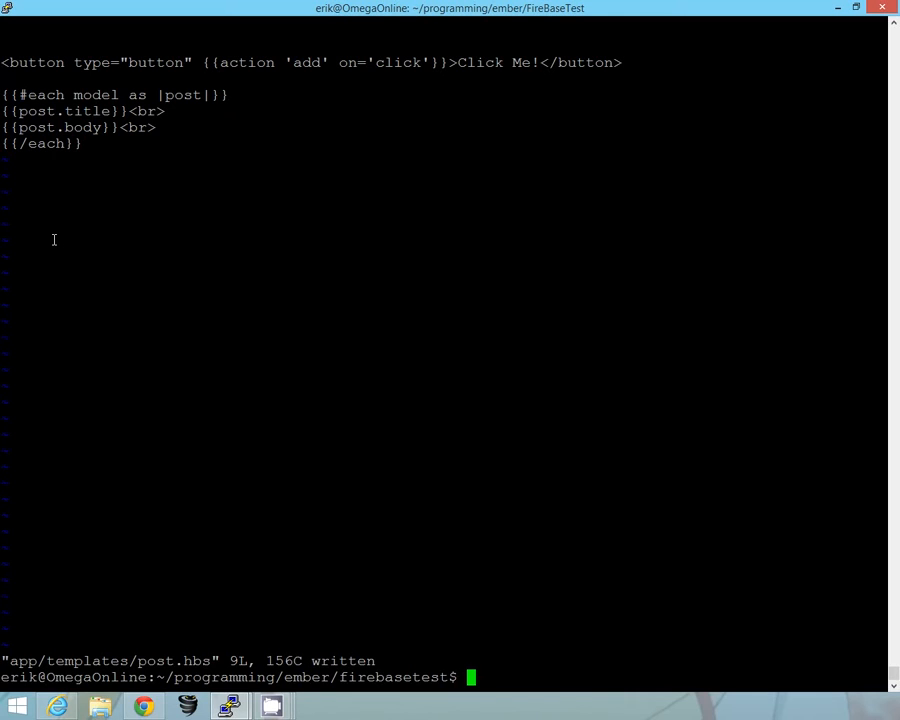
# Start the Ember development server with 'ember serve'.
pyautogui.write('e')
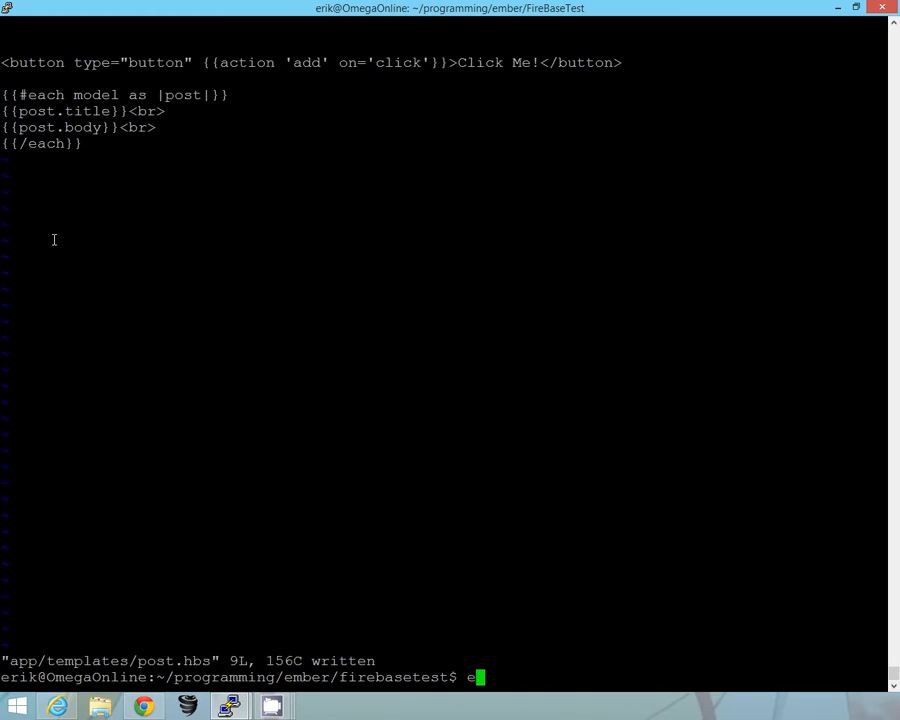
pyautogui.write('mber')
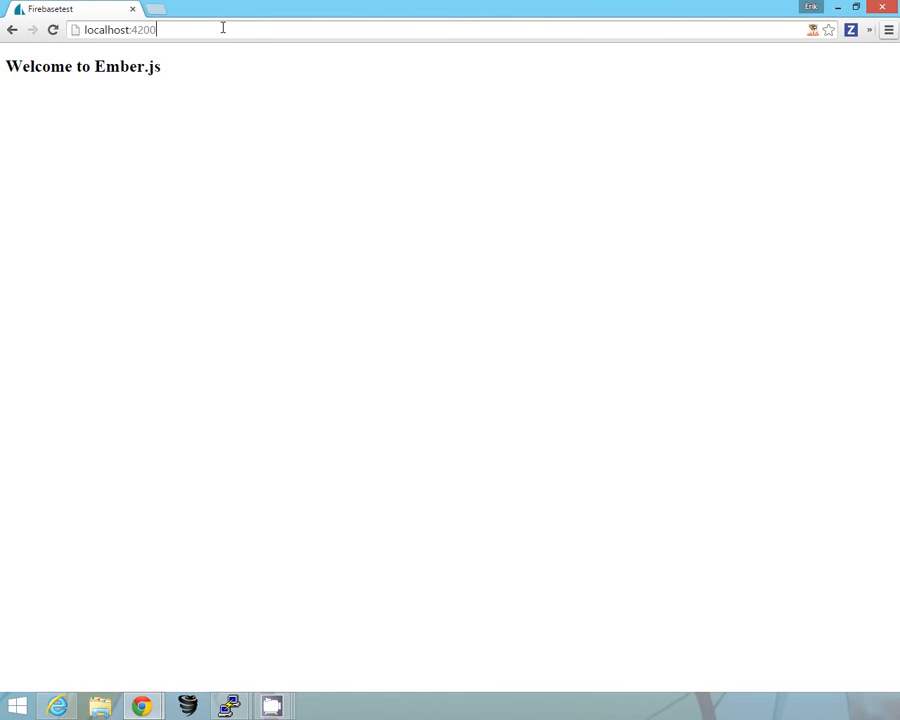
# Open localhost:4200/post and click Click Me! repeatedly to add New Title posts.
pyautogui.write('/post')
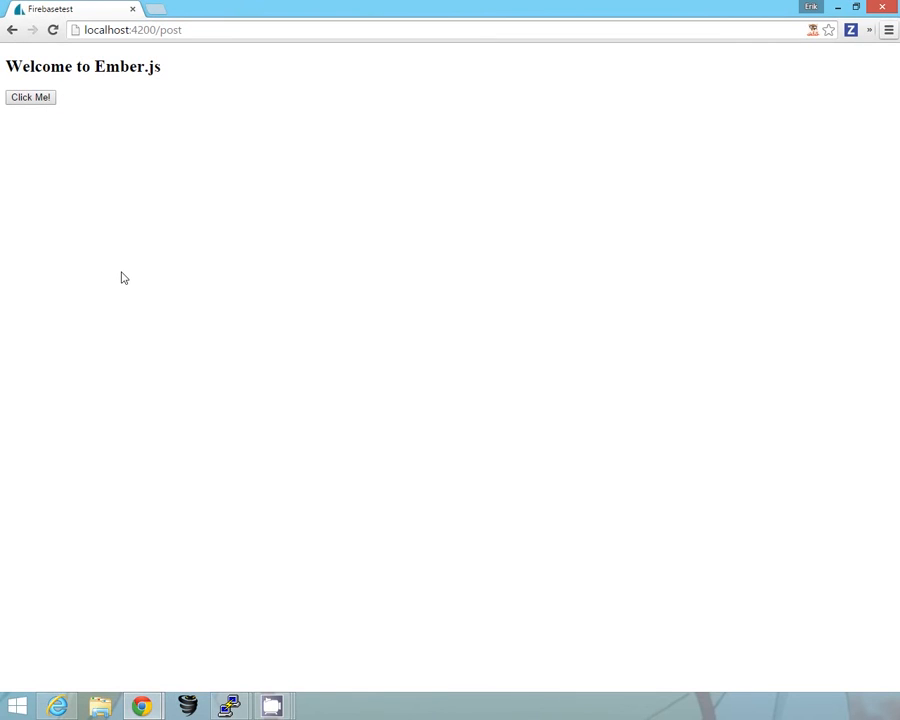
pyautogui.moveTo(70, 184)
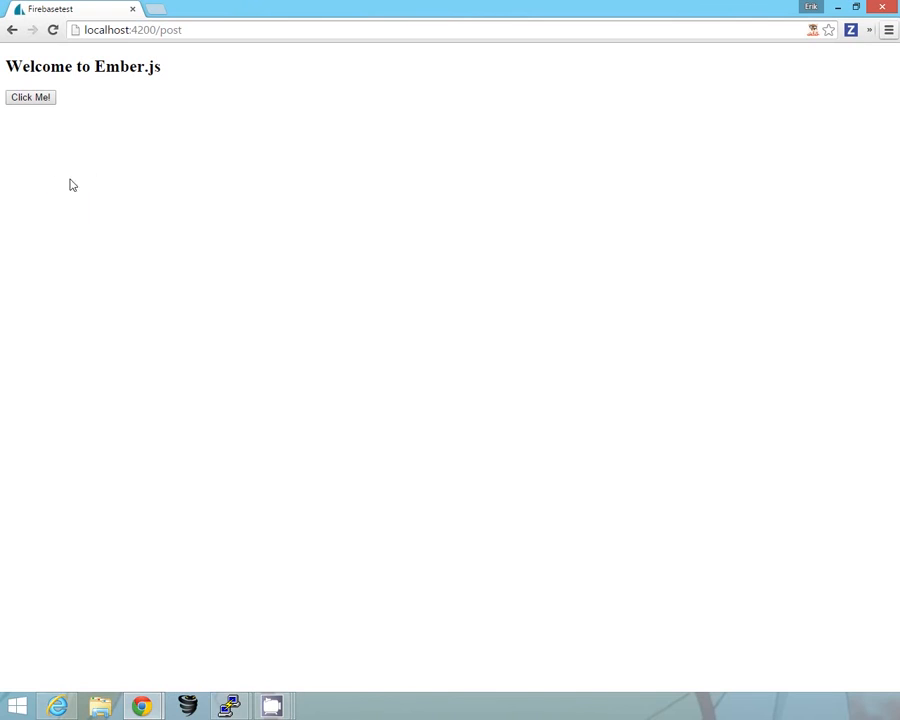
pyautogui.click(33, 98)
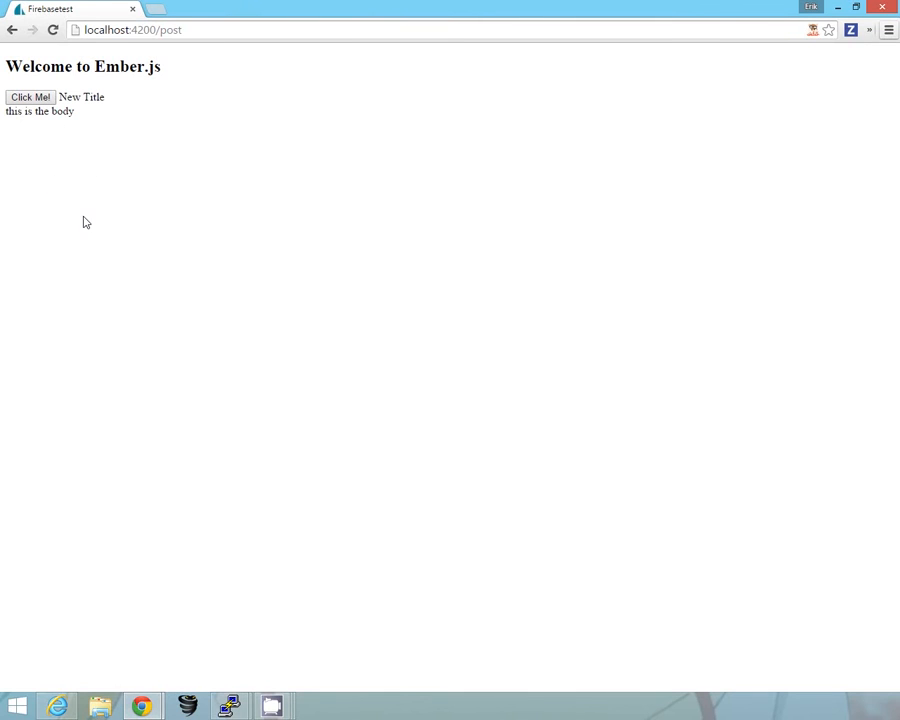
pyautogui.moveTo(71, 133)
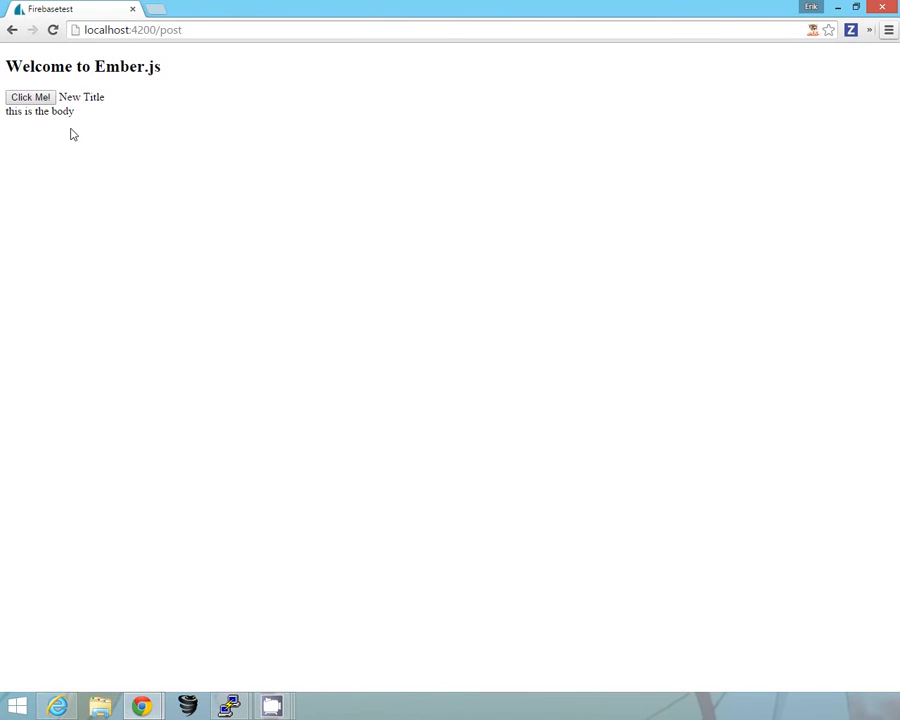
pyautogui.moveTo(171, 277)
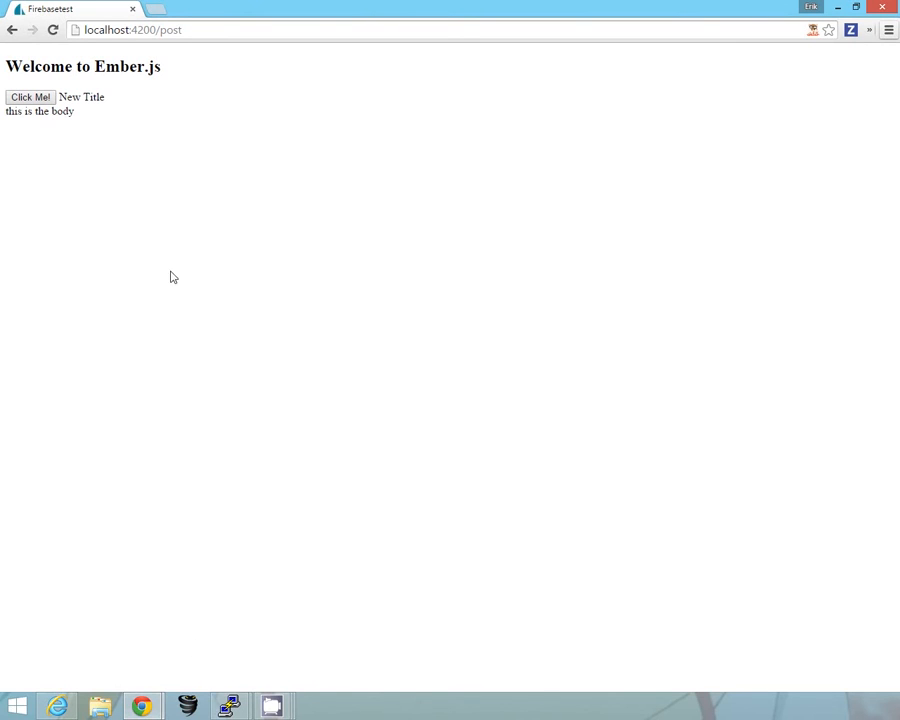
pyautogui.moveTo(82, 138)
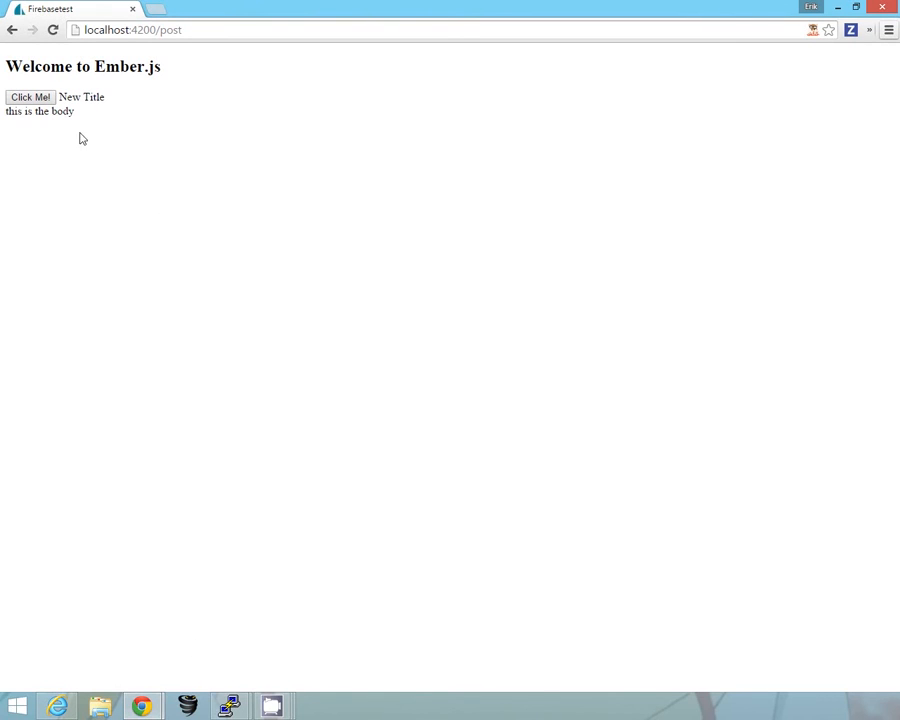
pyautogui.moveTo(72, 168)
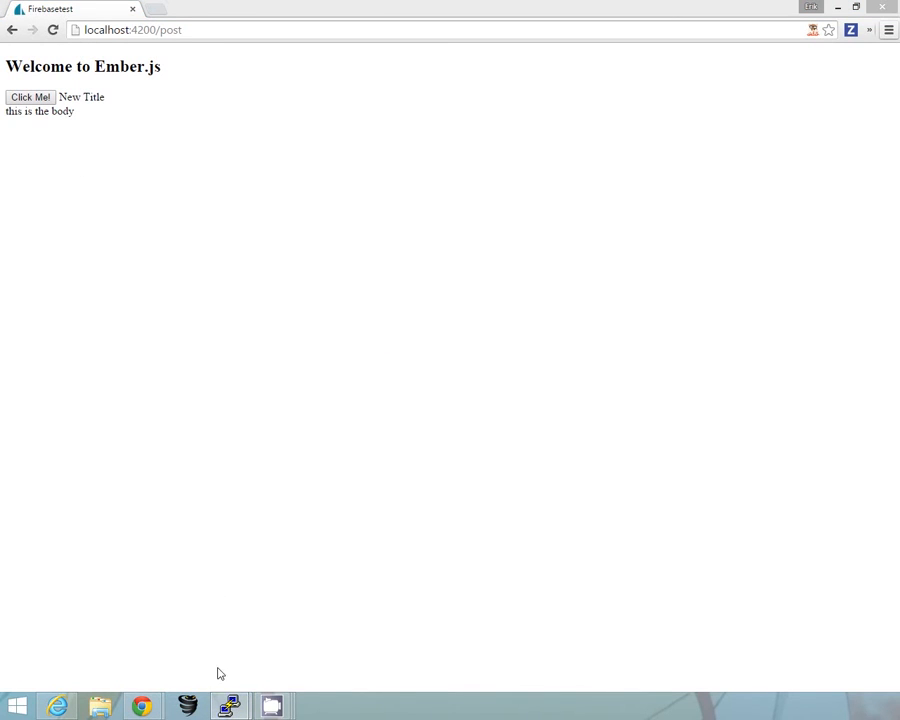
pyautogui.moveTo(386, 450)
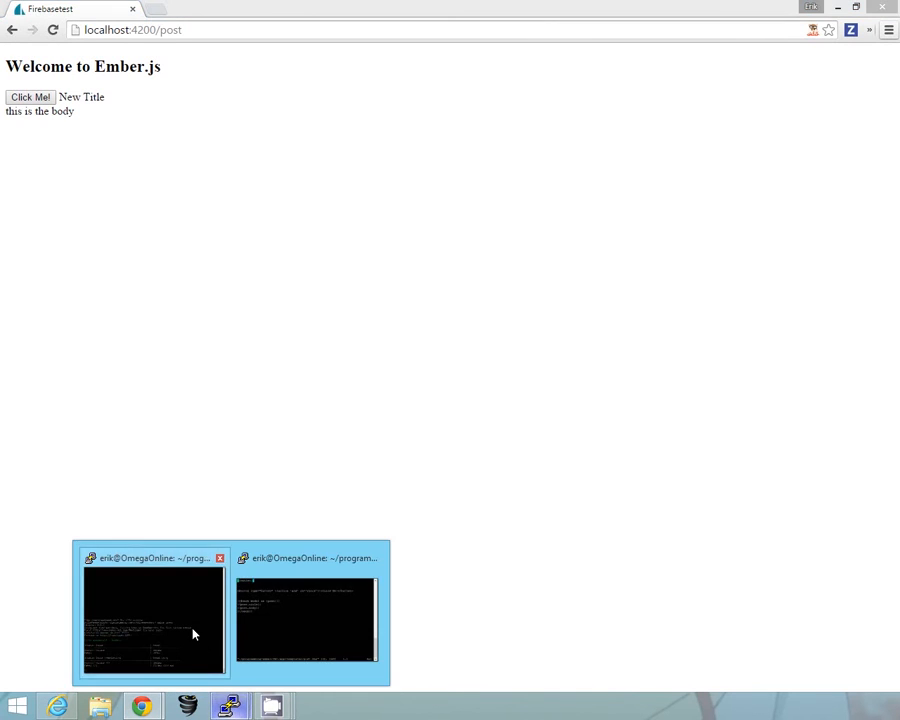
pyautogui.click(150, 620)
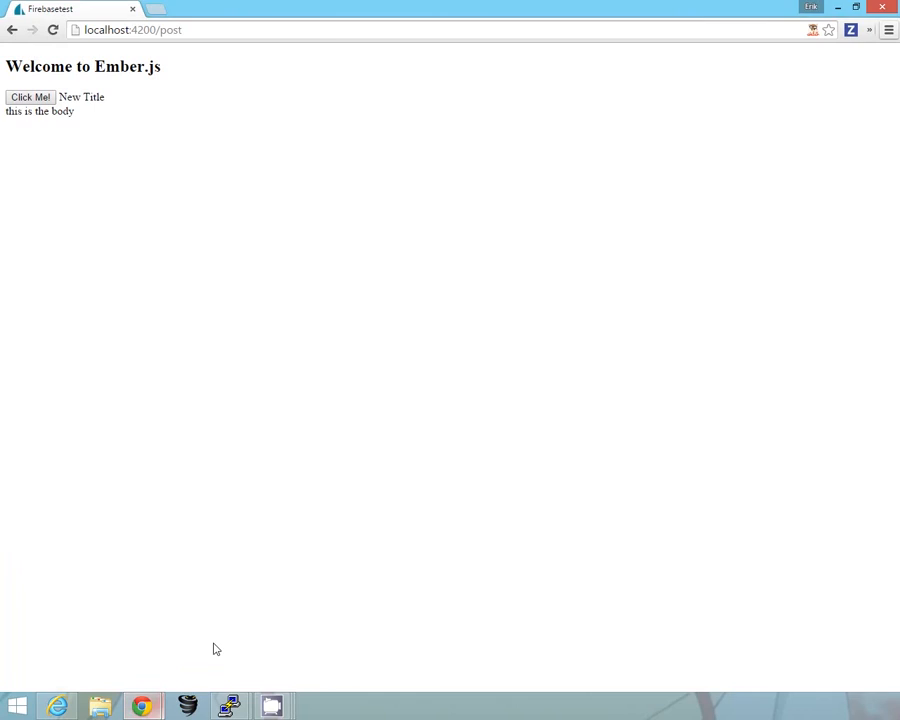
pyautogui.click(31, 97)
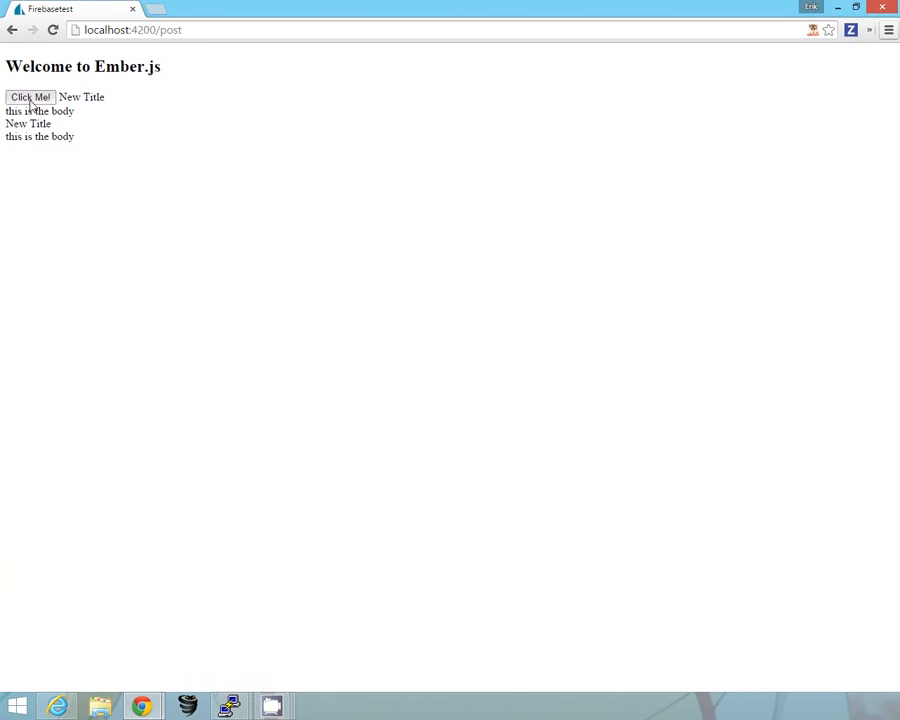
pyautogui.click(30, 96)
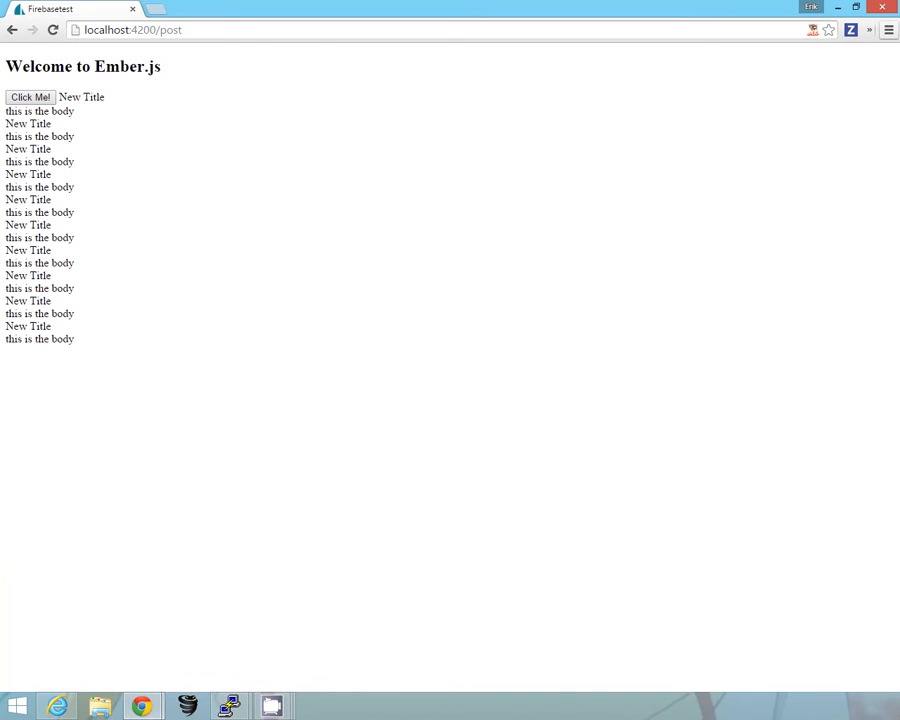
pyautogui.click(215, 12)
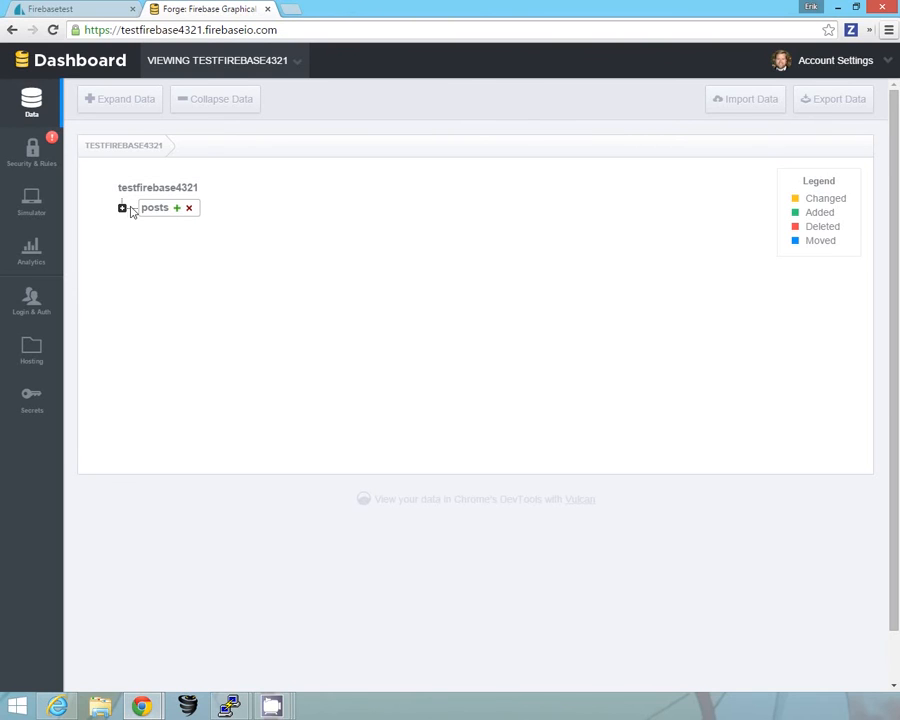
# Expand the Firebase posts node, permanently remove the first post, and close the localhost window.
pyautogui.click(122, 210)
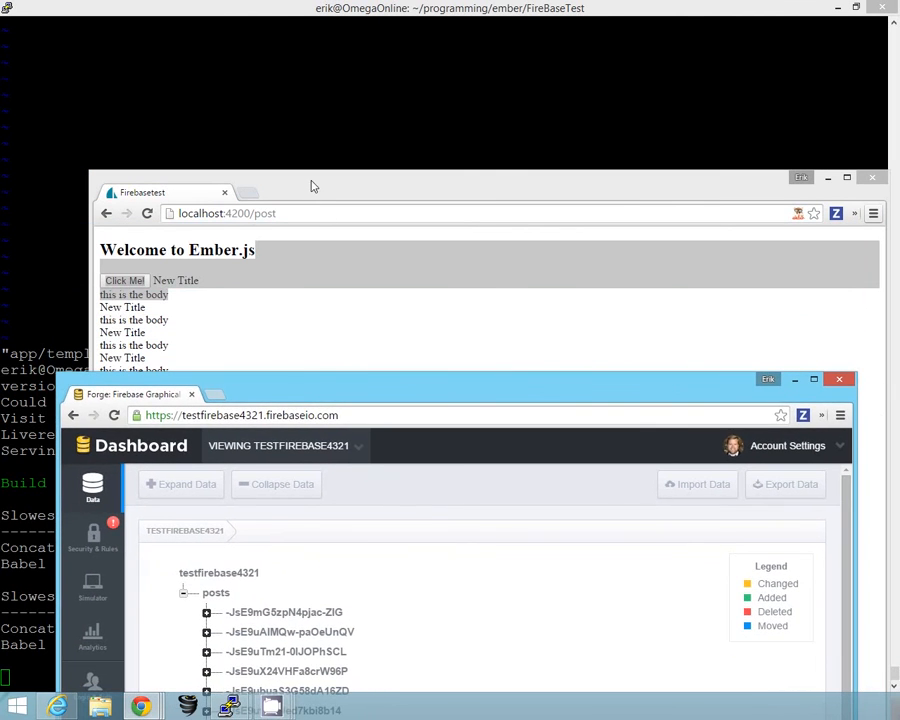
pyautogui.click(207, 614)
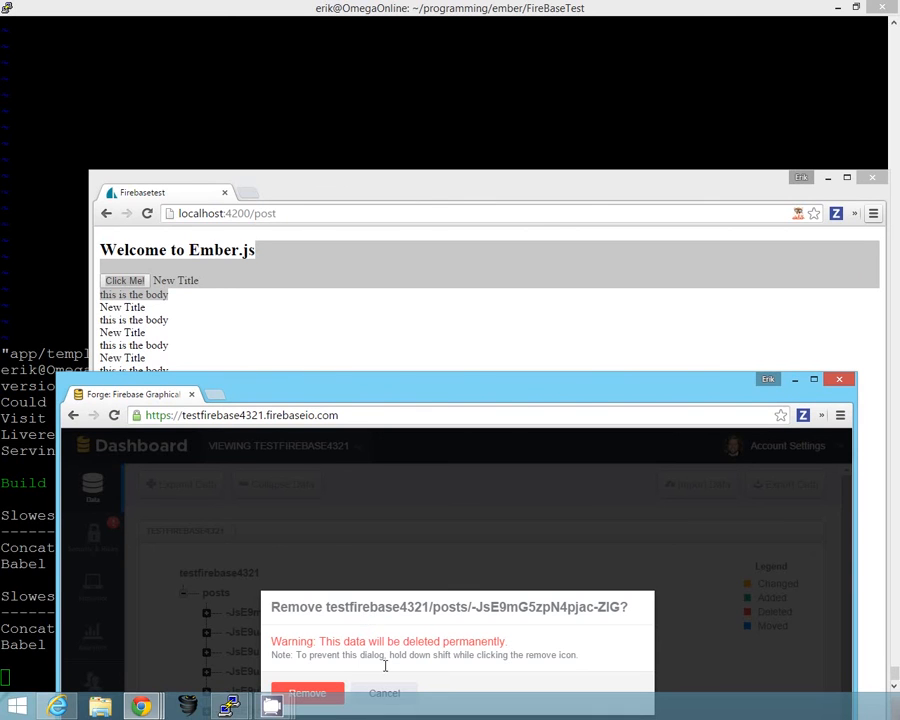
pyautogui.click(300, 693)
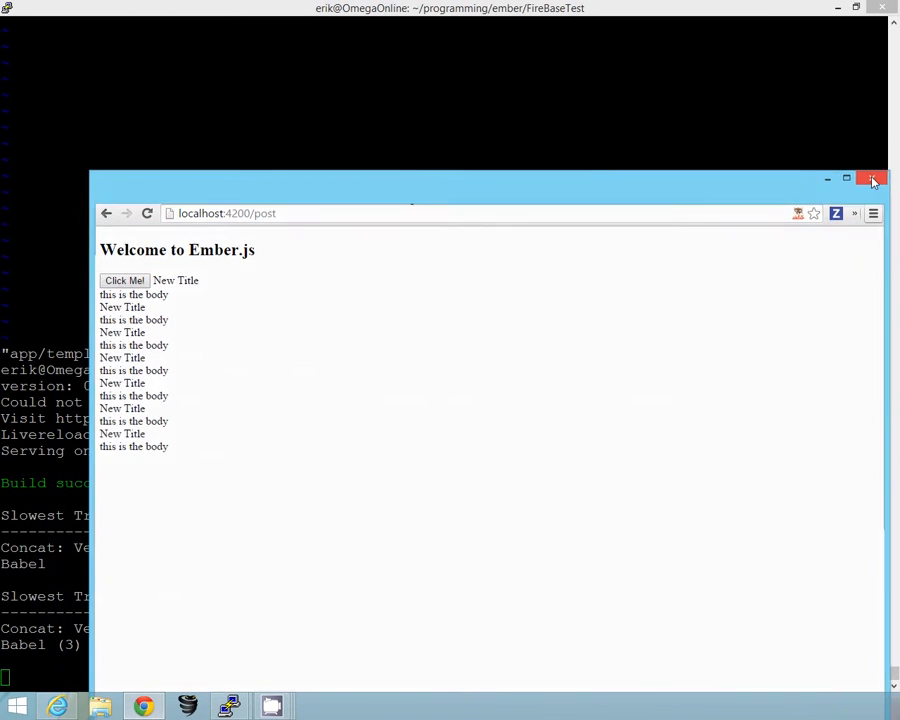
pyautogui.click(872, 179)
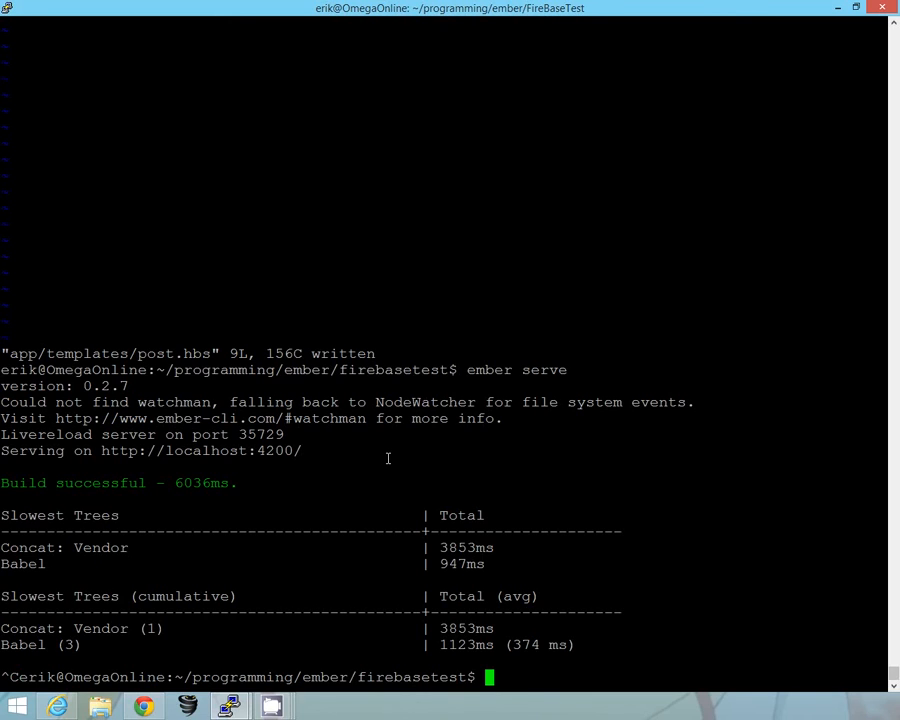
# Install firebase-tools globally via npm and list installed Node versions with nvm ls.
pyautogui.write('npm install -g firebase-tools')
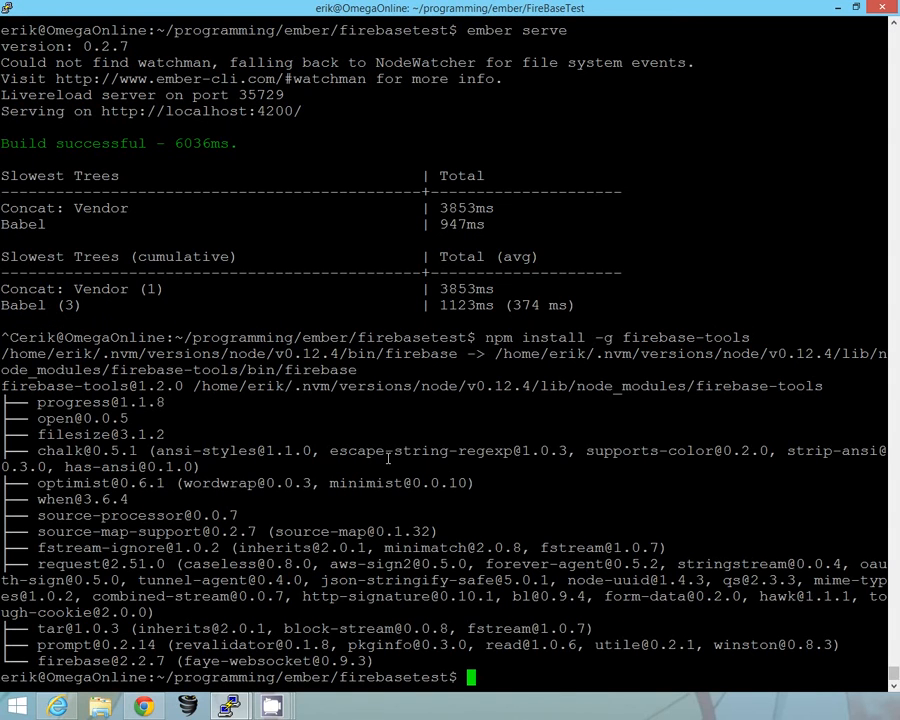
pyautogui.write('nvm ls')
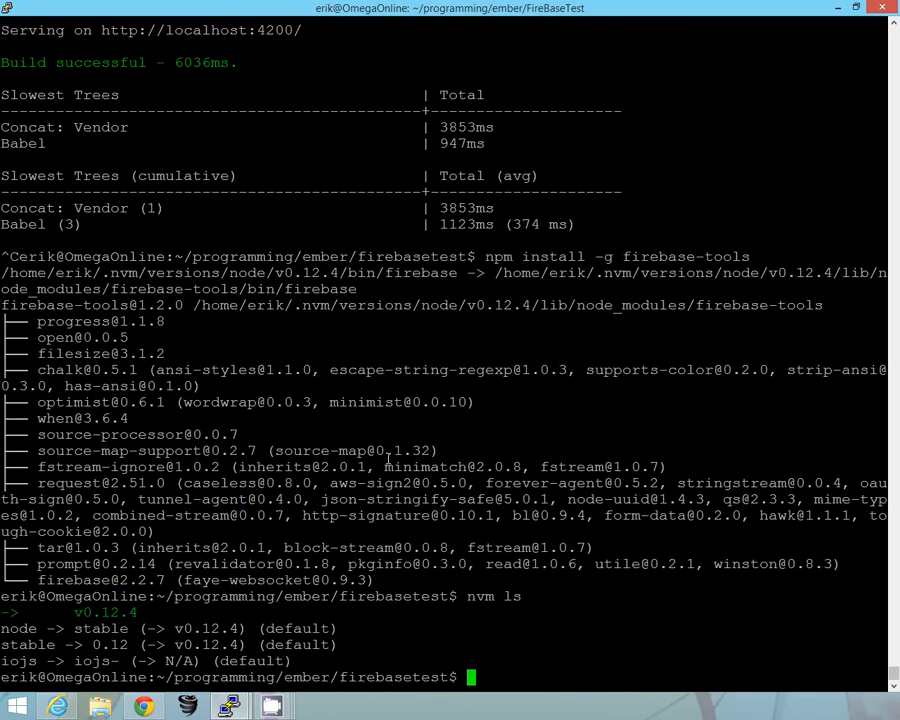
# Run firebase init and enter testfirebase4321 as the hosting app.
pyautogui.write('f')
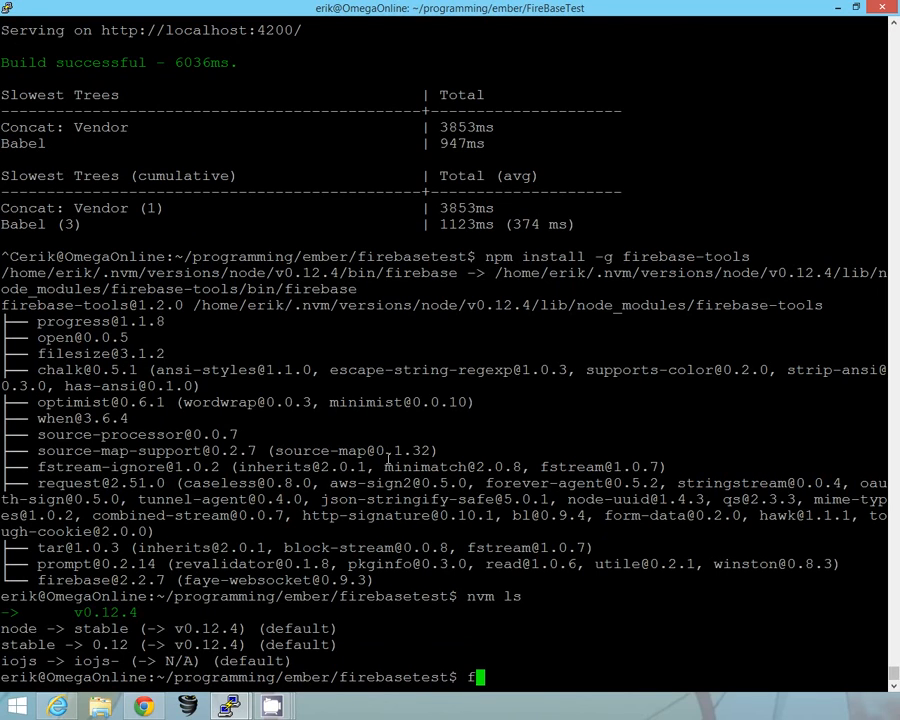
pyautogui.write('irebase init')
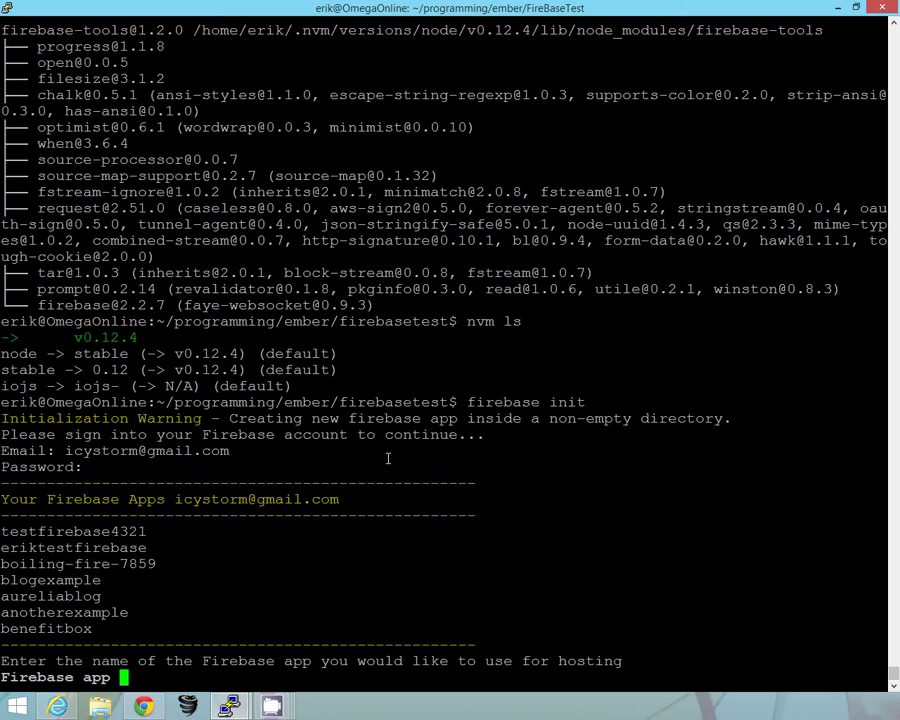
pyautogui.write('t')
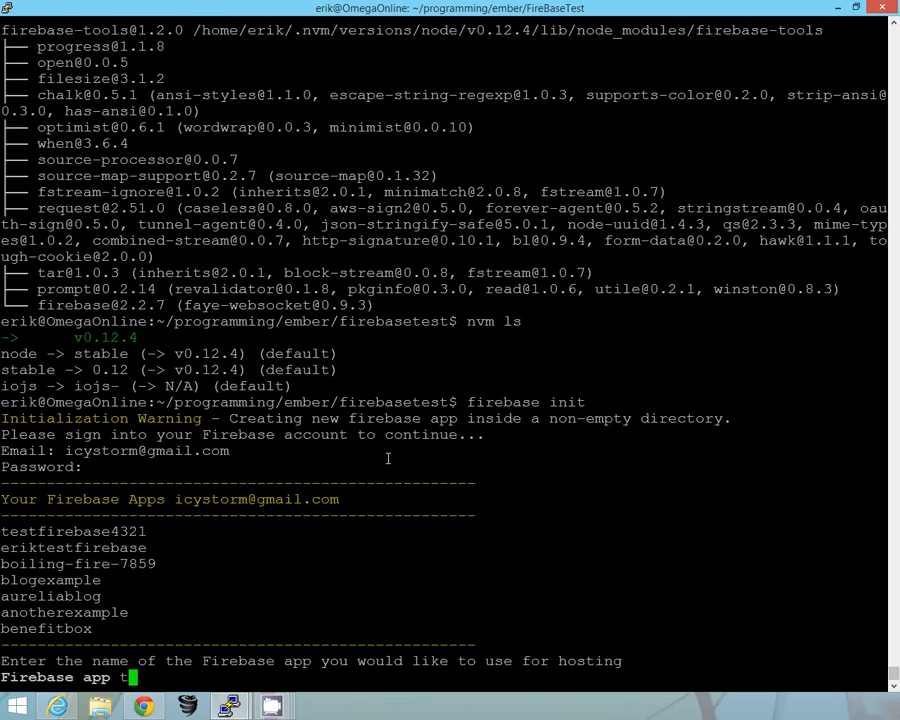
pyautogui.write('estfirebase4321')
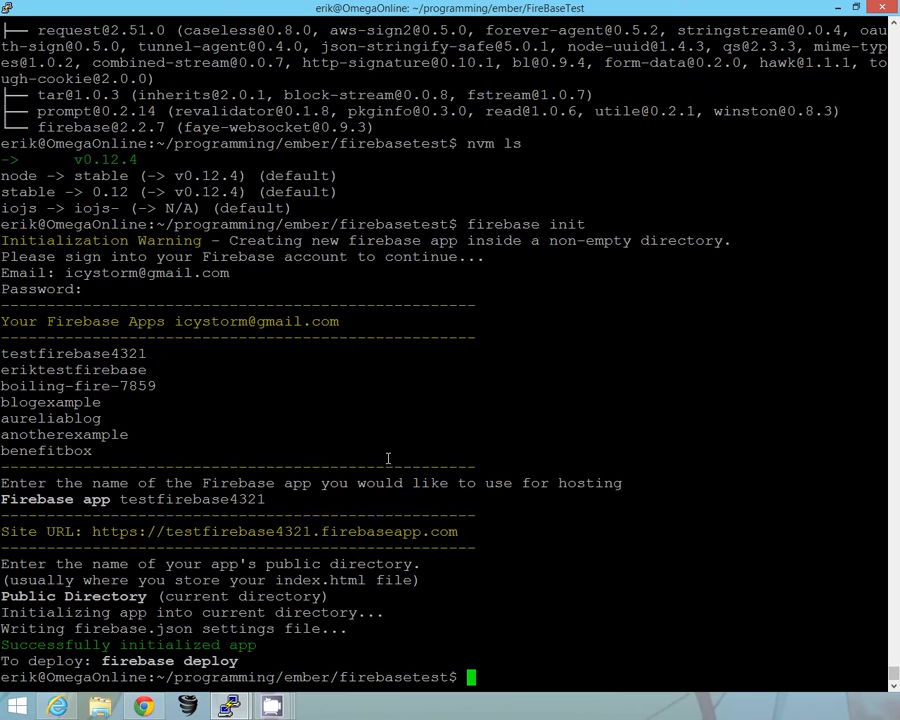
# Edit firebase.json in vi: public set to dist/, all routes rewritten to /index.html.
pyautogui.write('ls')
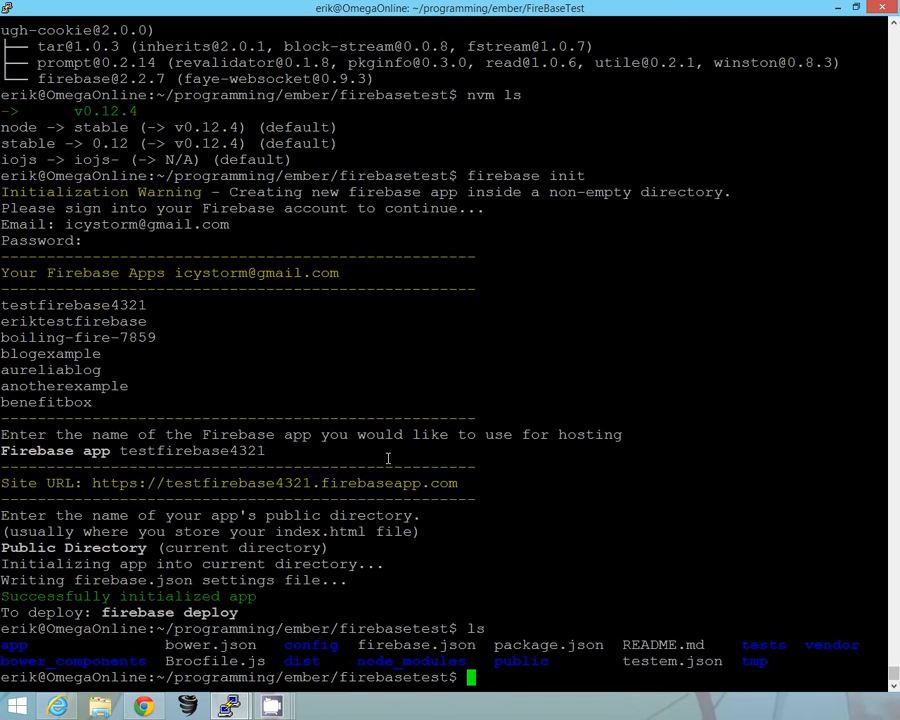
pyautogui.write('vi')
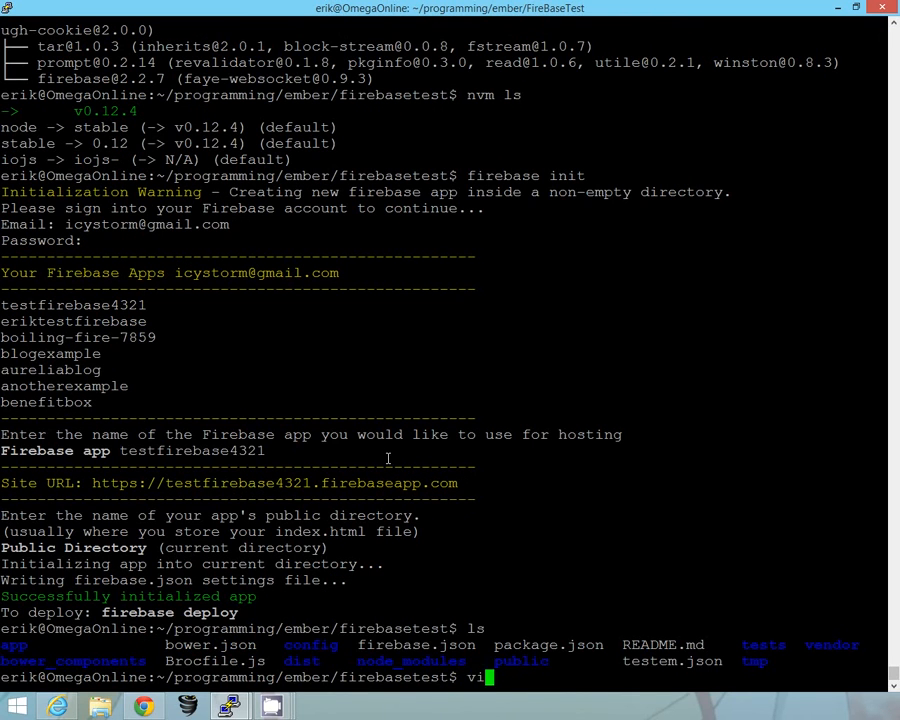
pyautogui.write('firebase')
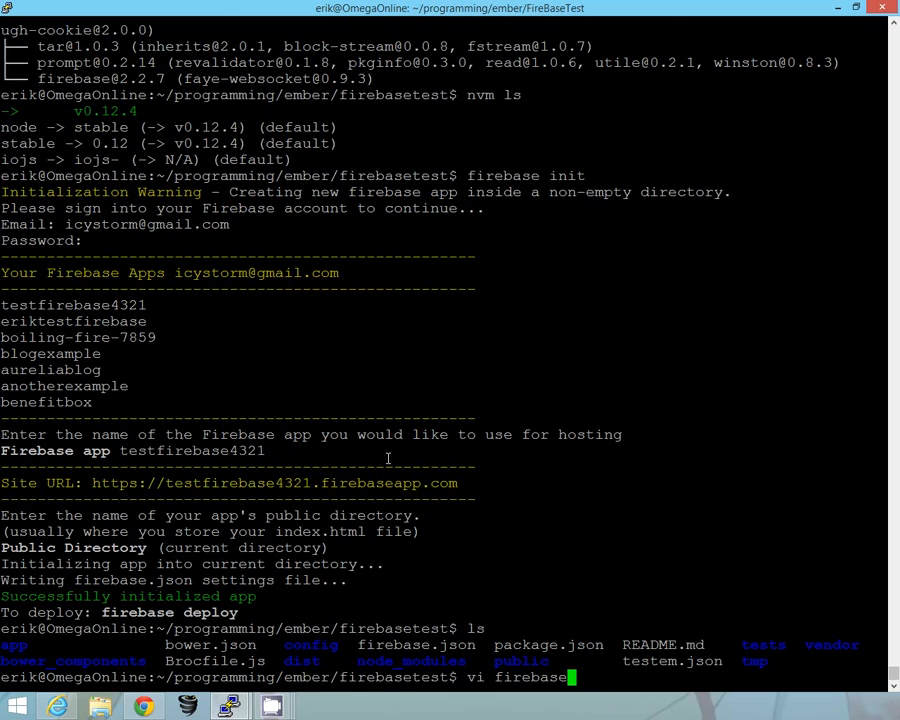
pyautogui.press('Return')
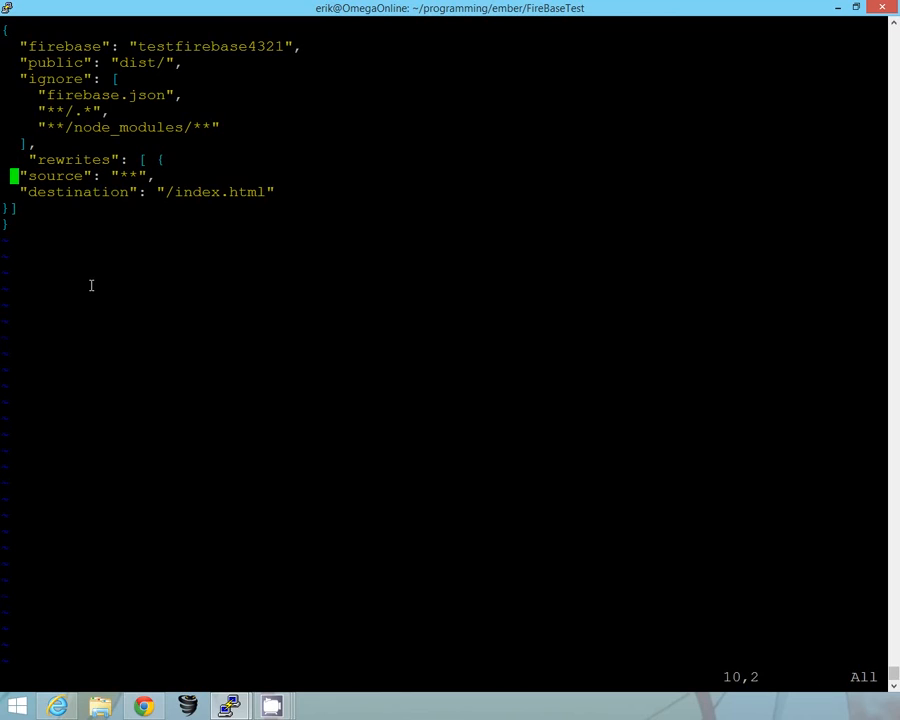
pyautogui.write(':w')
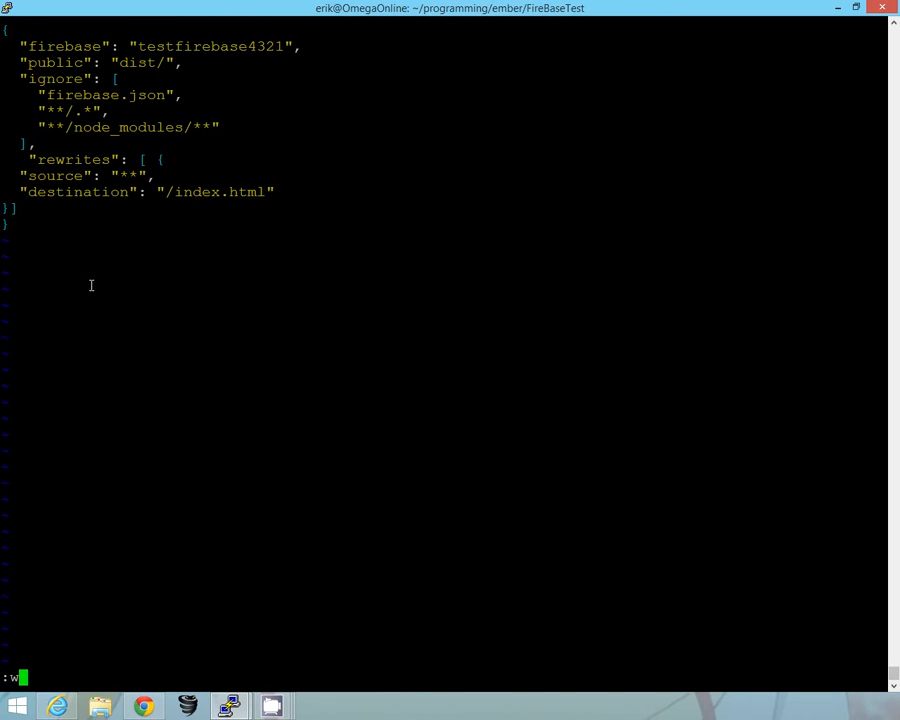
pyautogui.press('Return')
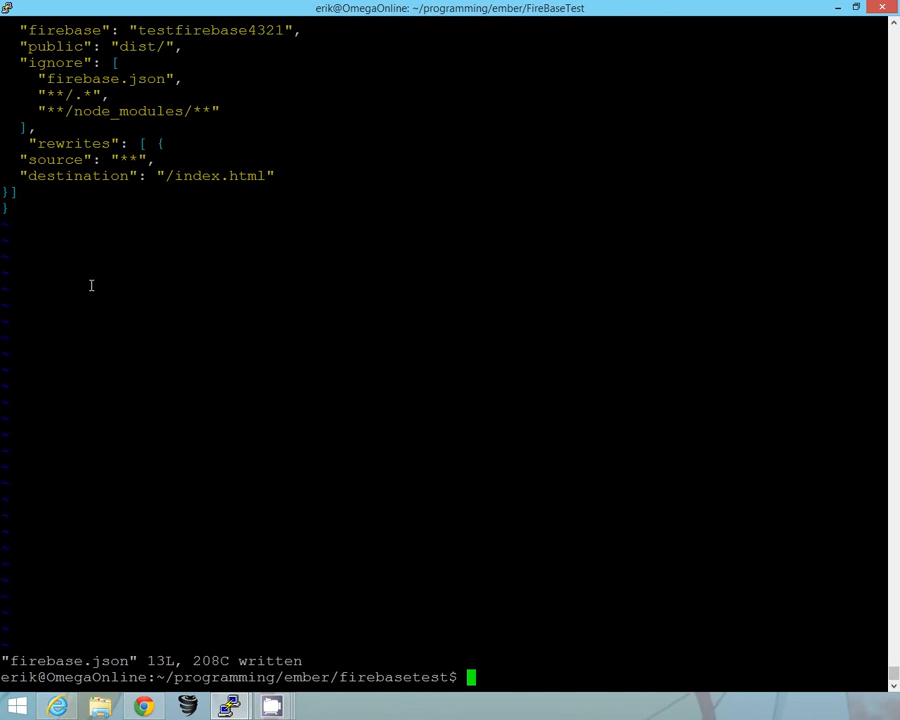
# Run firebase deploy to upload the 18 dist files and select the Site URL.
pyautogui.write('fireb')
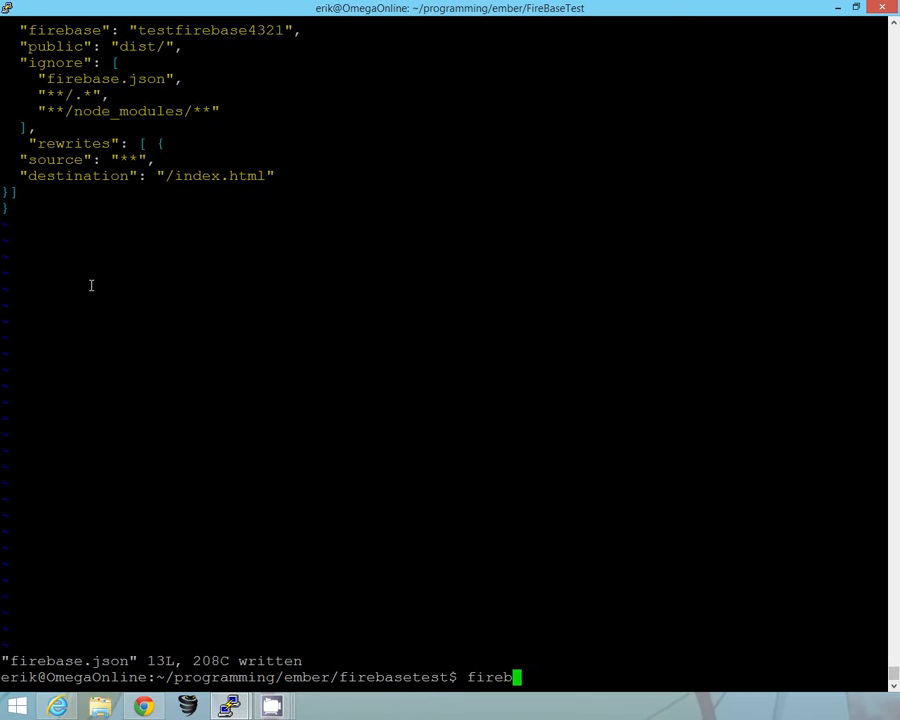
pyautogui.write('ase deploy')
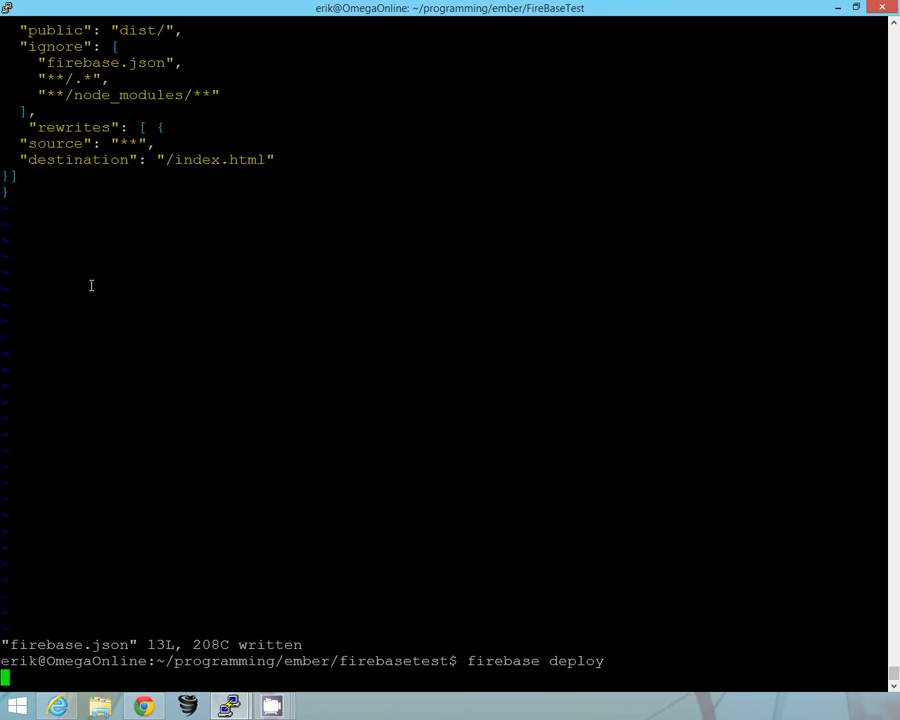
pyautogui.press('Return')
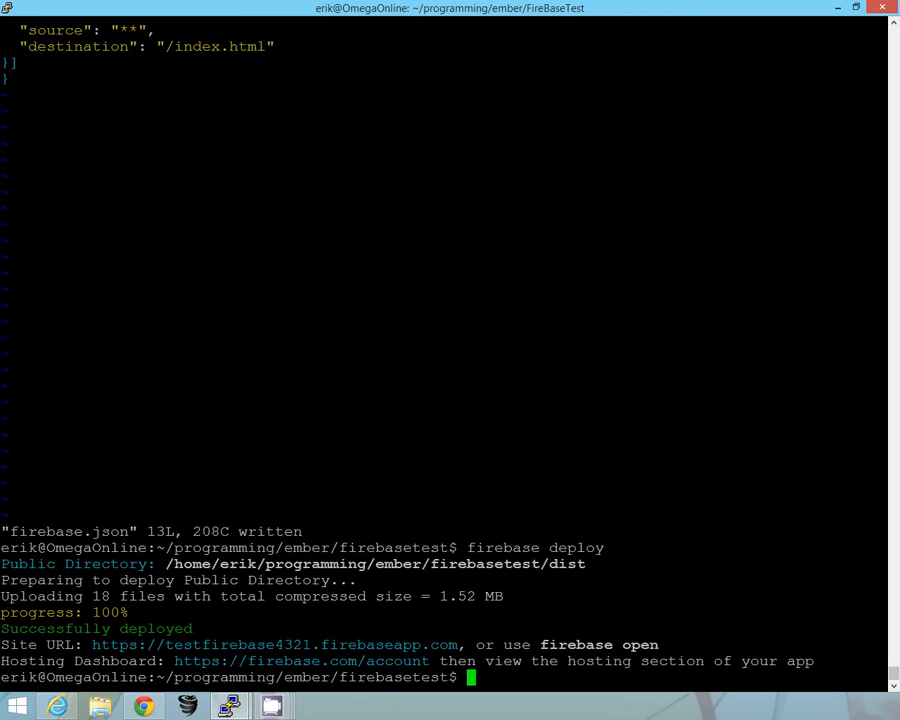
pyautogui.moveTo(93, 644); pyautogui.dragTo(465, 644)
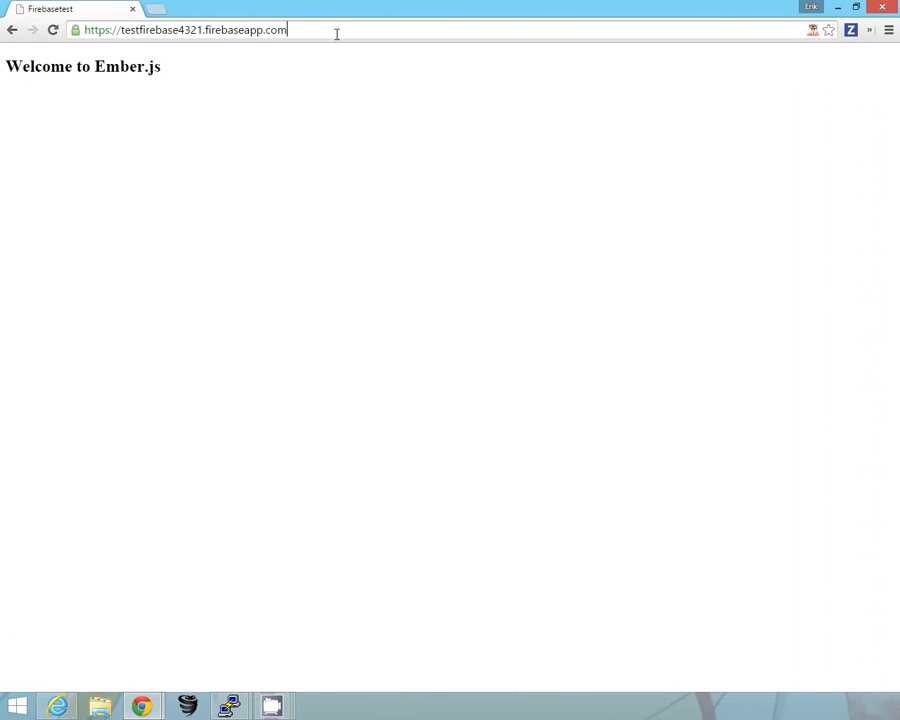
# Load testfirebase4321.firebaseapp.com/post showing the Click Me! button and New Title posts.
pyautogui.write('/post')
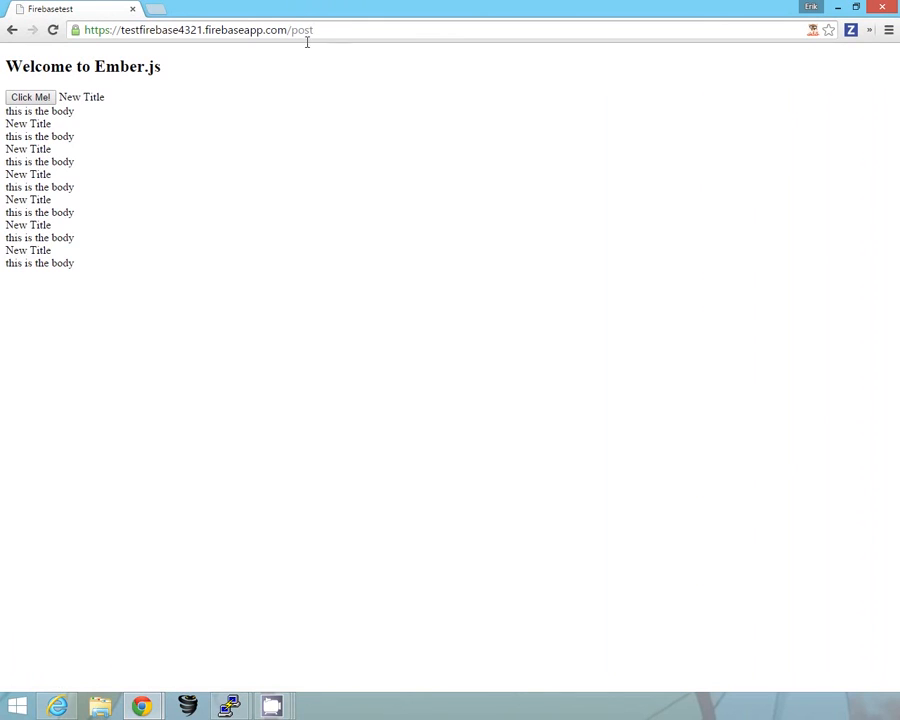
pyautogui.click(30, 96)
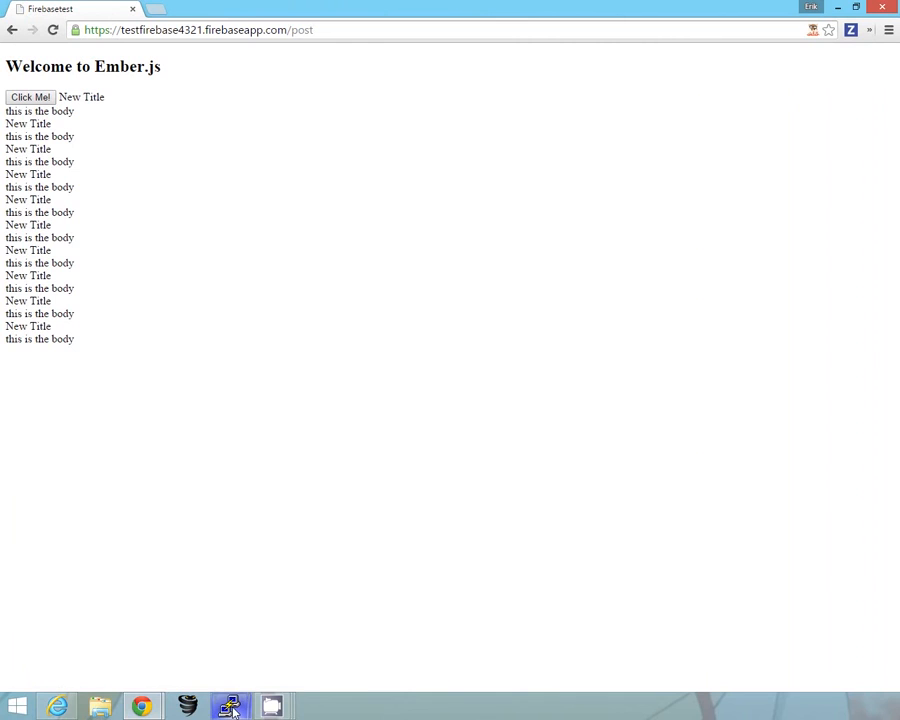
# Switch back to the PuTTY terminal showing the successful deploy output.
pyautogui.click(228, 702)
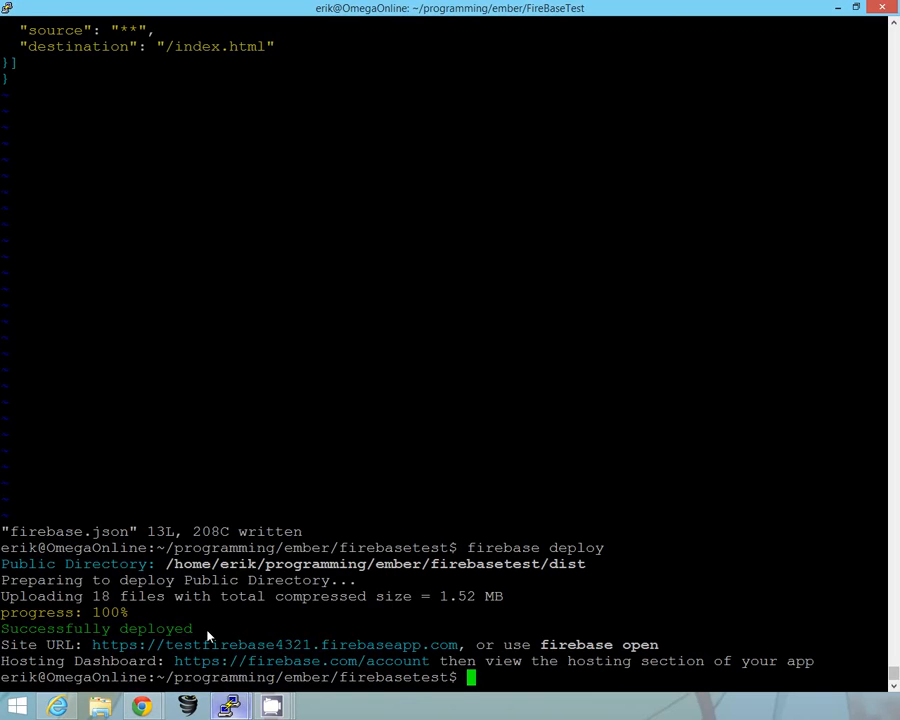